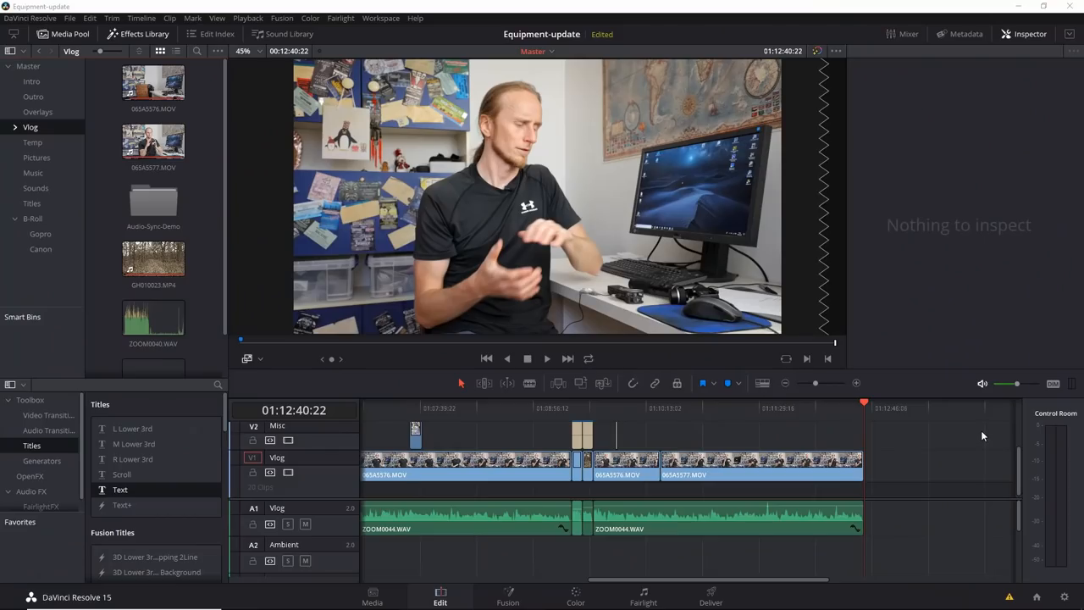
mouse_move(862, 413)
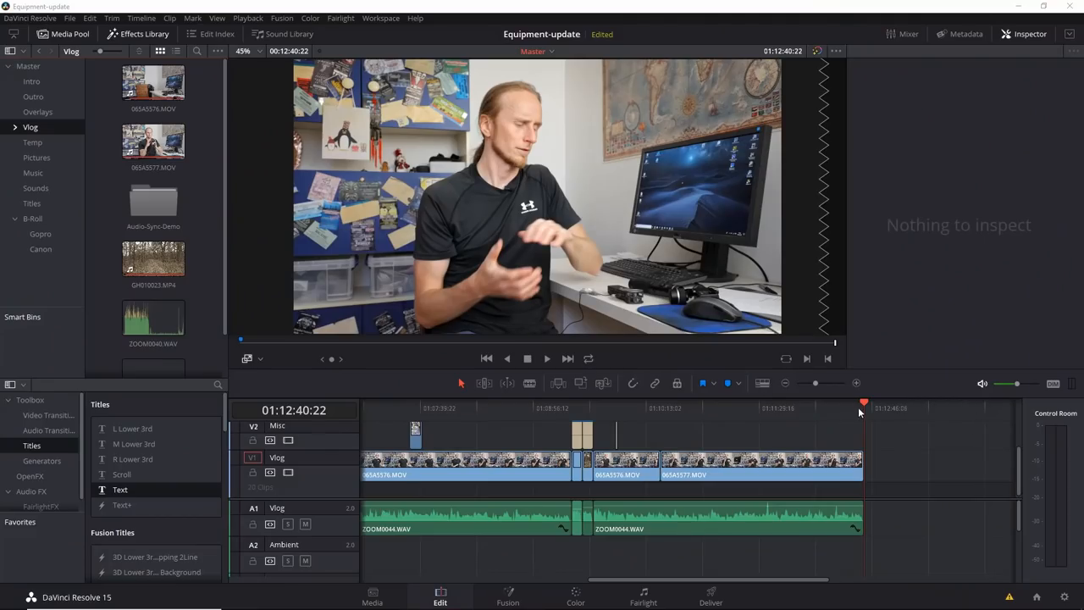
mouse_move(863, 412)
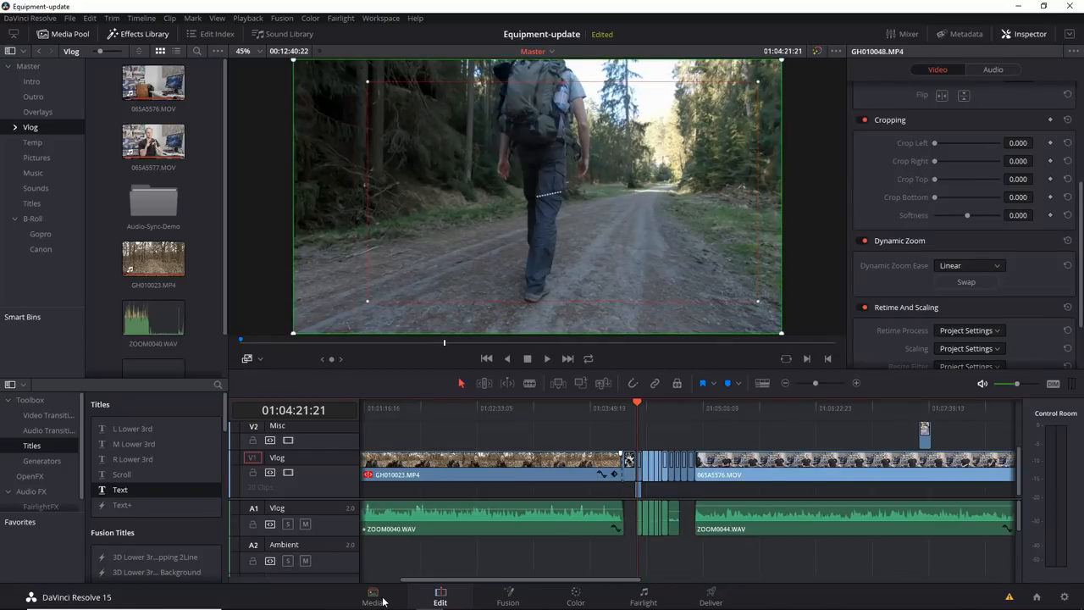
- Open the Audio-Sync-Demo bin on the Media page
click(371, 596)
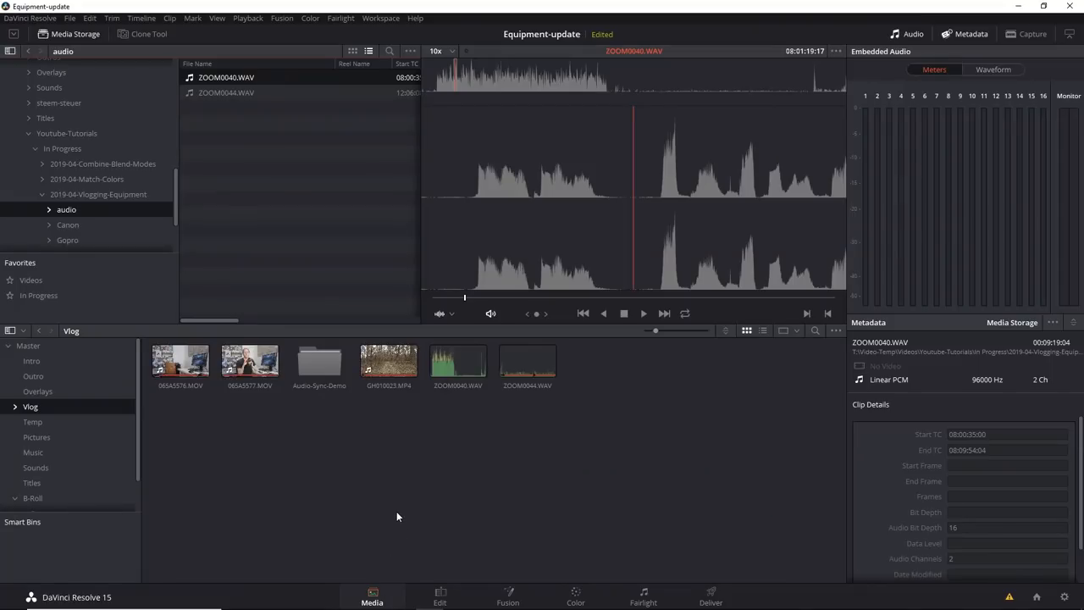
mouse_move(393, 496)
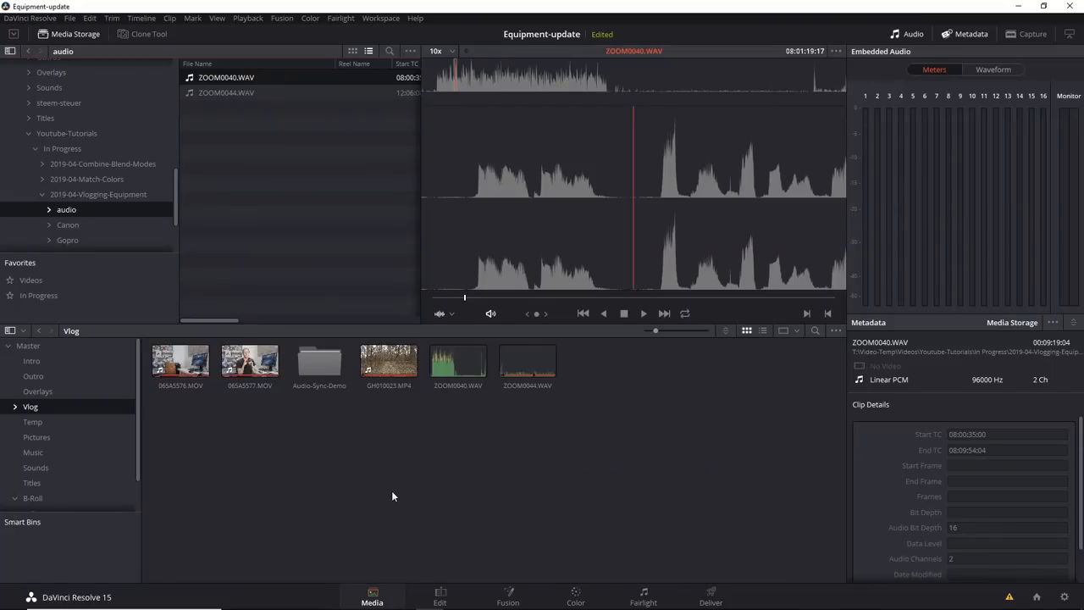
click(389, 361)
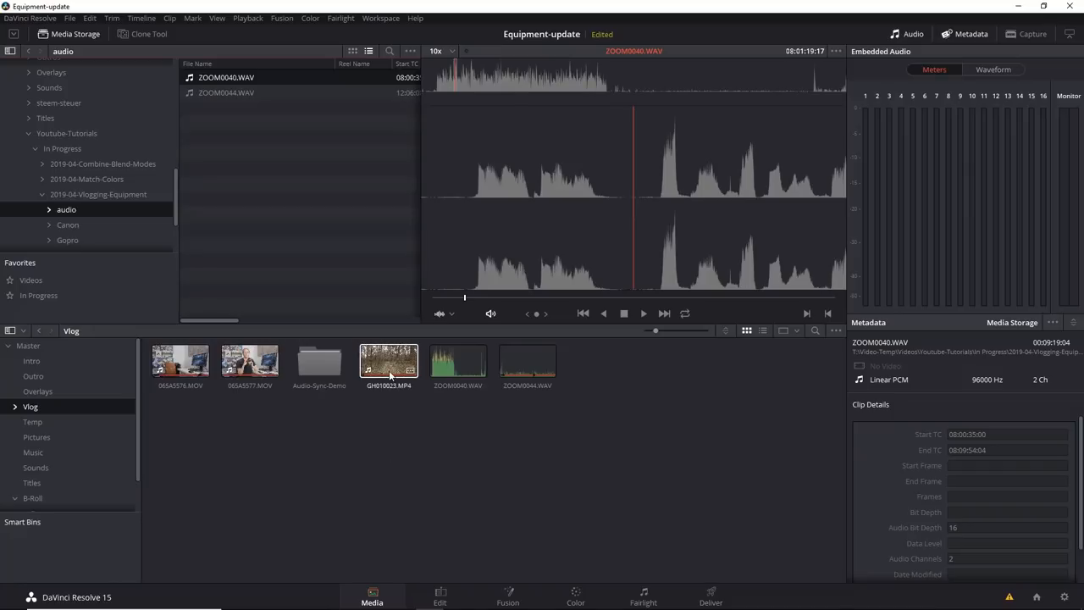
click(389, 361)
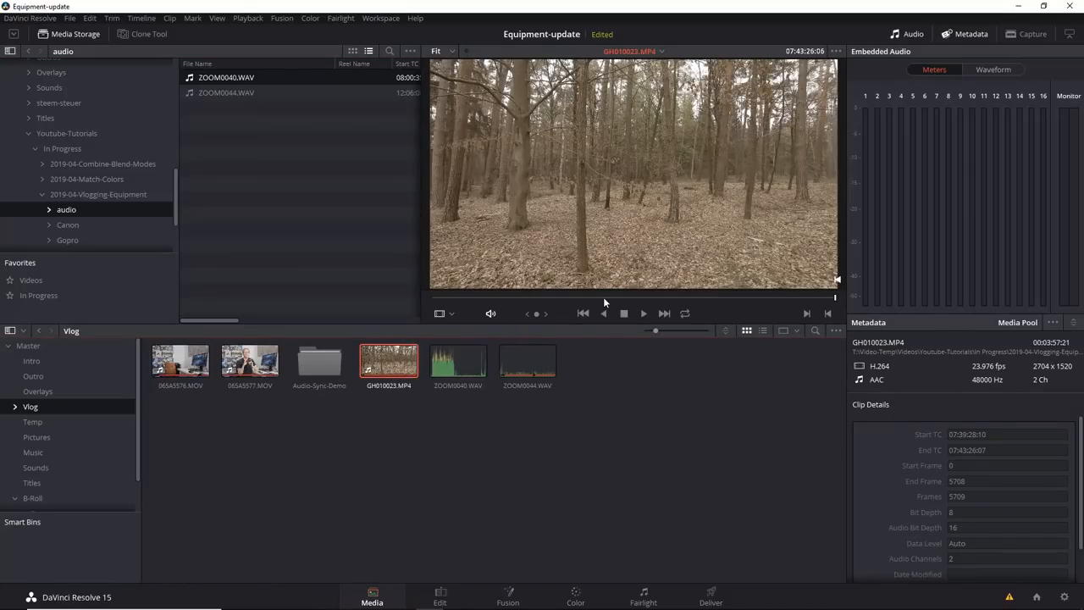
click(457, 360)
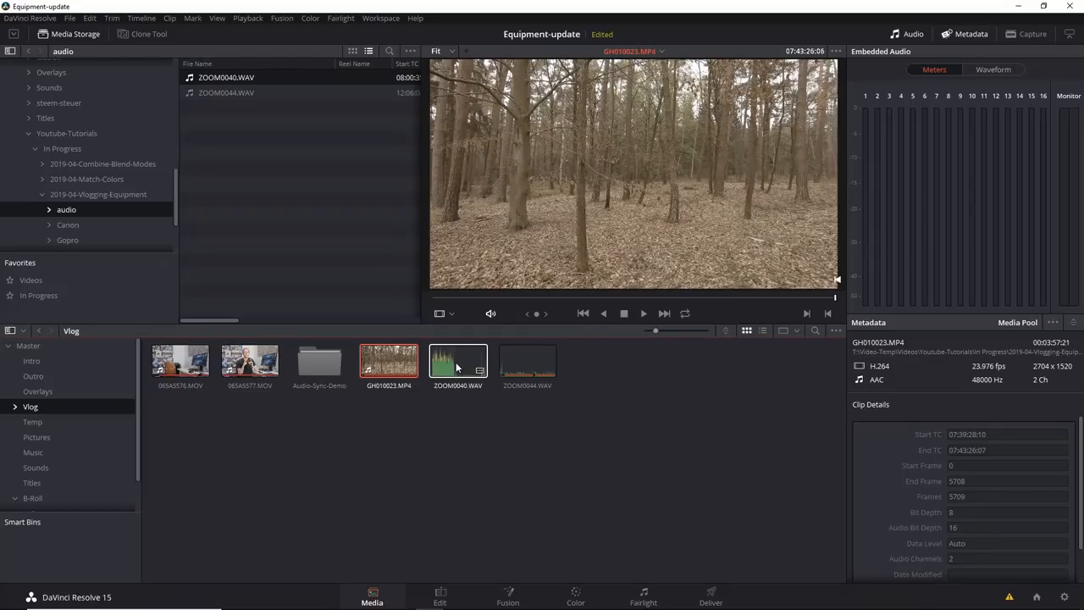
click(319, 360)
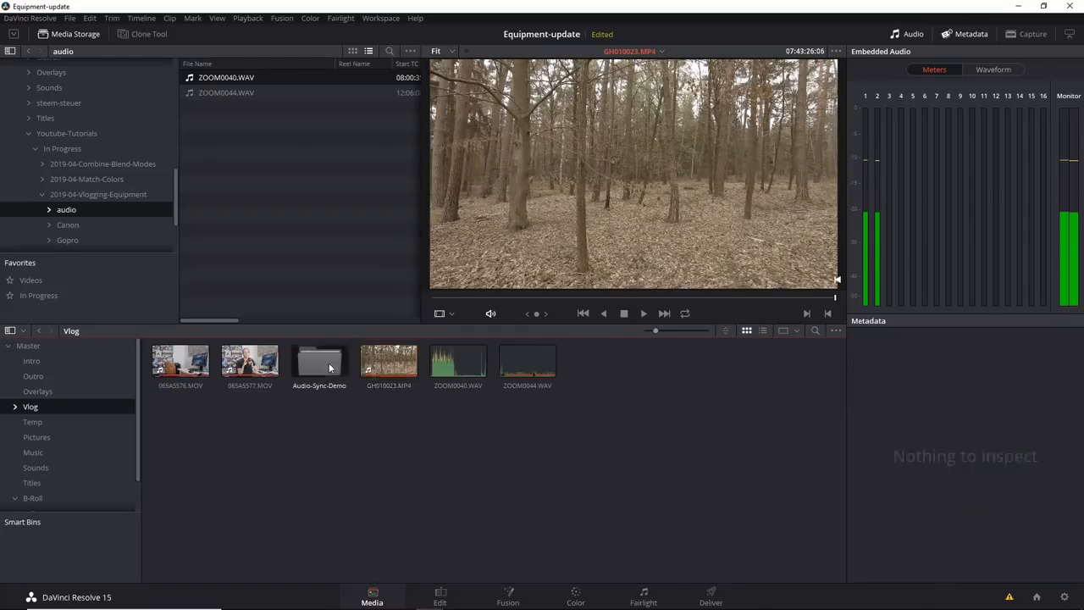
double_click(320, 360)
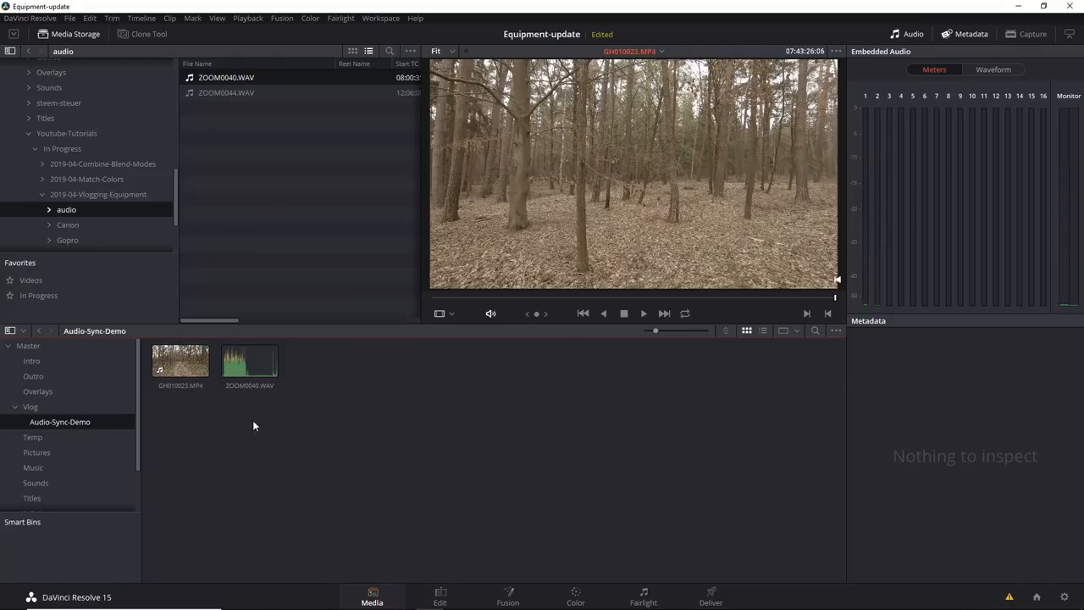
- Preview GH010023.MP4 and ZOOM0040.WAV, then select both clips together
click(179, 360)
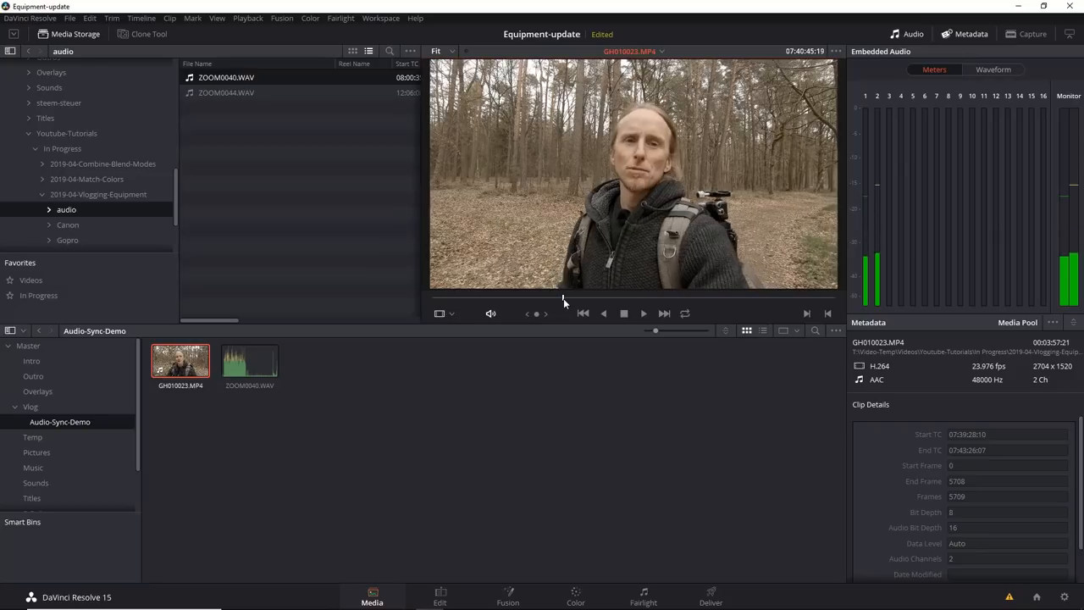
click(249, 361)
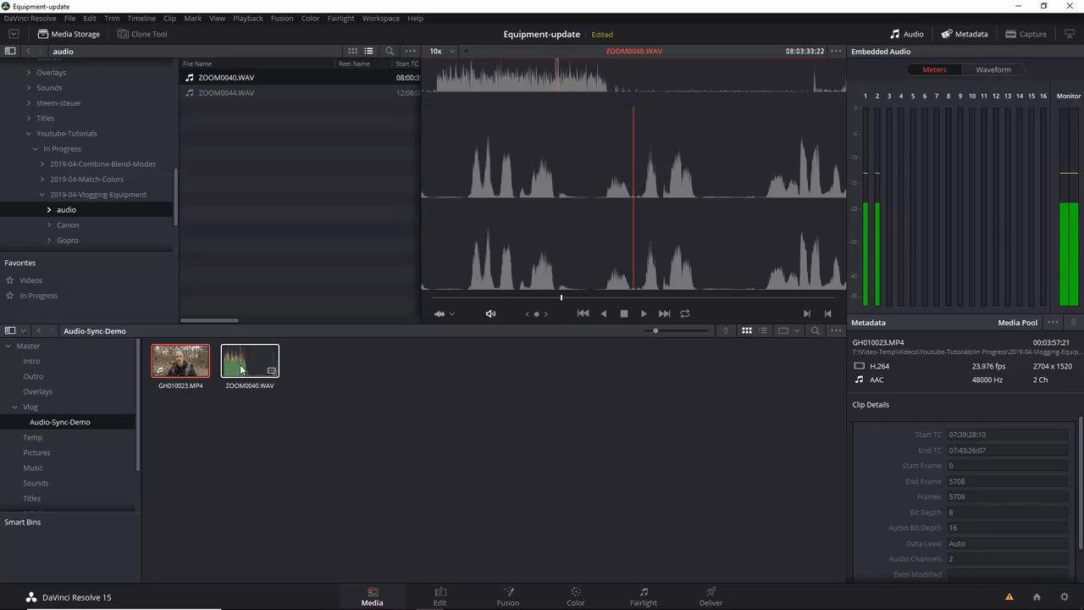
click(249, 361)
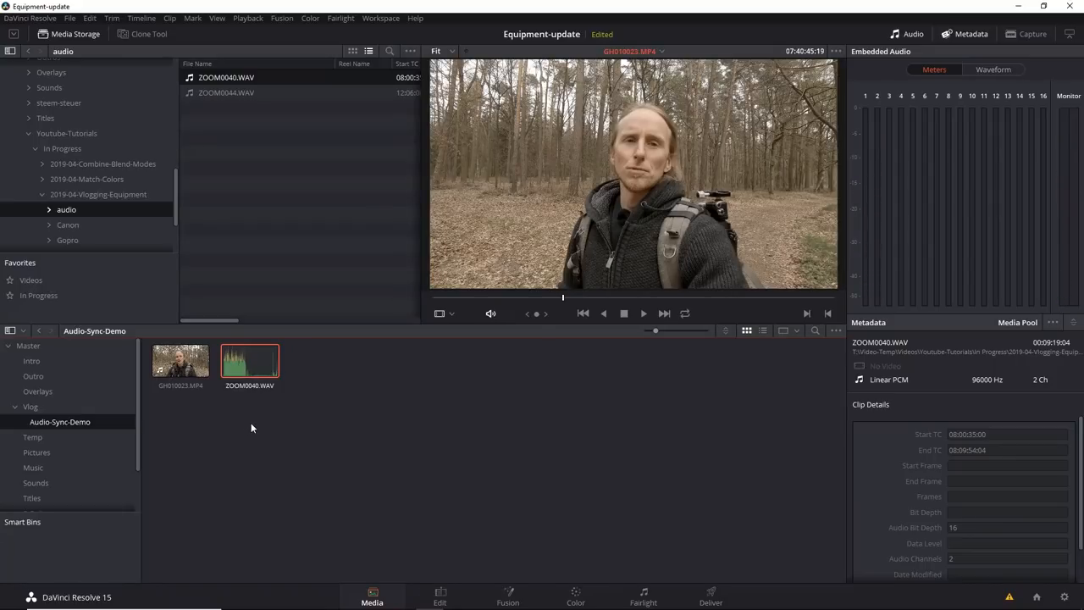
click(180, 359)
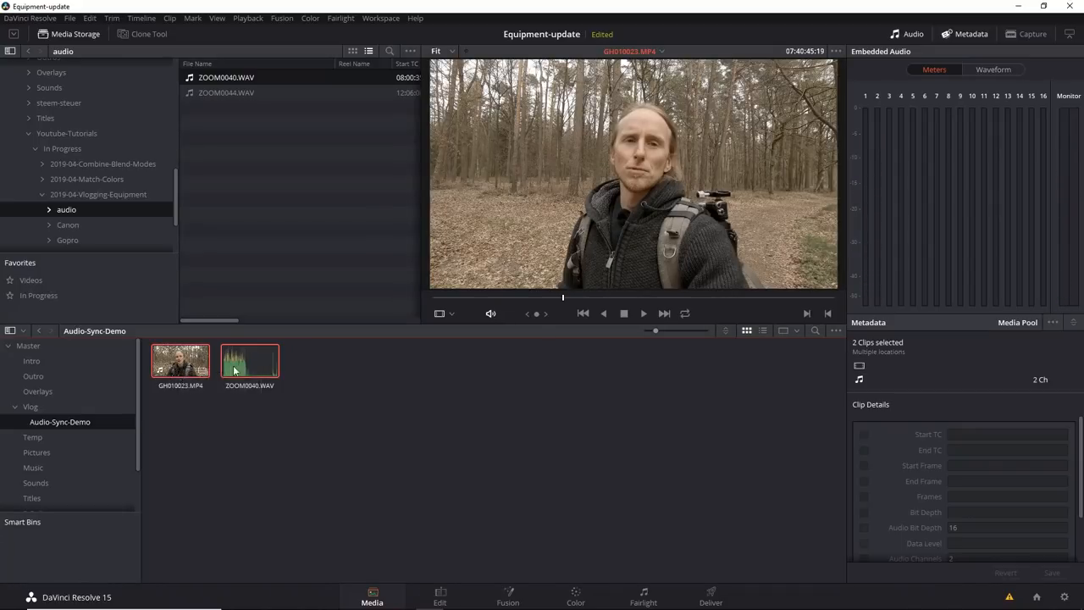
- Auto Sync ZOOM0040.WAV to GH010023.MP4 based on waveform
right_click(249, 361)
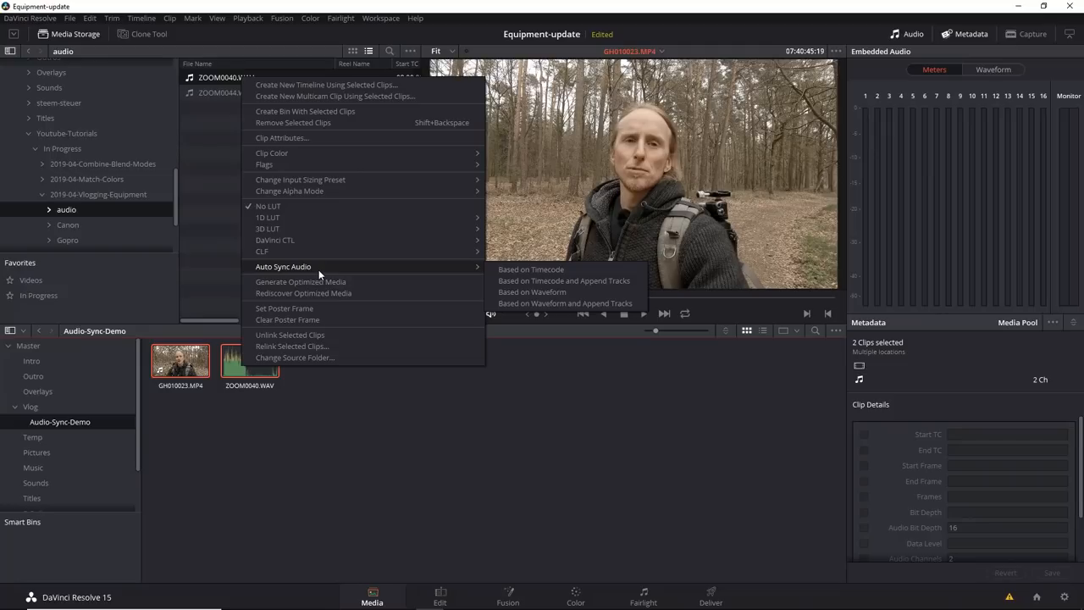
mouse_move(532, 291)
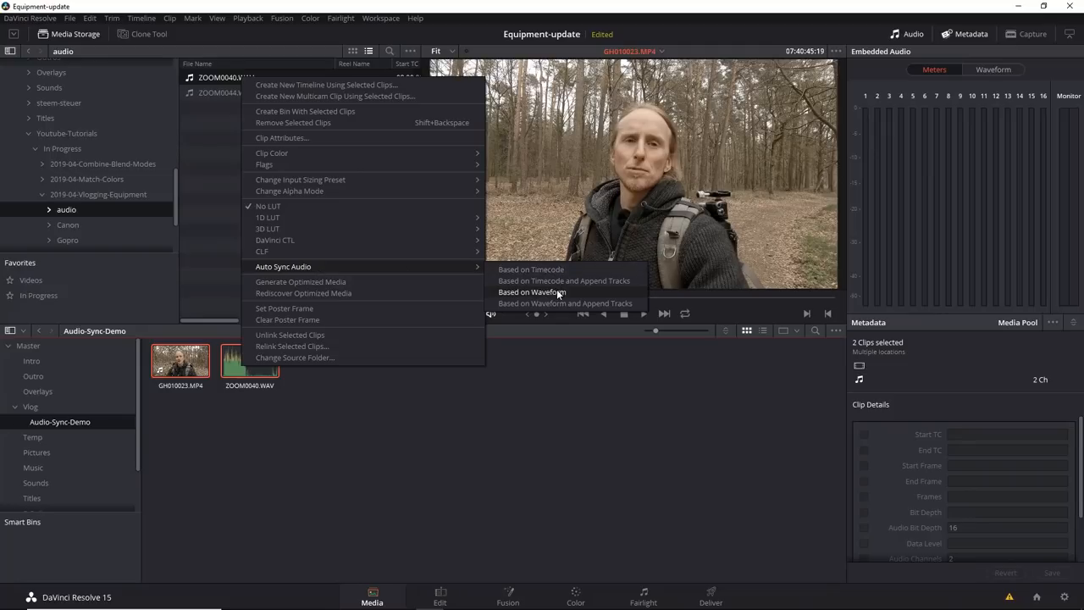
click(532, 291)
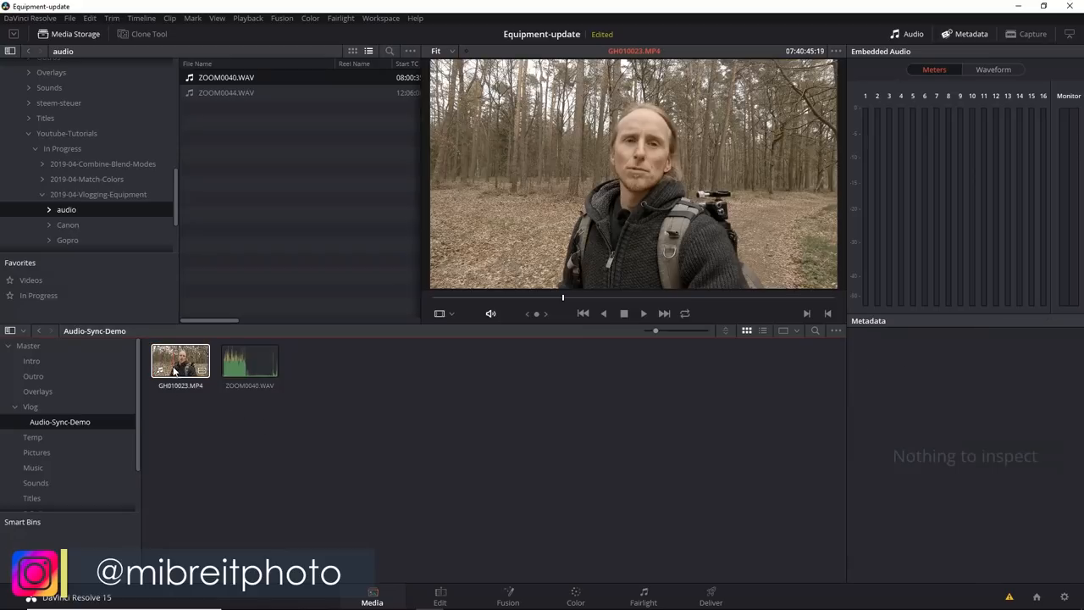
right_click(179, 364)
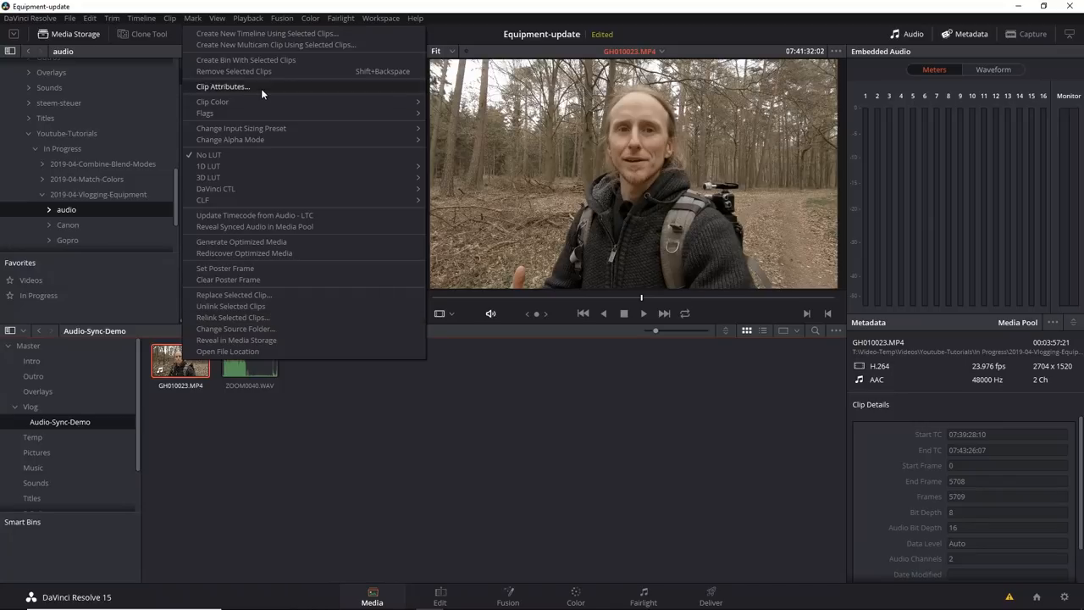
click(222, 87)
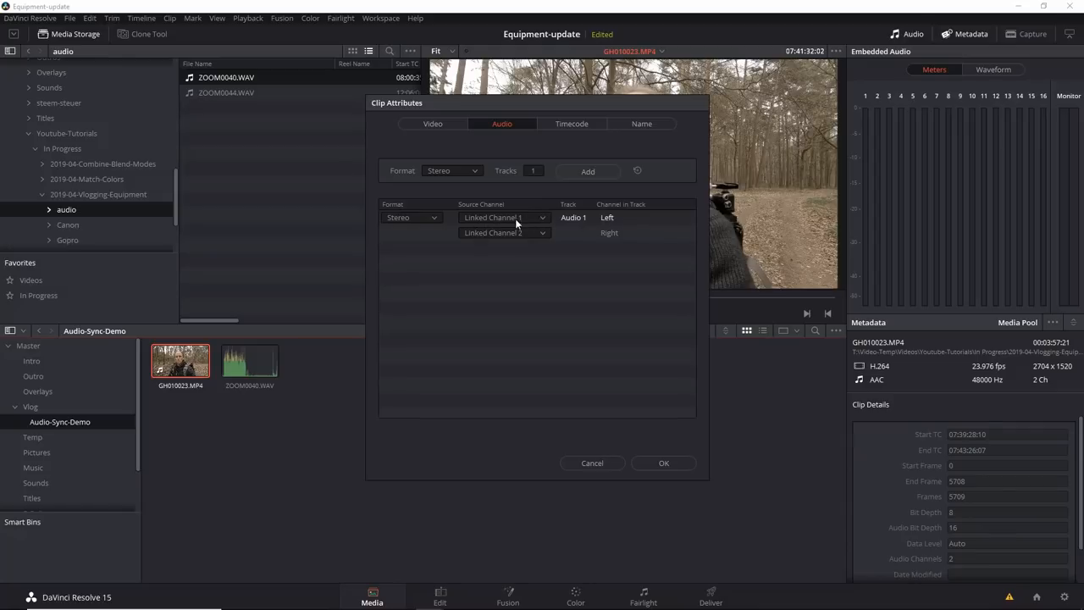
click(504, 217)
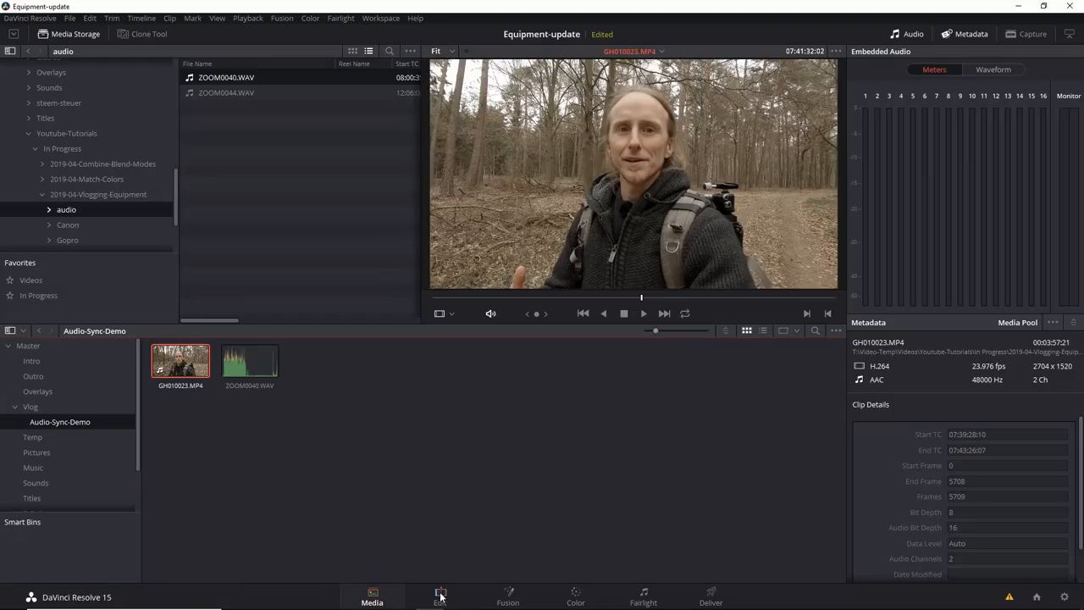
click(249, 361)
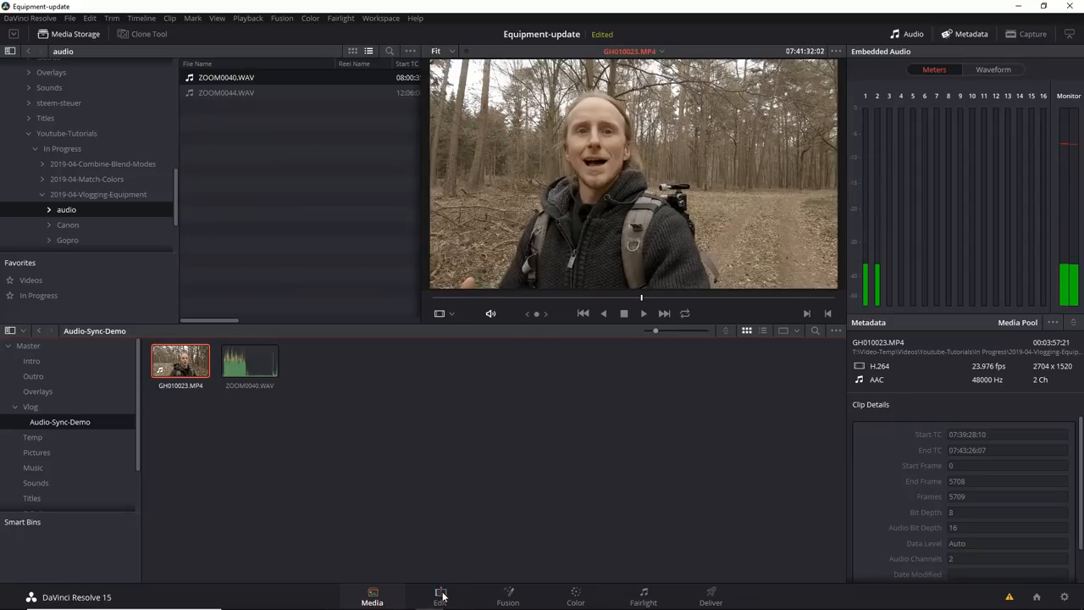
- Switch to the Edit page and advance through the forest walking clip on the Vlog timeline
click(440, 597)
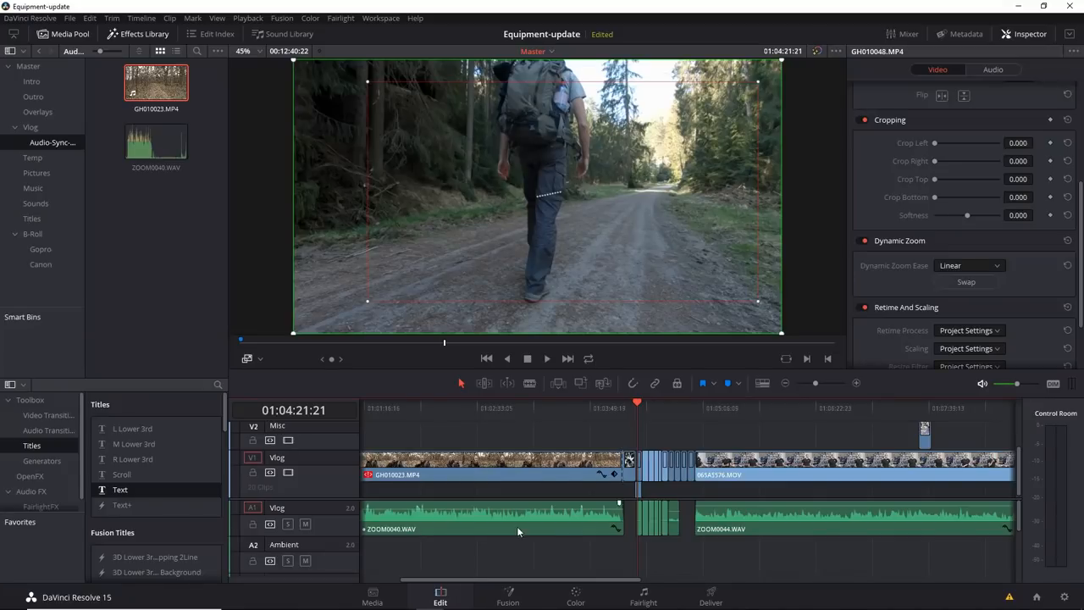
mouse_move(612, 585)
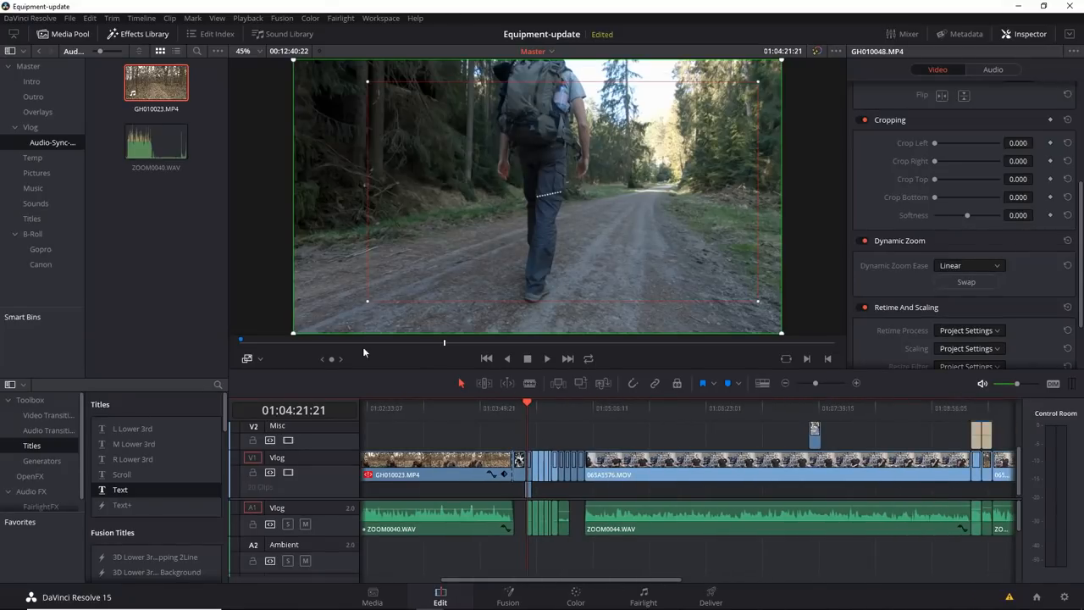
click(546, 359)
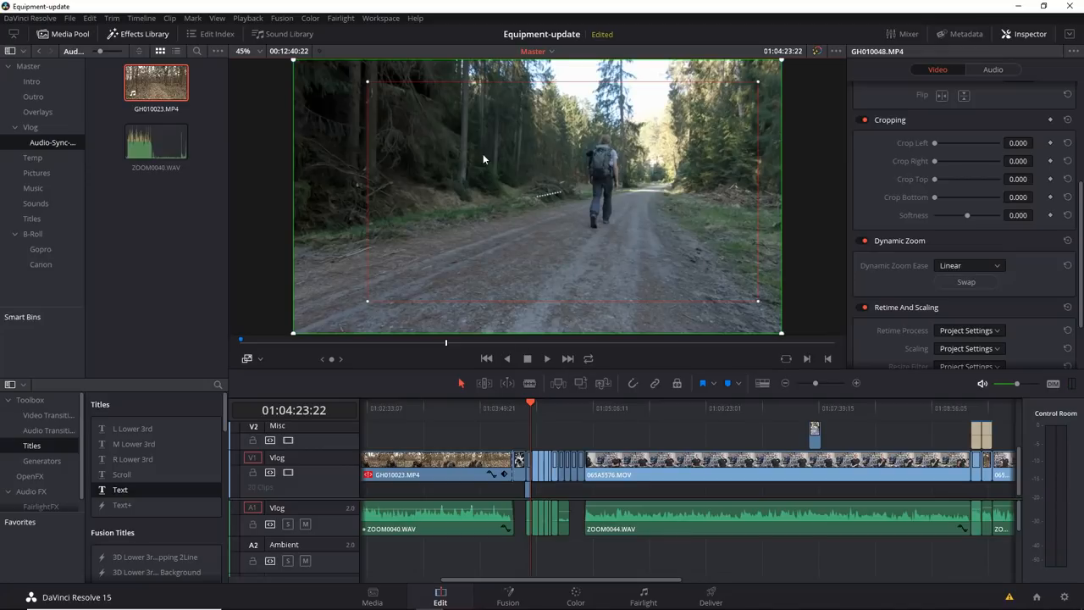
mouse_move(466, 215)
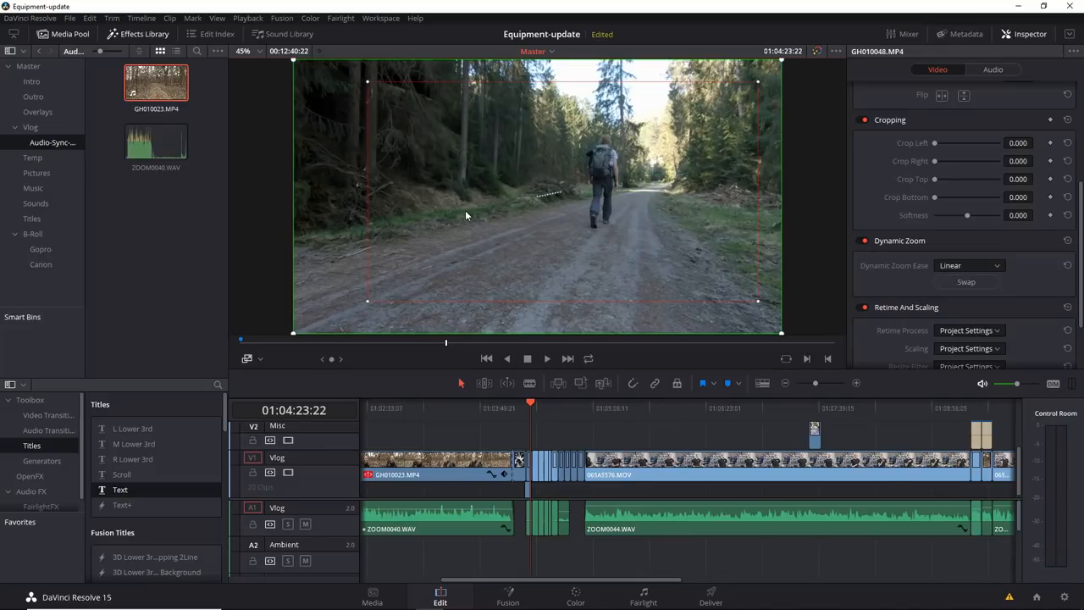
mouse_move(538, 237)
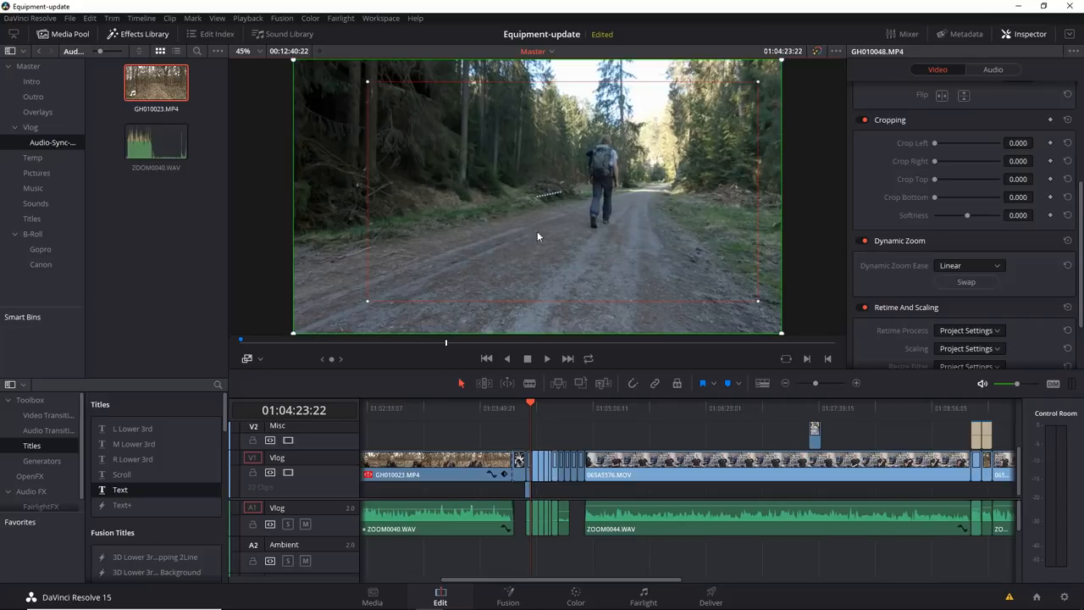
mouse_move(815, 250)
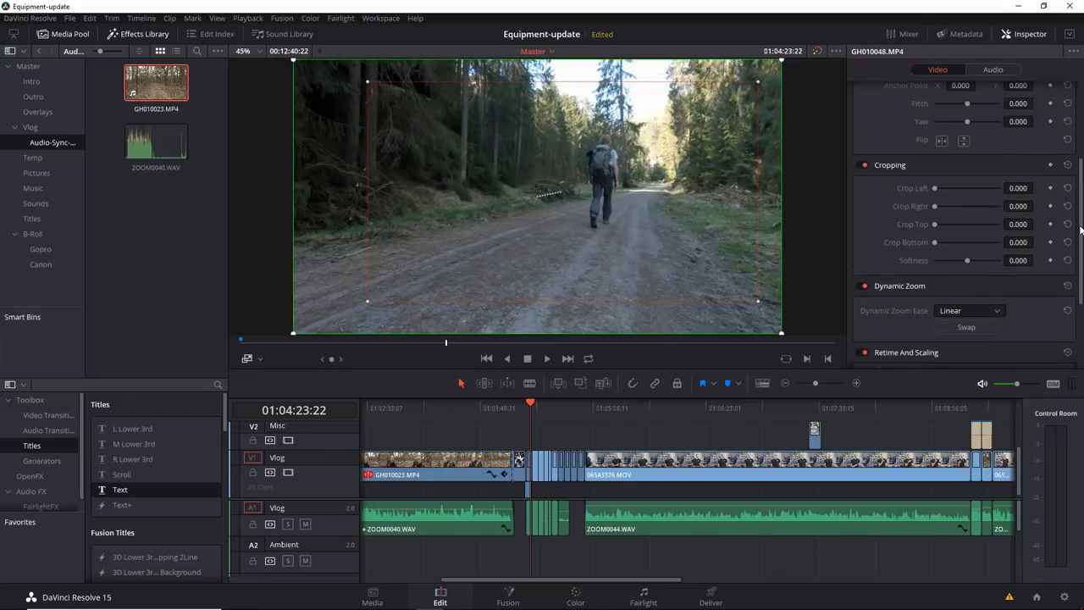
- Turn off dynamic zoom on the forest clip, then play the forest clips and stop
click(860, 286)
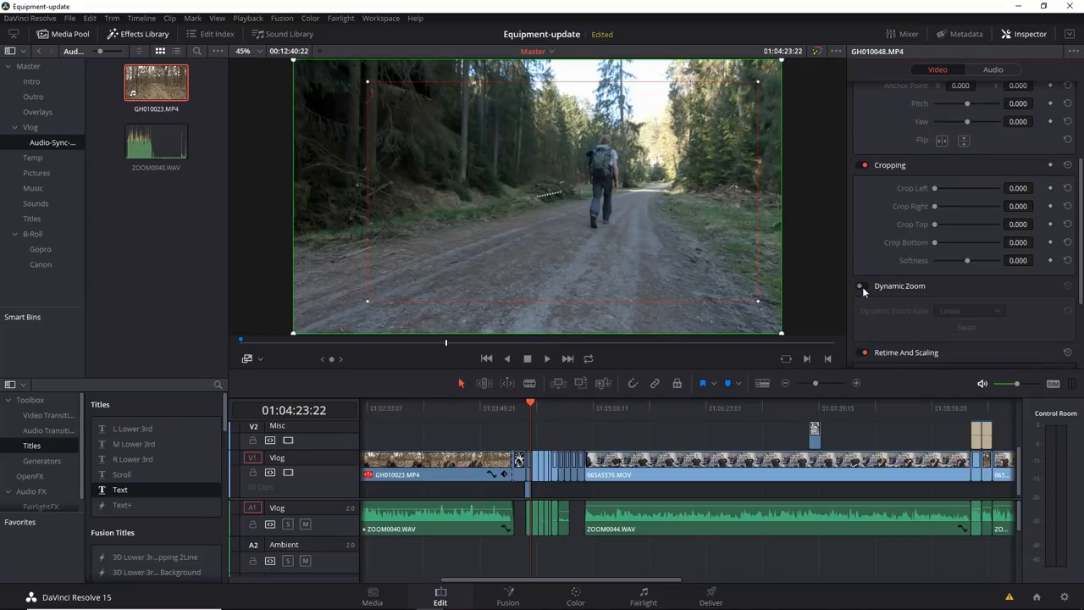
click(860, 286)
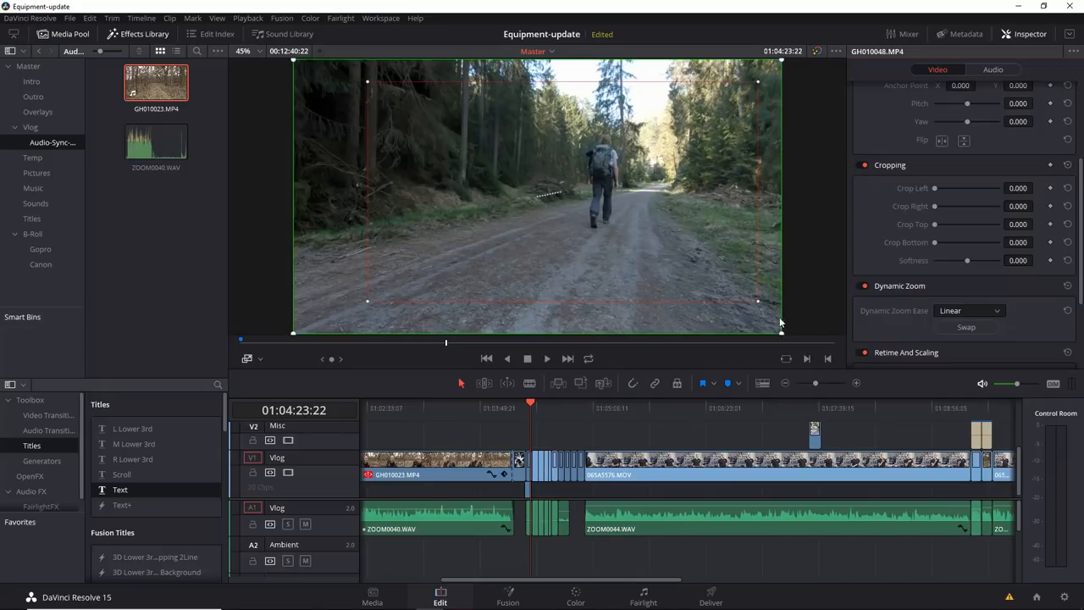
mouse_move(759, 305)
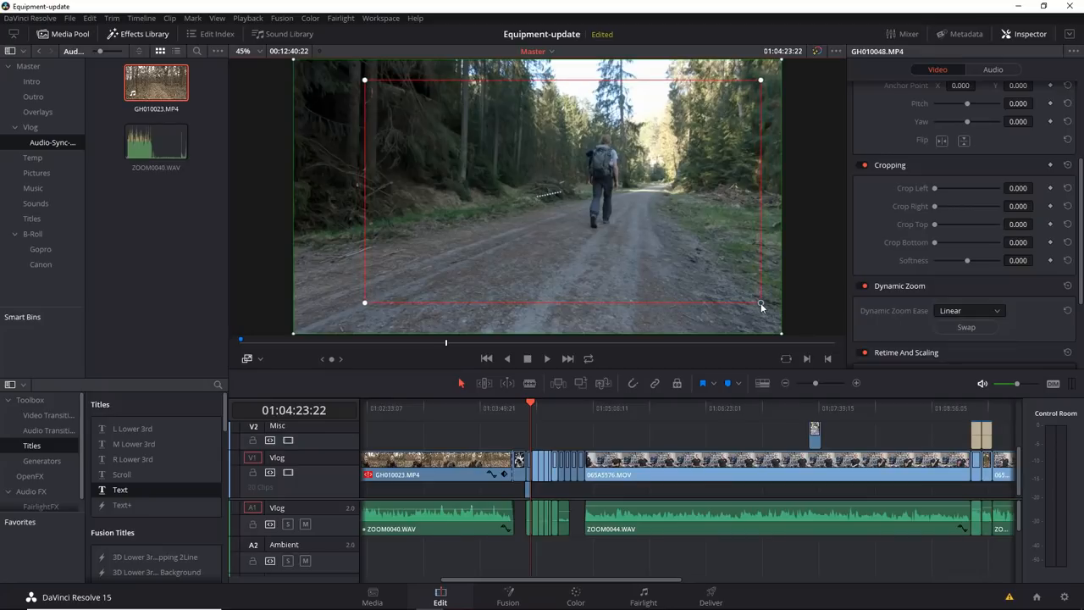
mouse_move(504, 407)
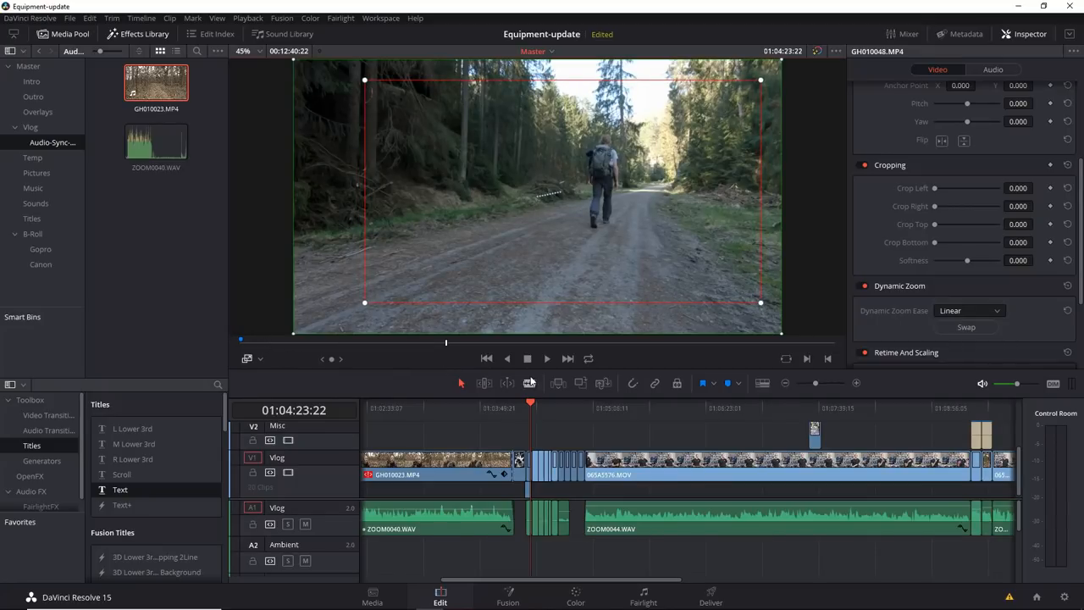
click(547, 358)
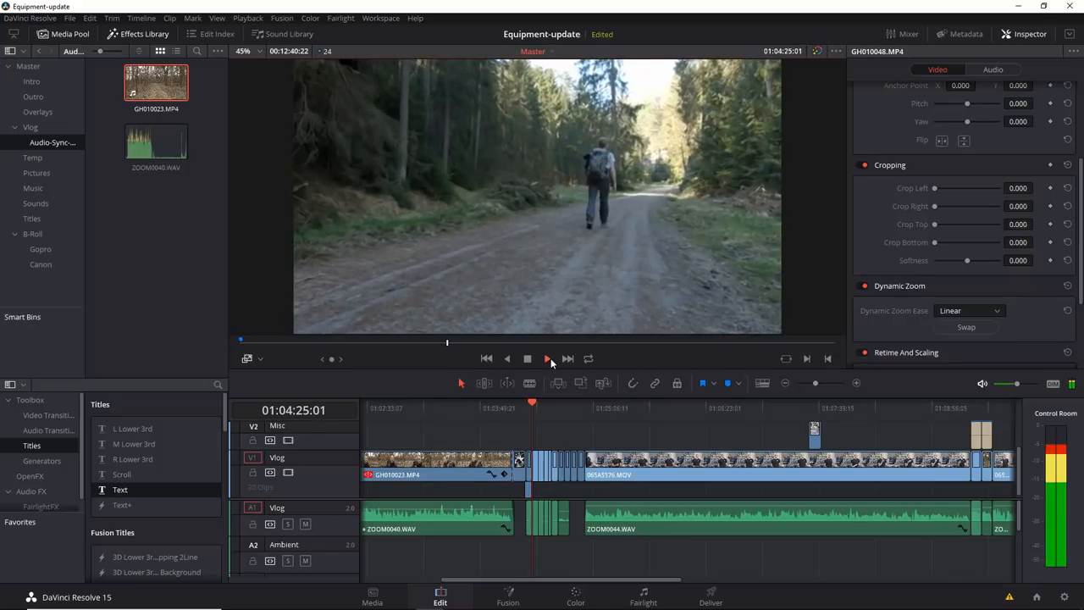
click(547, 359)
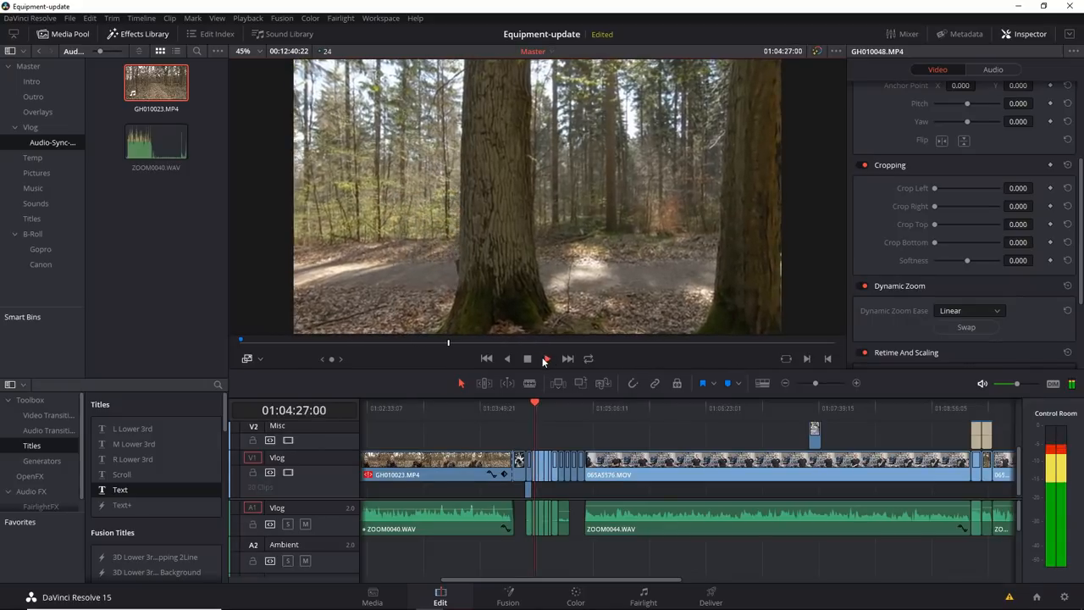
click(547, 359)
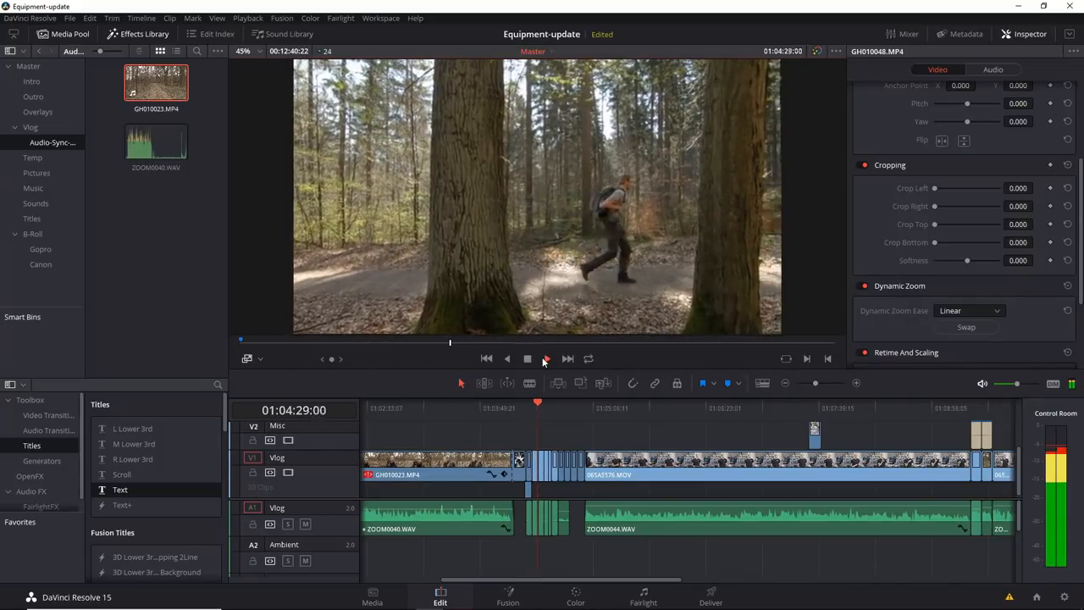
click(547, 359)
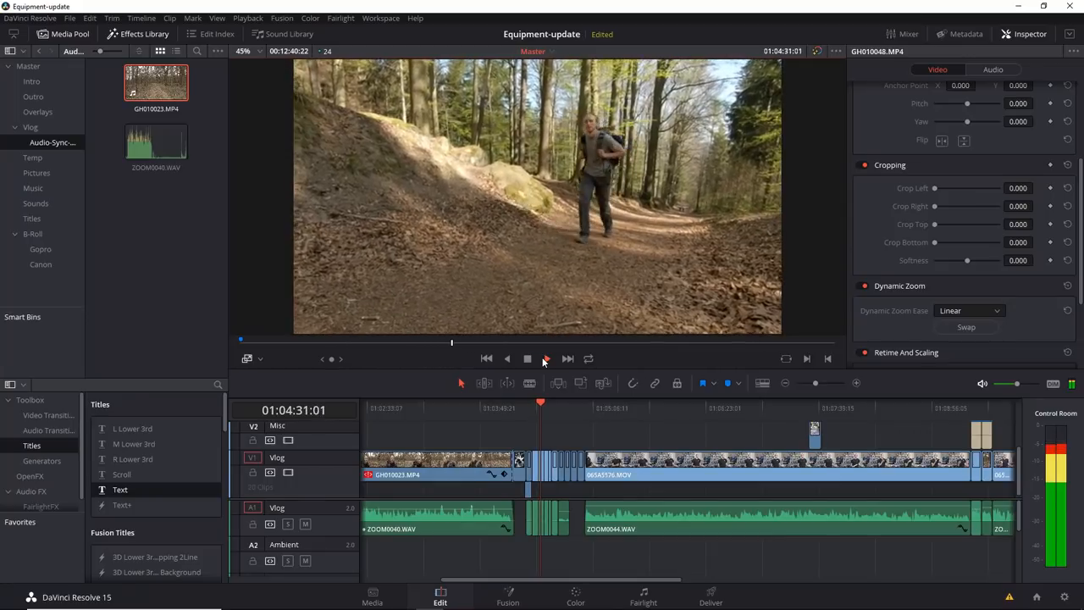
click(545, 358)
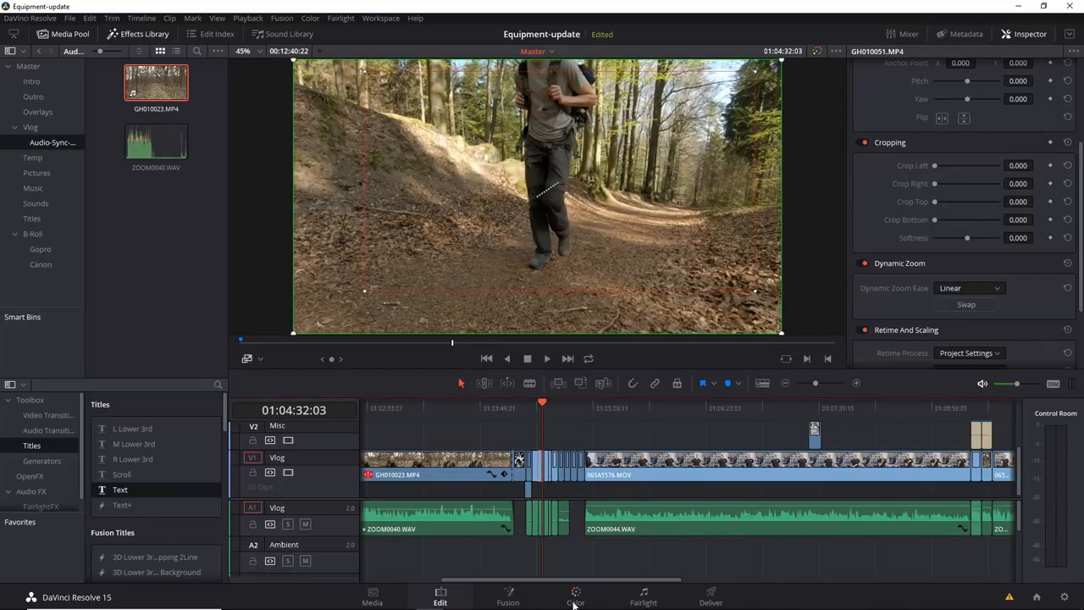
- Visit the Media and Edit pages, ending on the Color page for the hiker trail clip
click(575, 602)
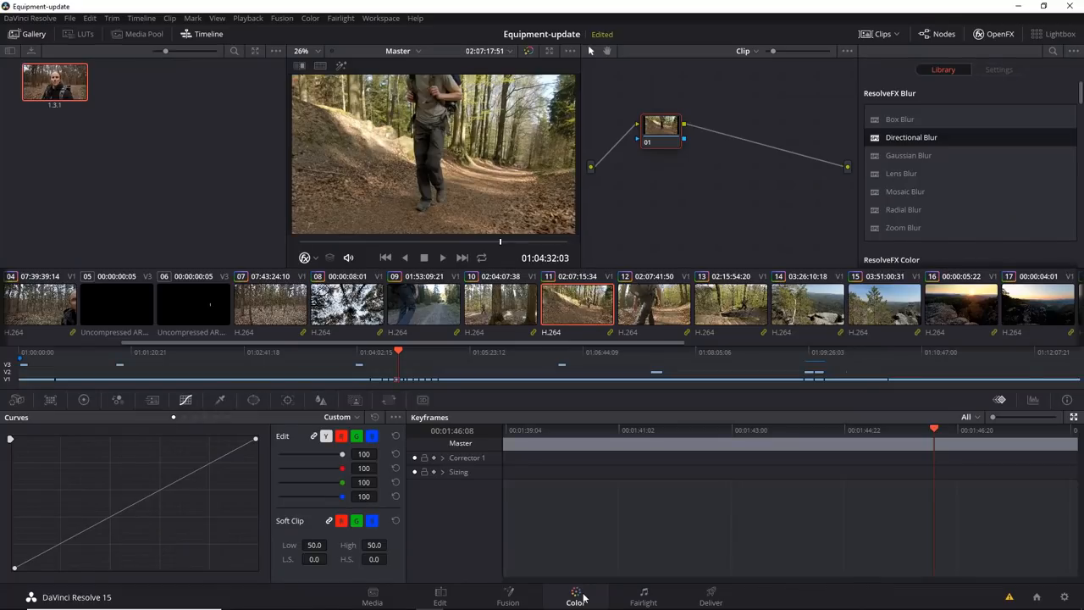
mouse_move(404, 595)
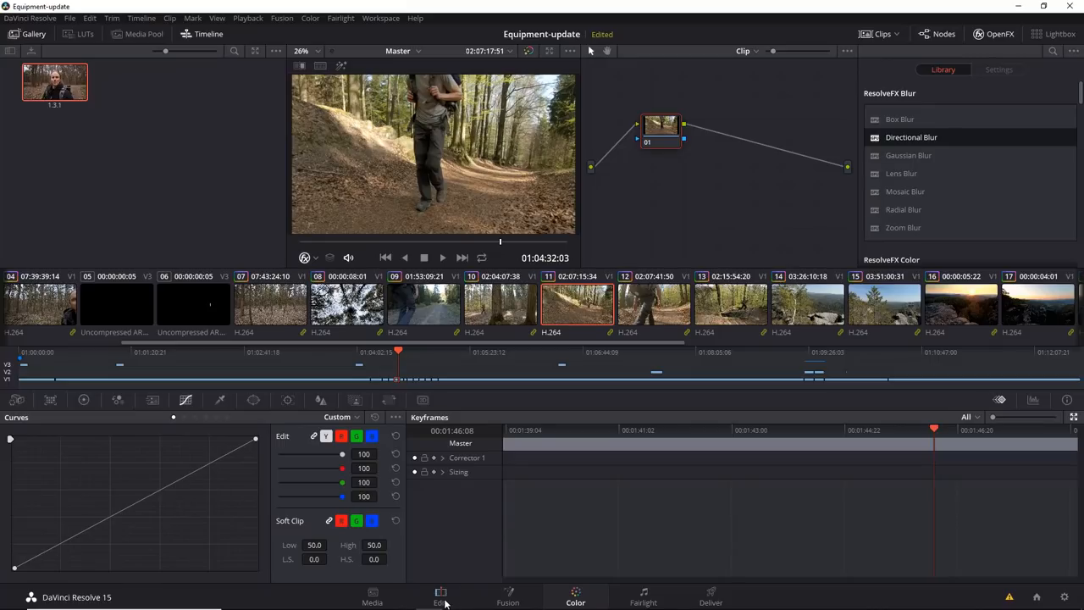
click(371, 597)
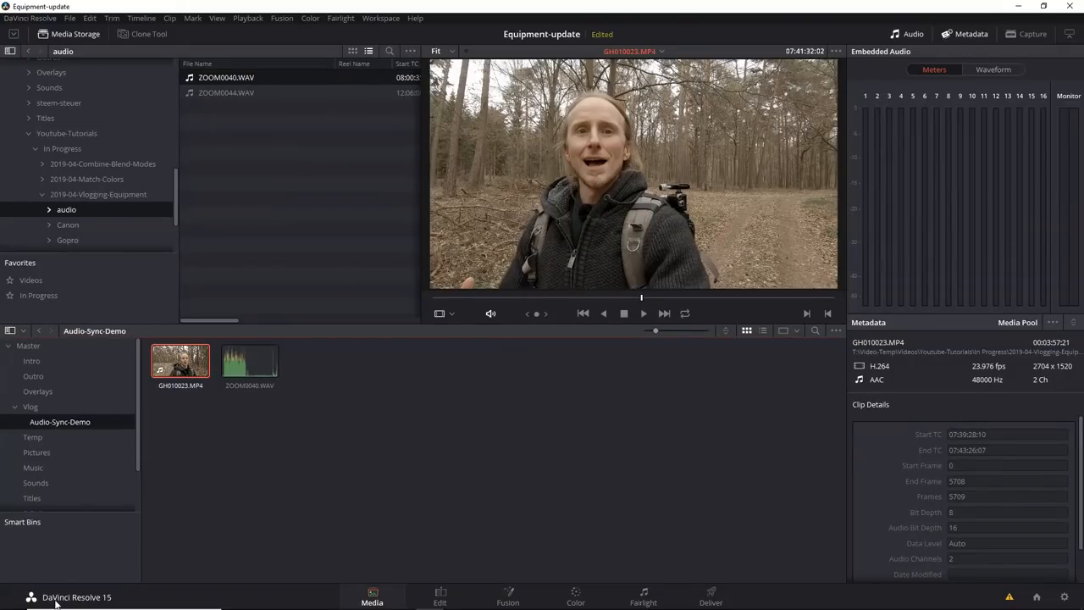
click(30, 406)
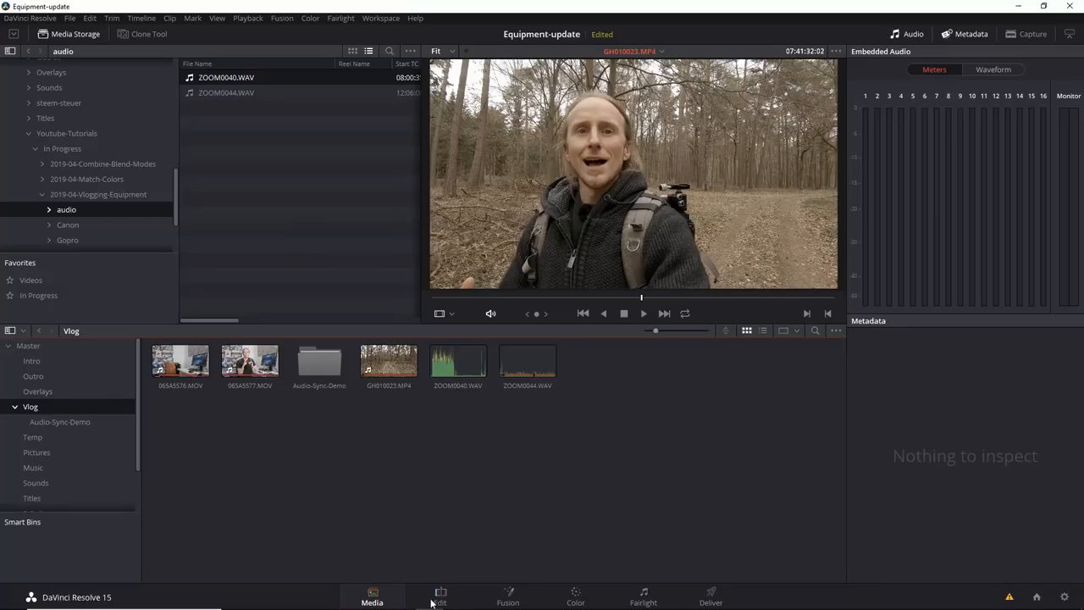
click(438, 592)
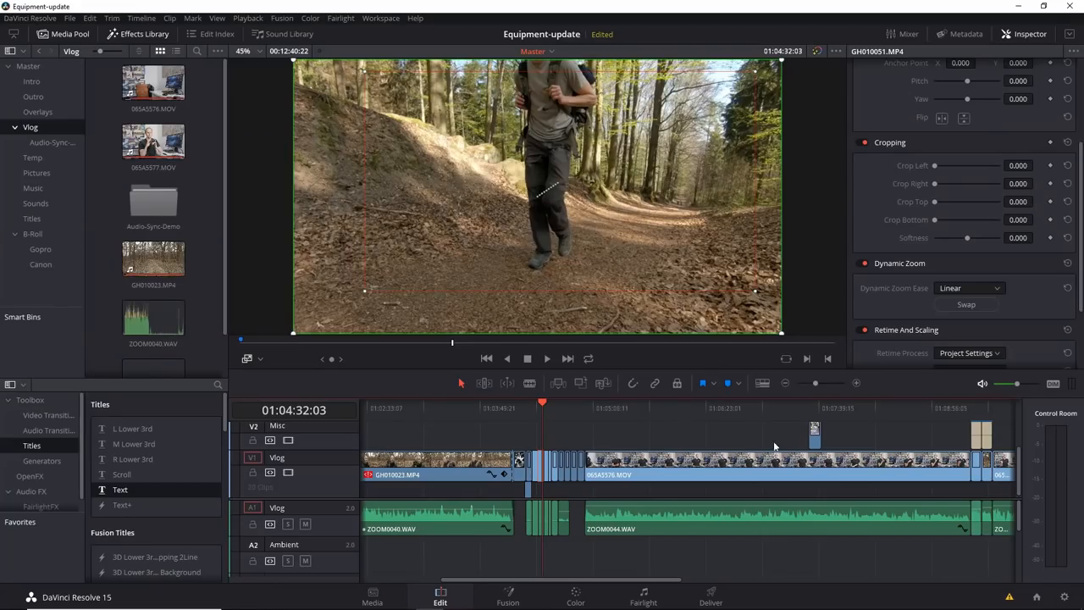
mouse_move(663, 444)
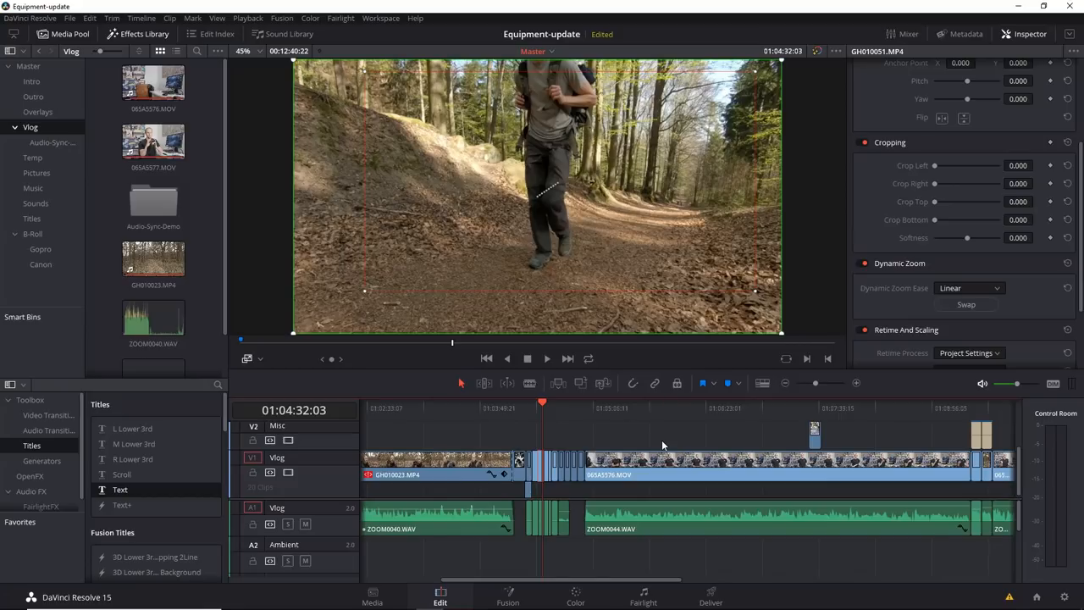
click(575, 600)
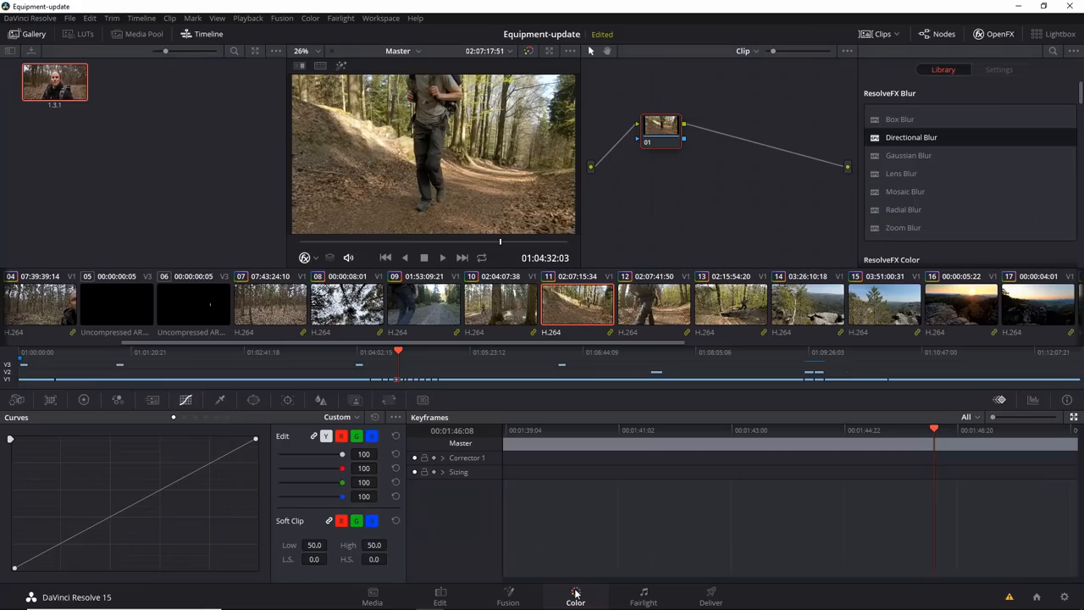
mouse_move(554, 321)
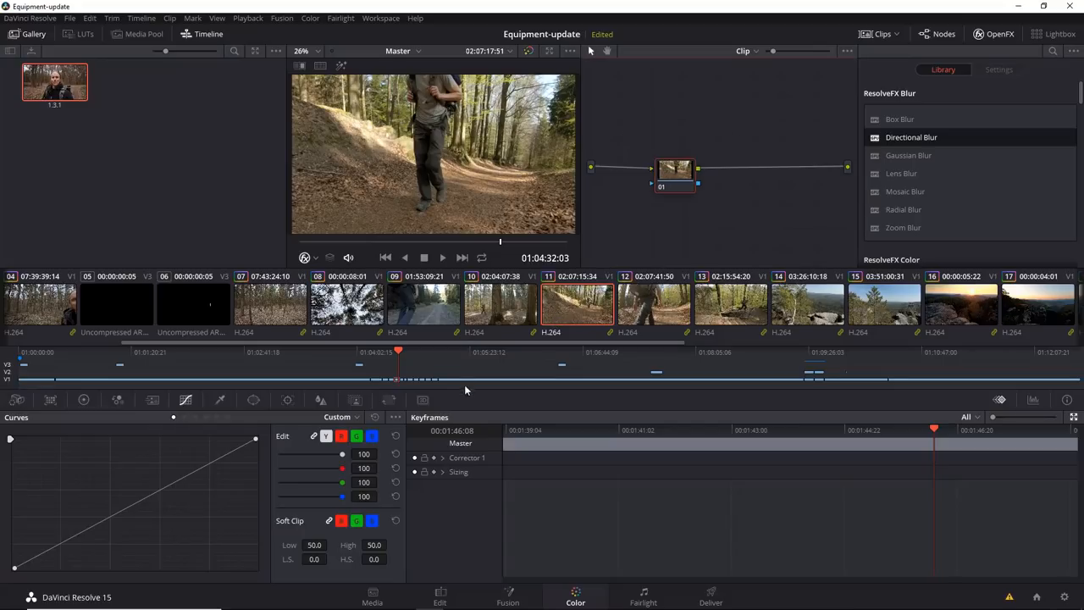
- Display the RGB parade scope for the hiker trail clip
click(1031, 400)
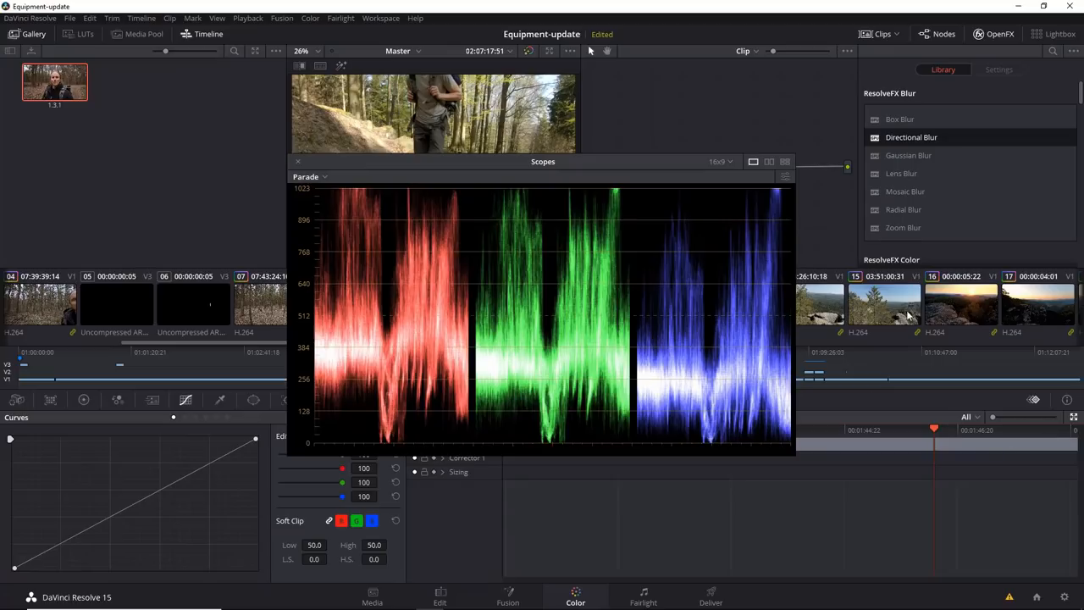
mouse_move(371, 175)
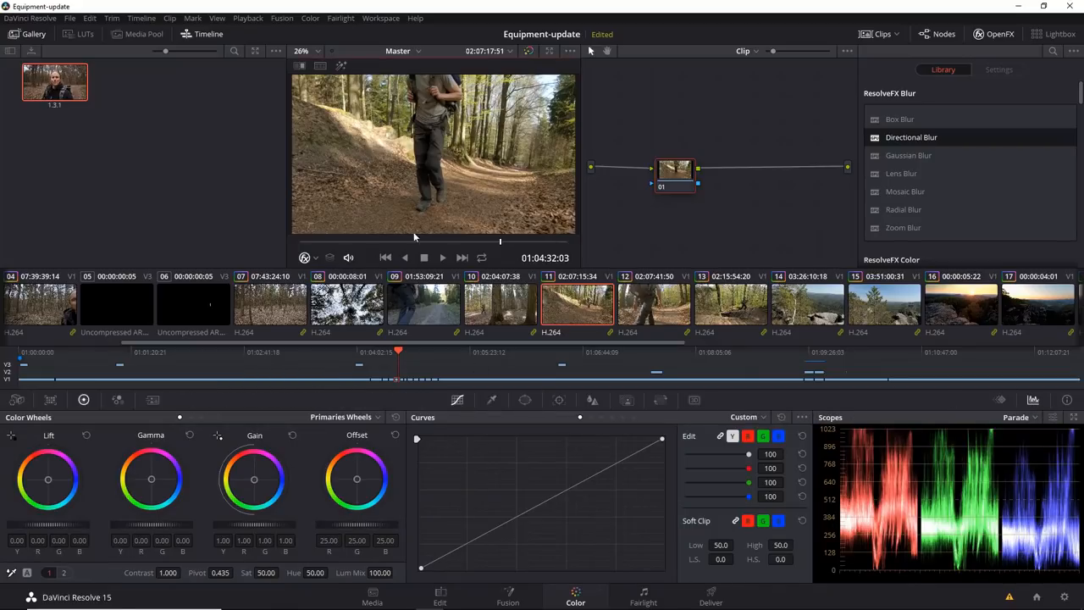
mouse_move(991, 432)
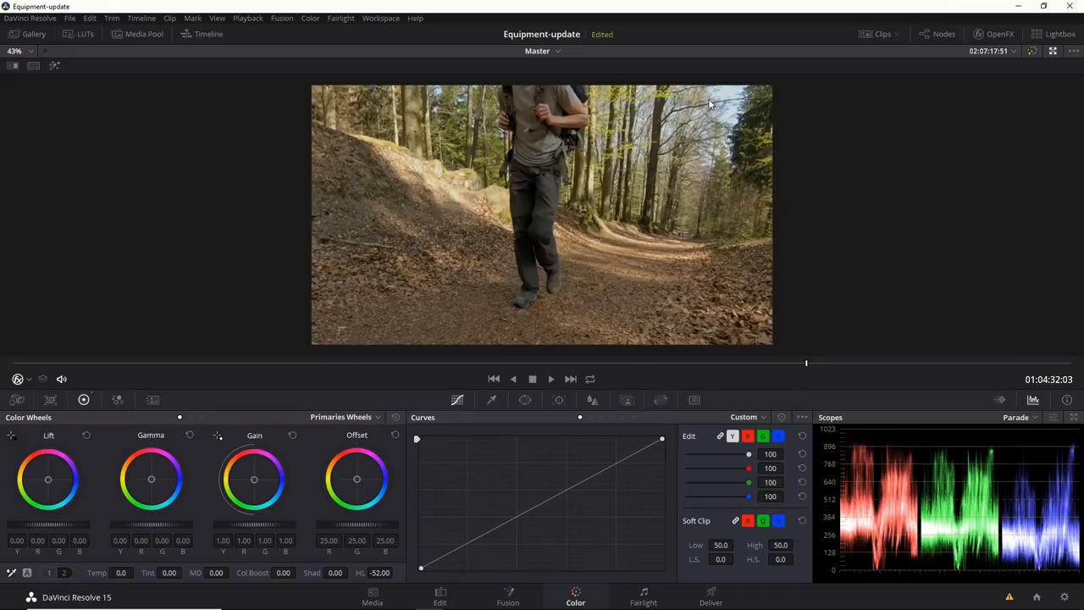
mouse_move(756, 110)
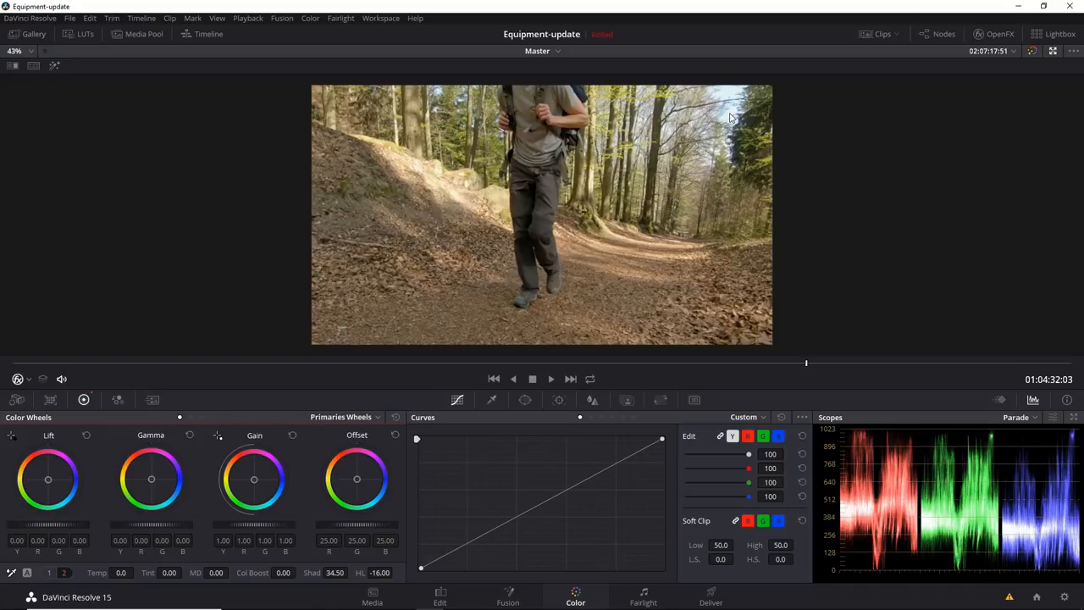
mouse_move(472, 276)
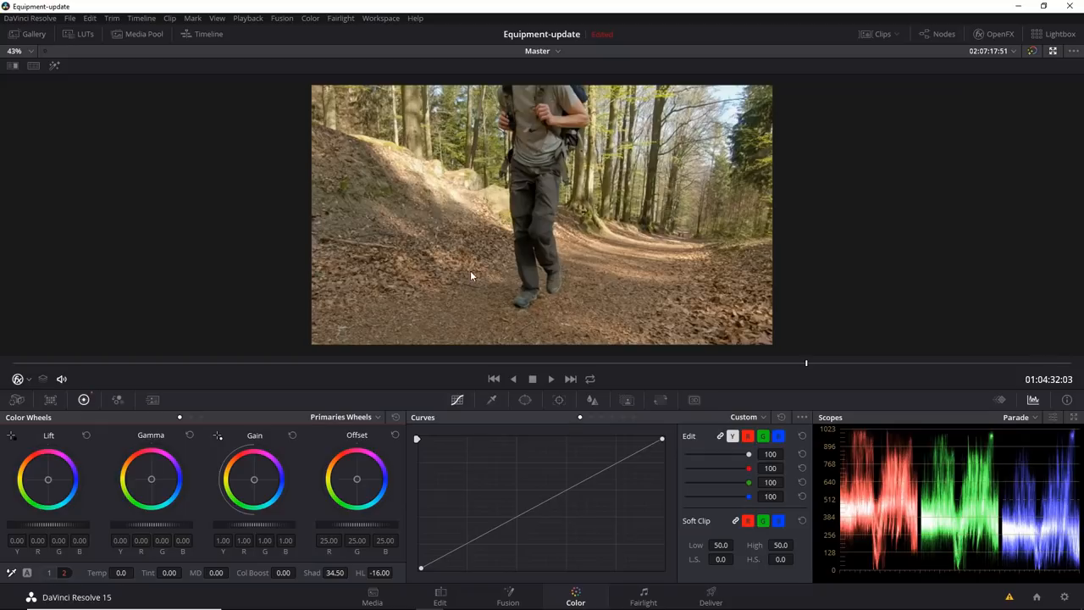
mouse_move(531, 271)
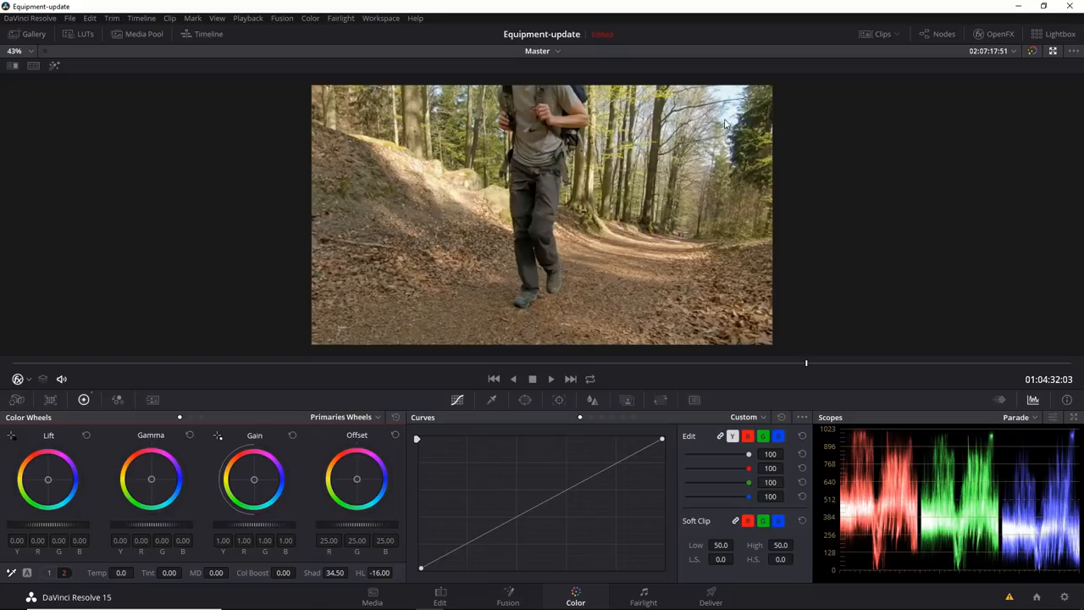
mouse_move(529, 463)
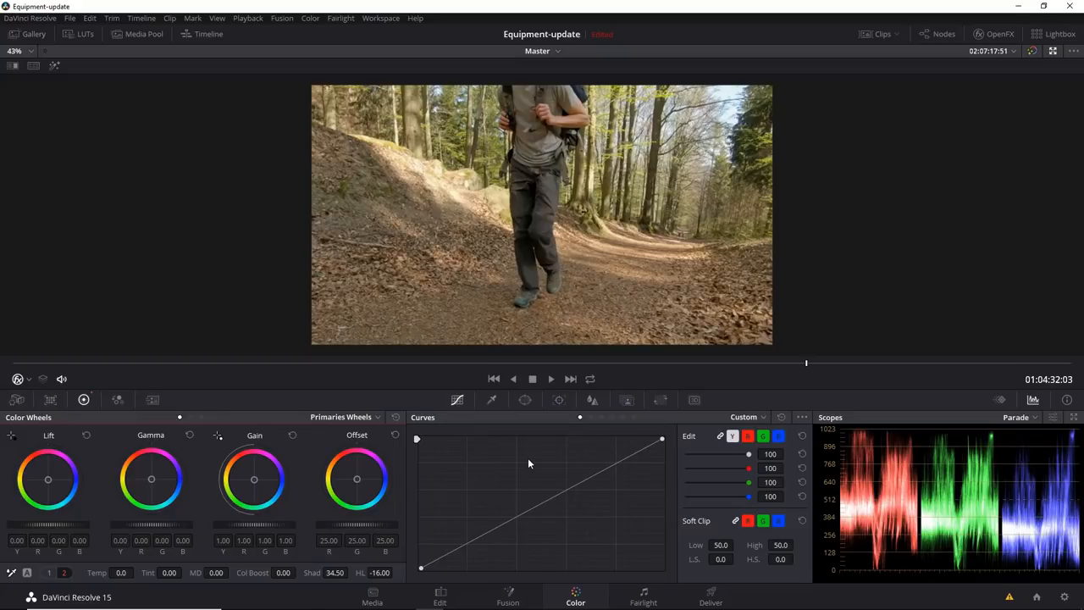
mouse_move(485, 542)
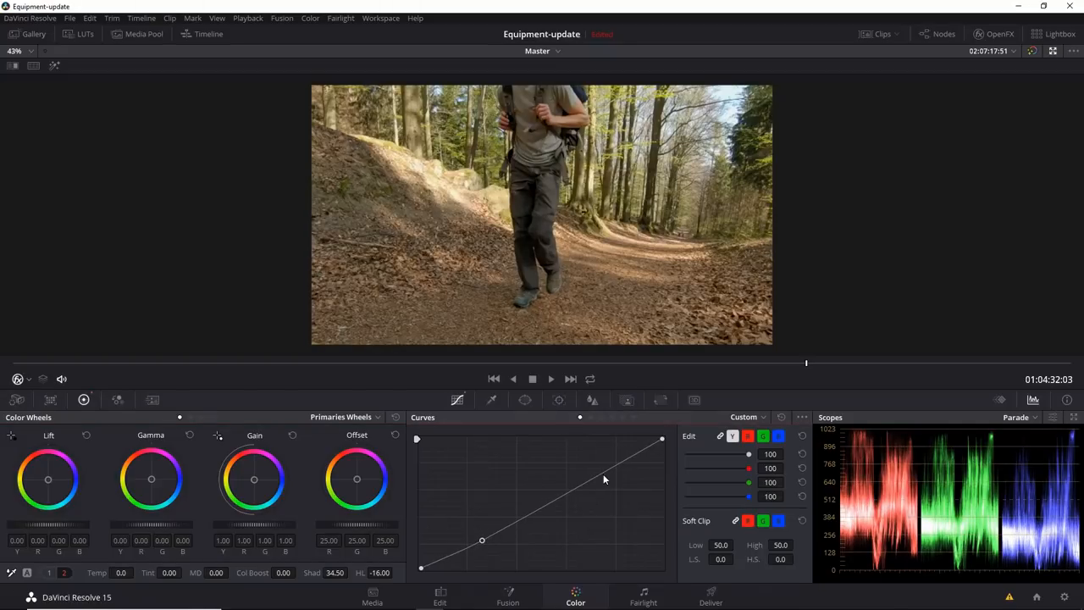
drag(605, 479, 599, 469)
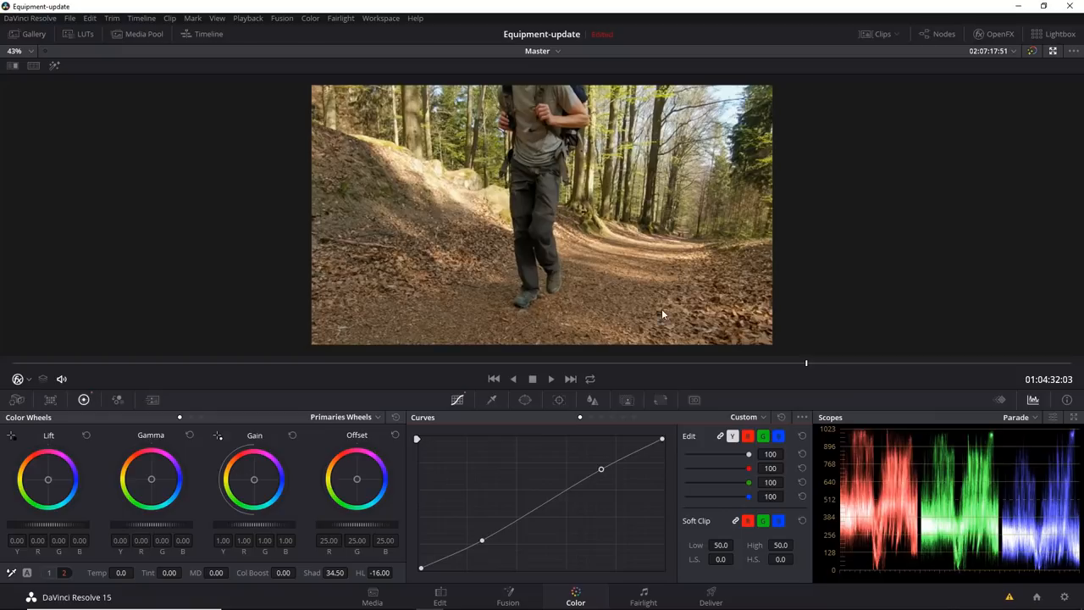
mouse_move(554, 83)
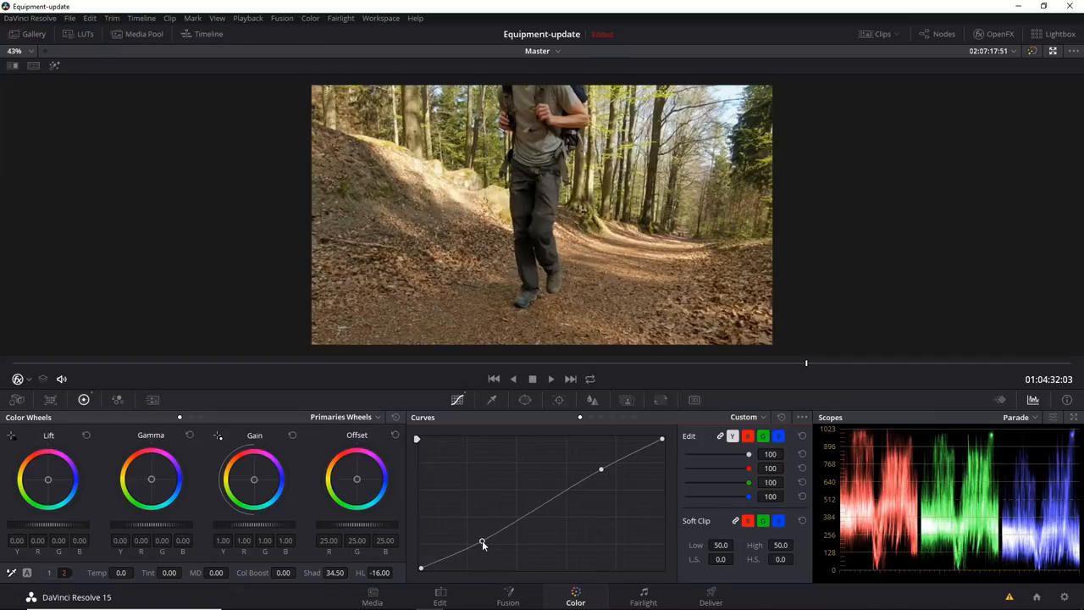
drag(482, 543, 486, 542)
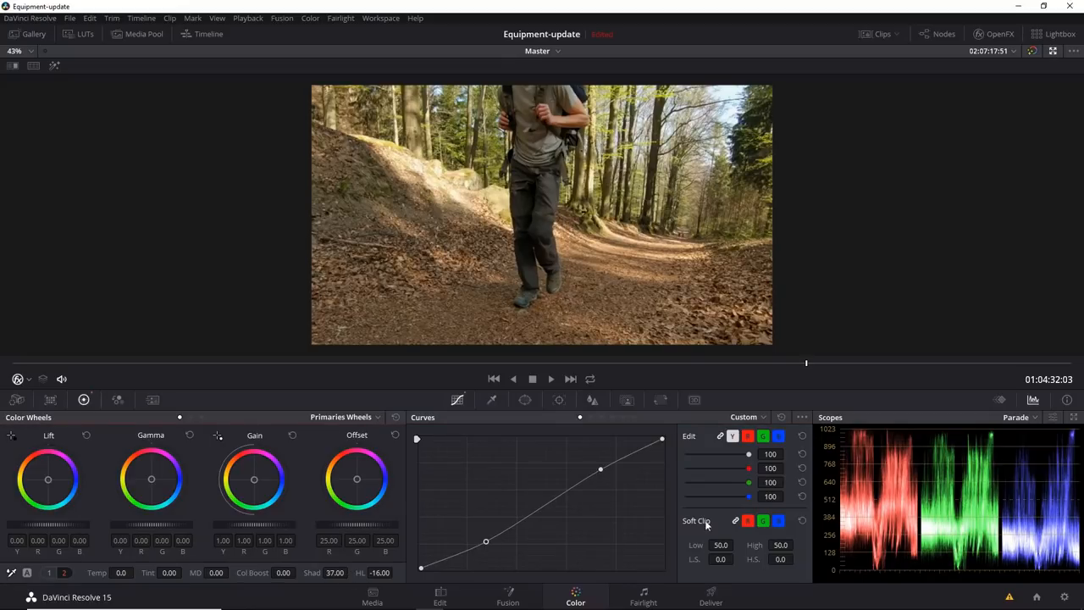
drag(485, 540, 495, 548)
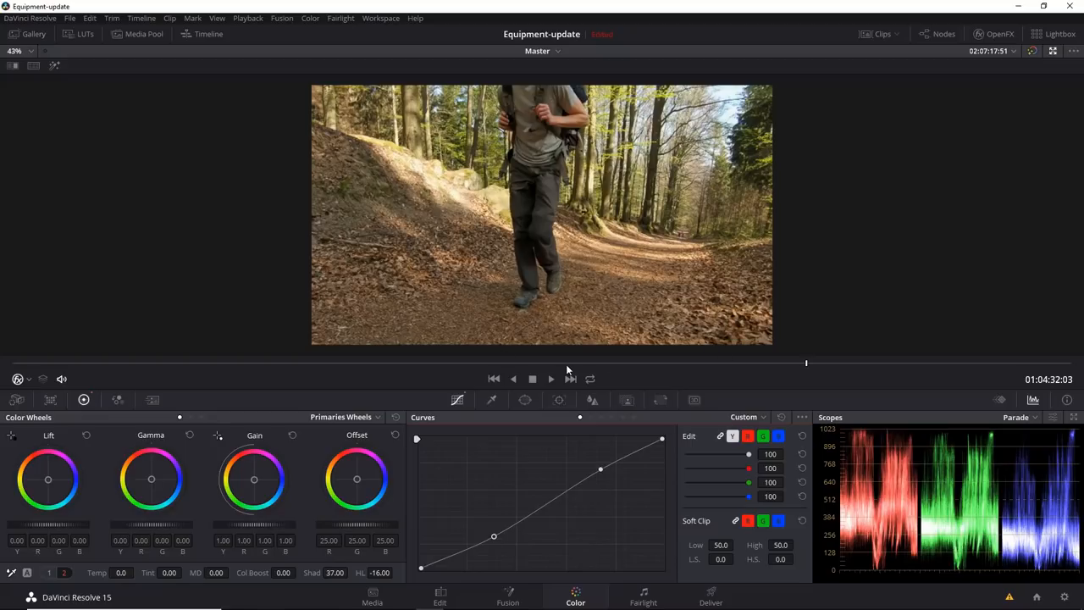
click(564, 363)
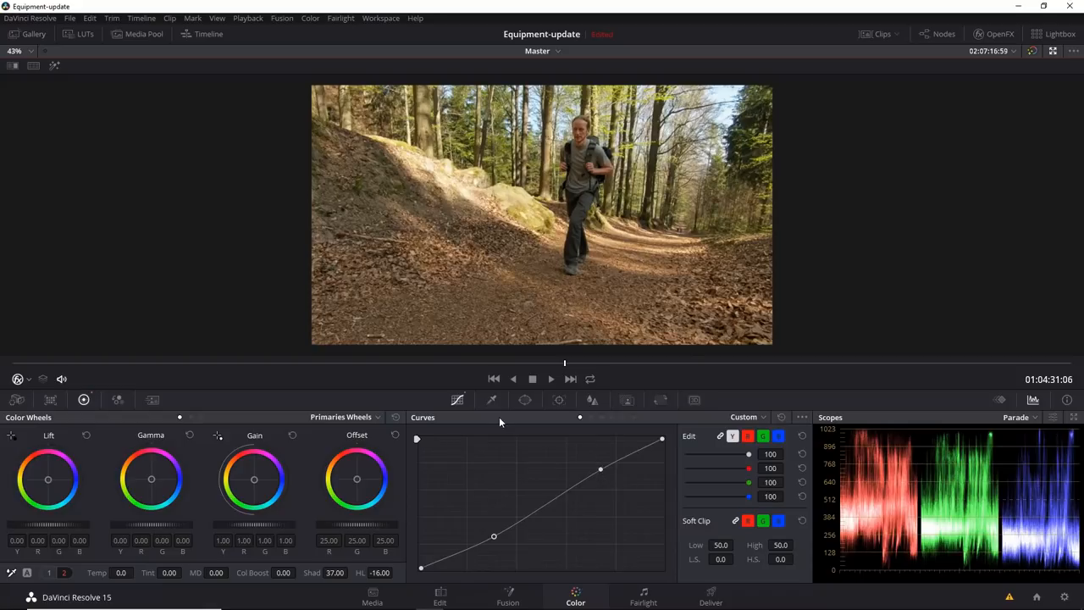
mouse_move(533, 438)
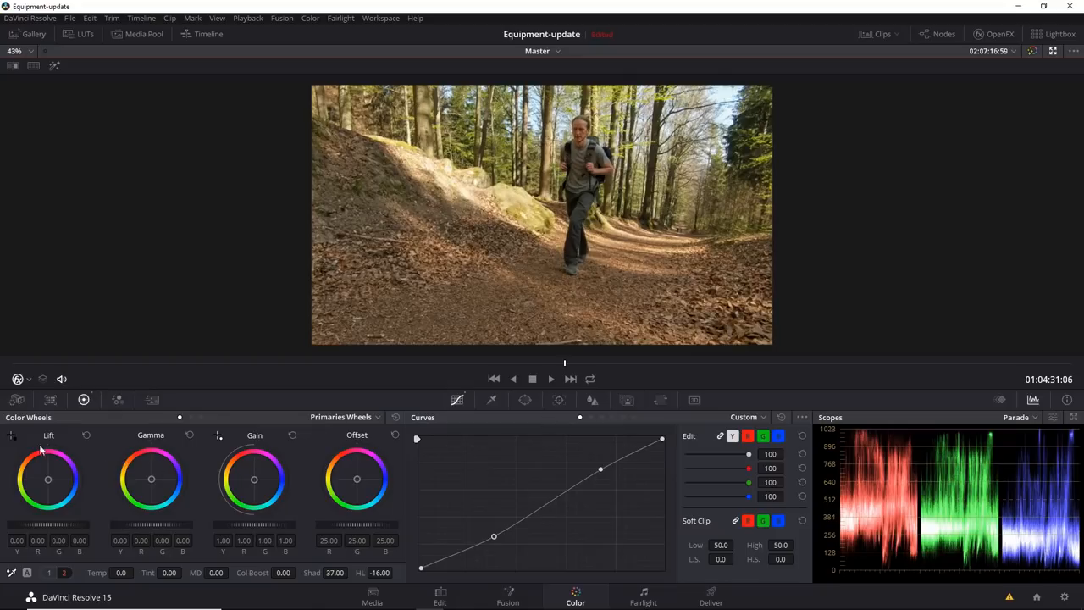
mouse_move(136, 479)
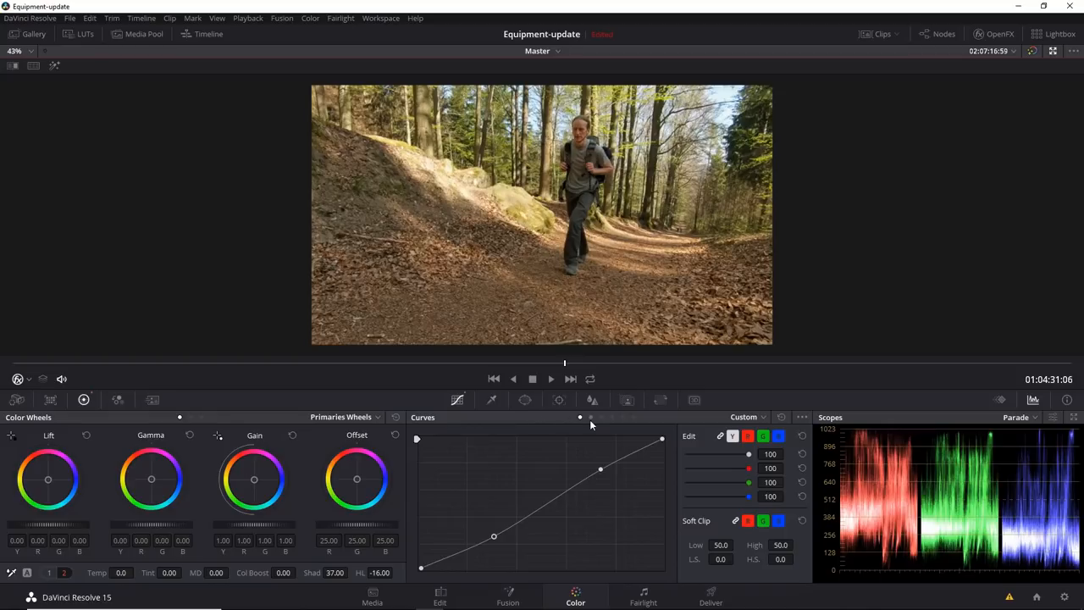
mouse_move(591, 416)
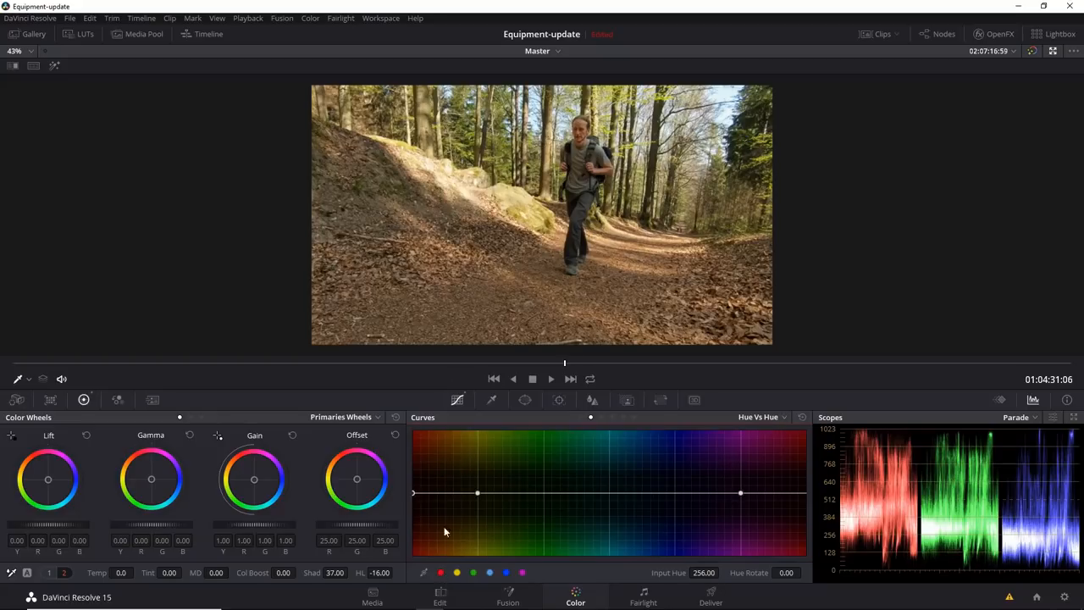
- Drag Hue vs Hue points, leaving blue hues rotated only slightly (about 3.21)
drag(413, 493, 413, 481)
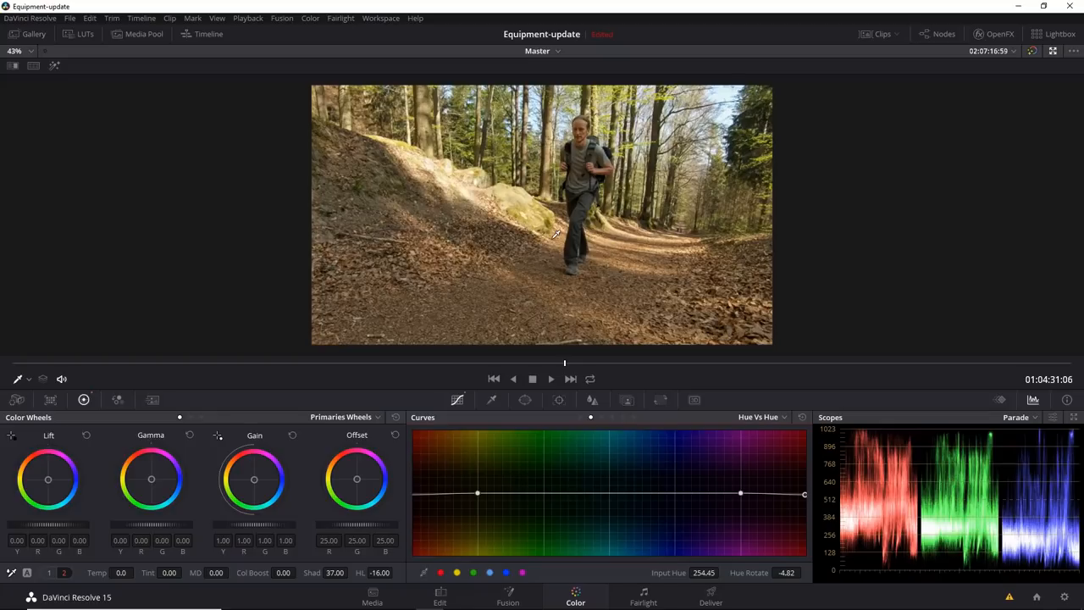
mouse_move(487, 400)
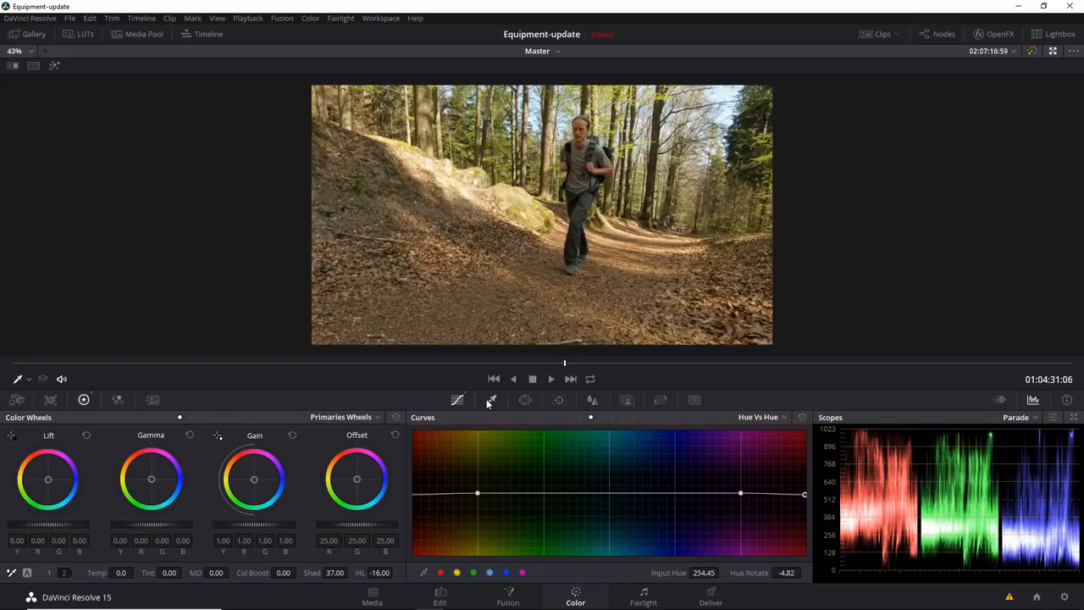
mouse_move(514, 491)
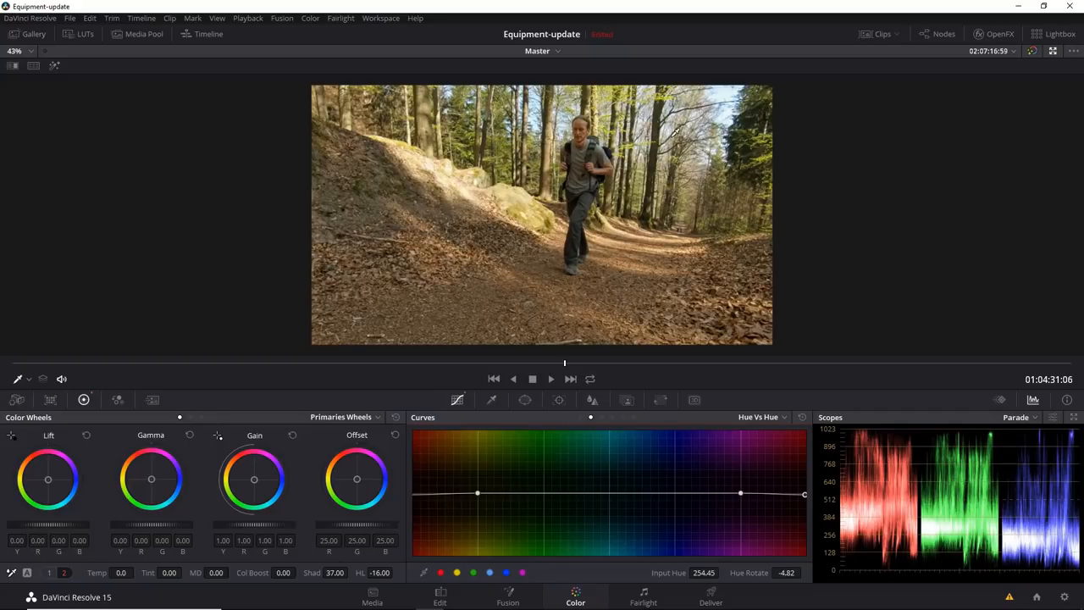
mouse_move(439, 474)
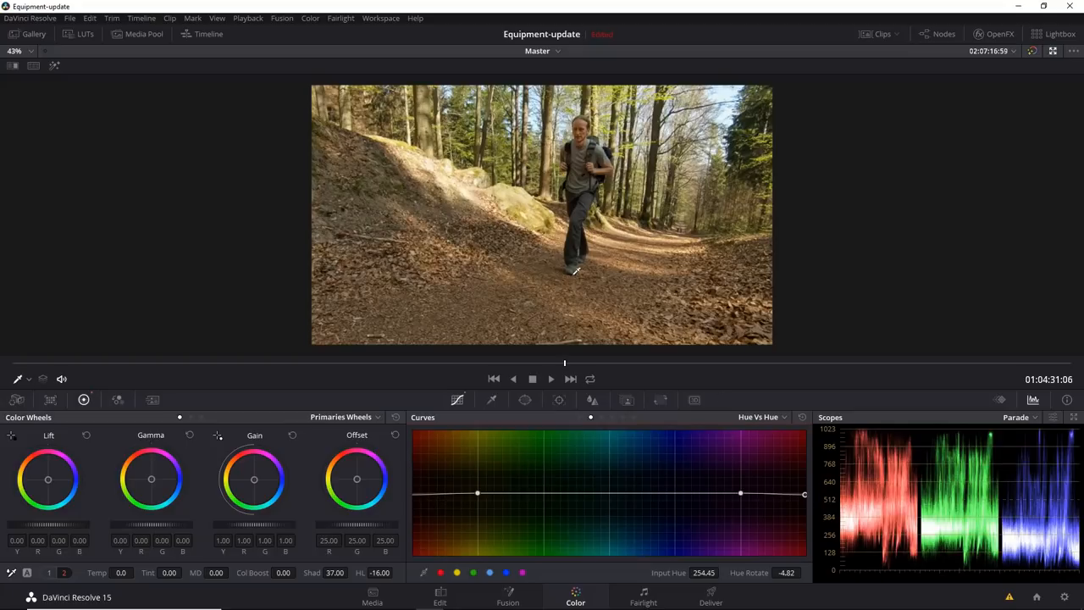
mouse_move(549, 197)
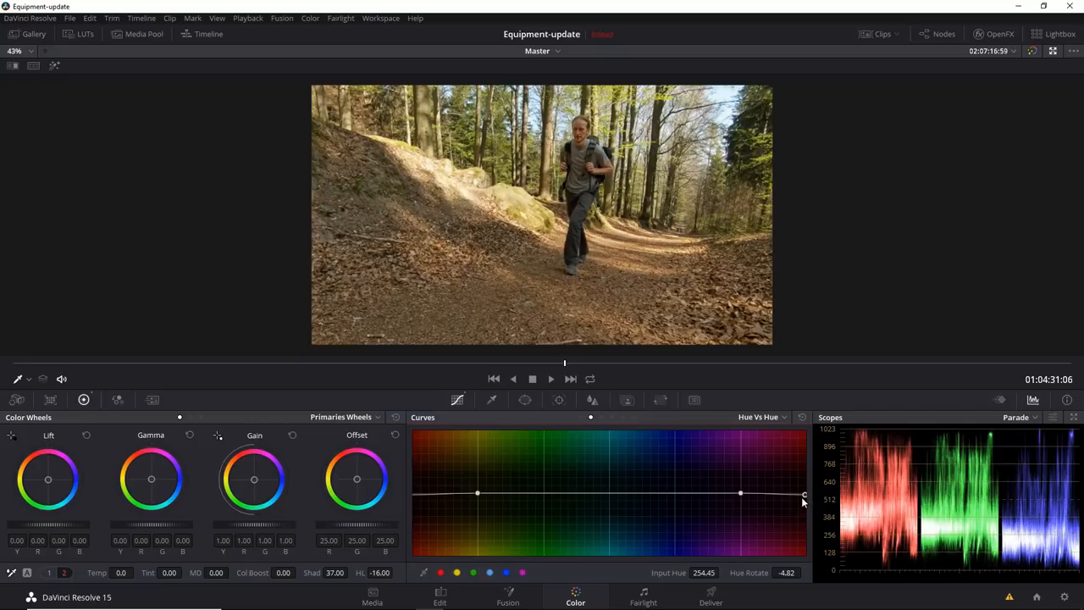
drag(803, 495, 809, 495)
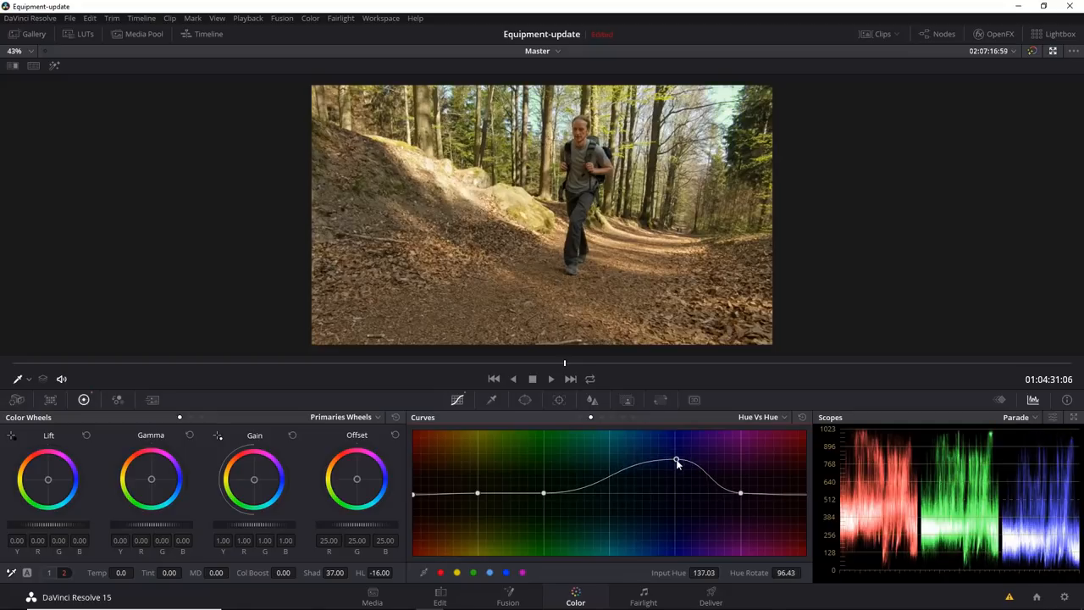
drag(677, 462, 676, 502)
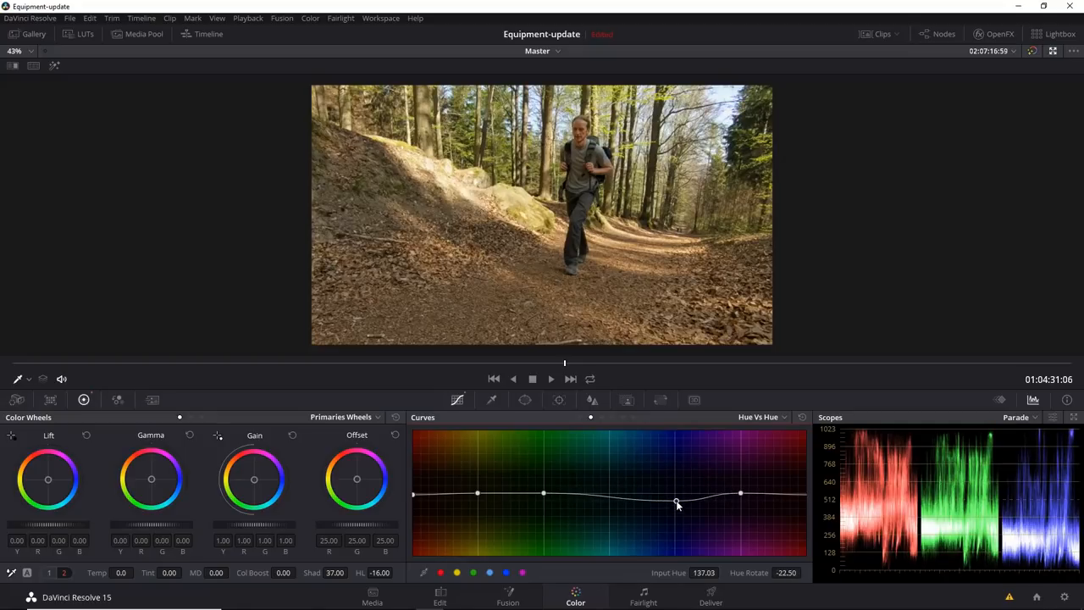
drag(677, 504, 675, 495)
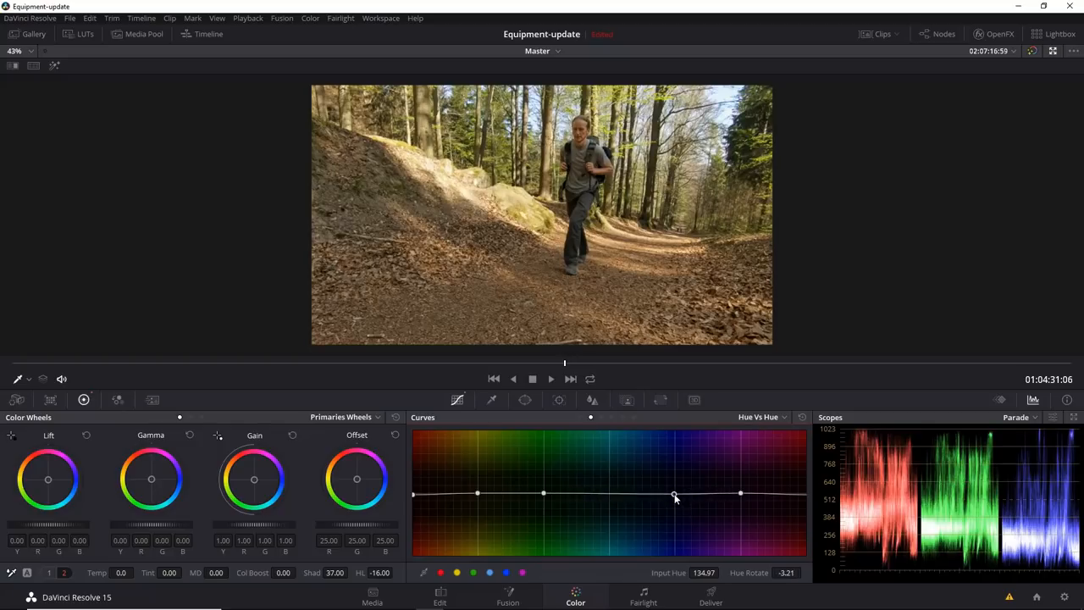
drag(674, 493, 675, 493)
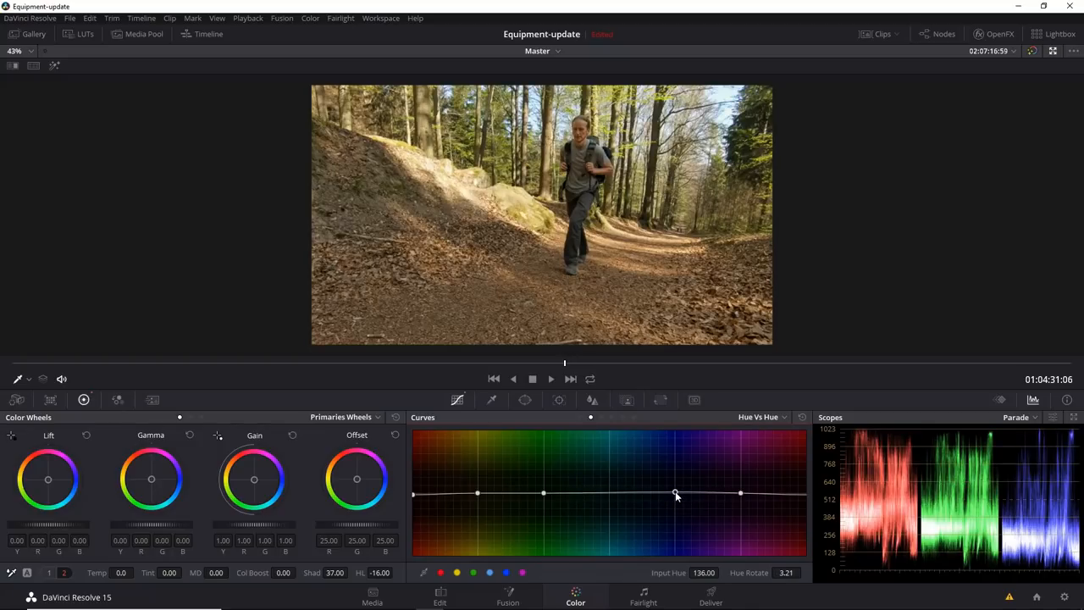
mouse_move(695, 471)
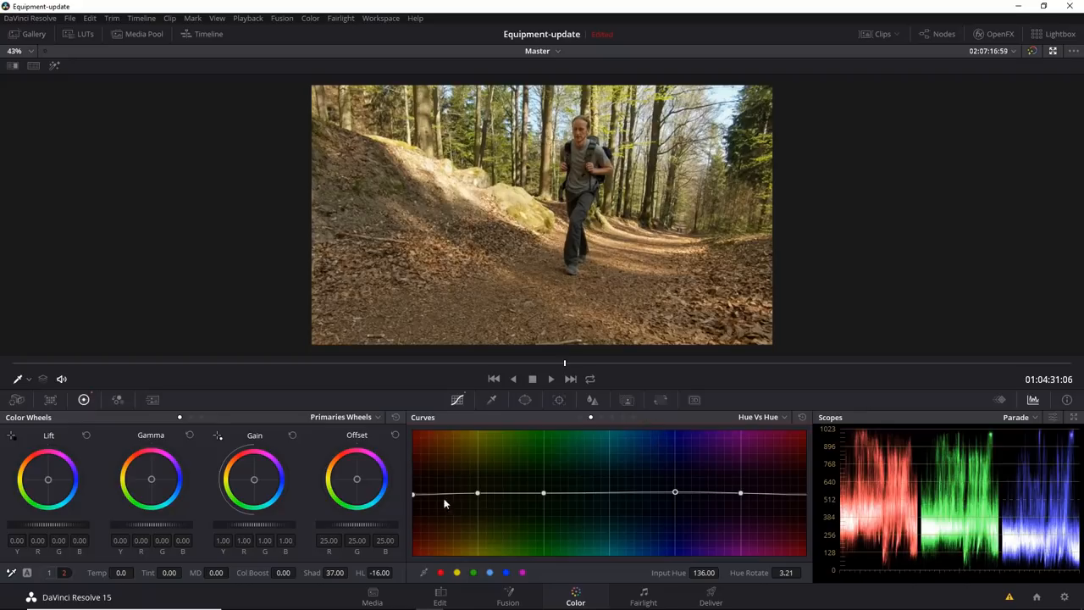
mouse_move(423, 496)
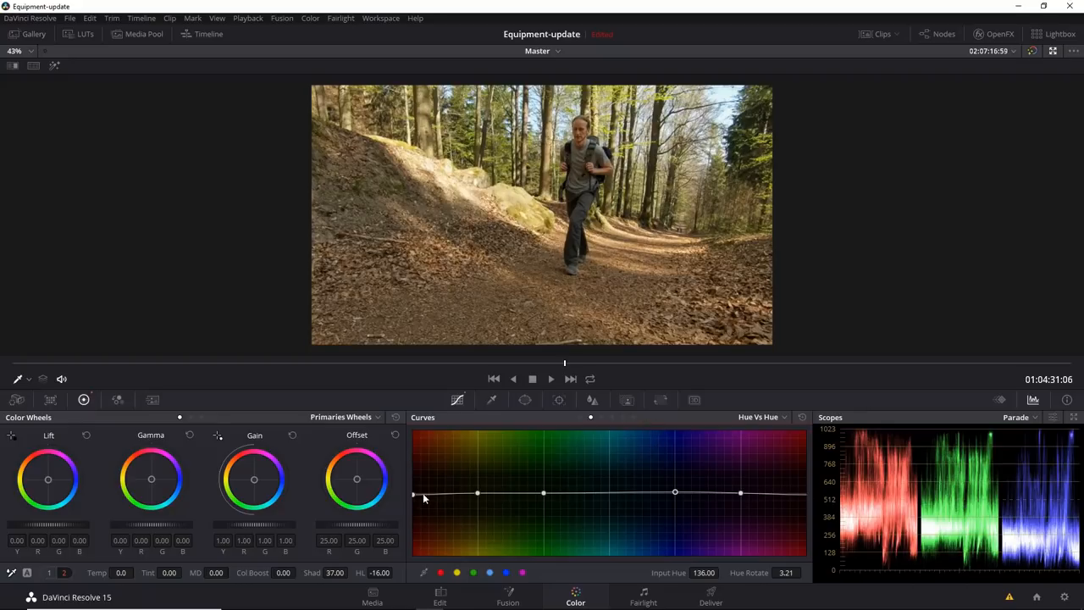
mouse_move(602, 424)
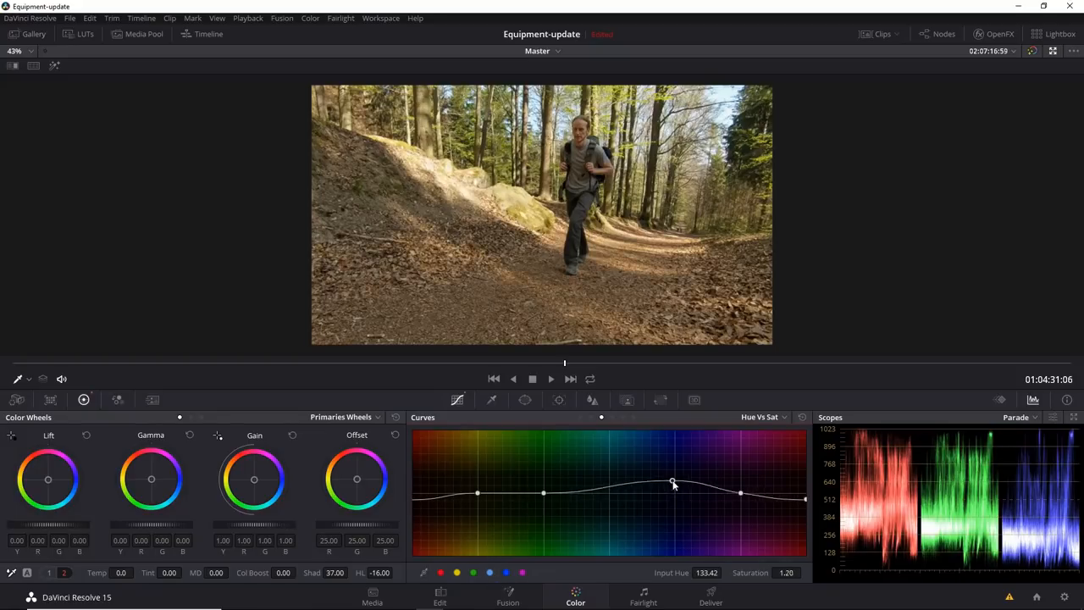
- Raise blue hue saturation to about 1.20 and lower the magenta-red endpoint to 0.88
drag(671, 482, 669, 480)
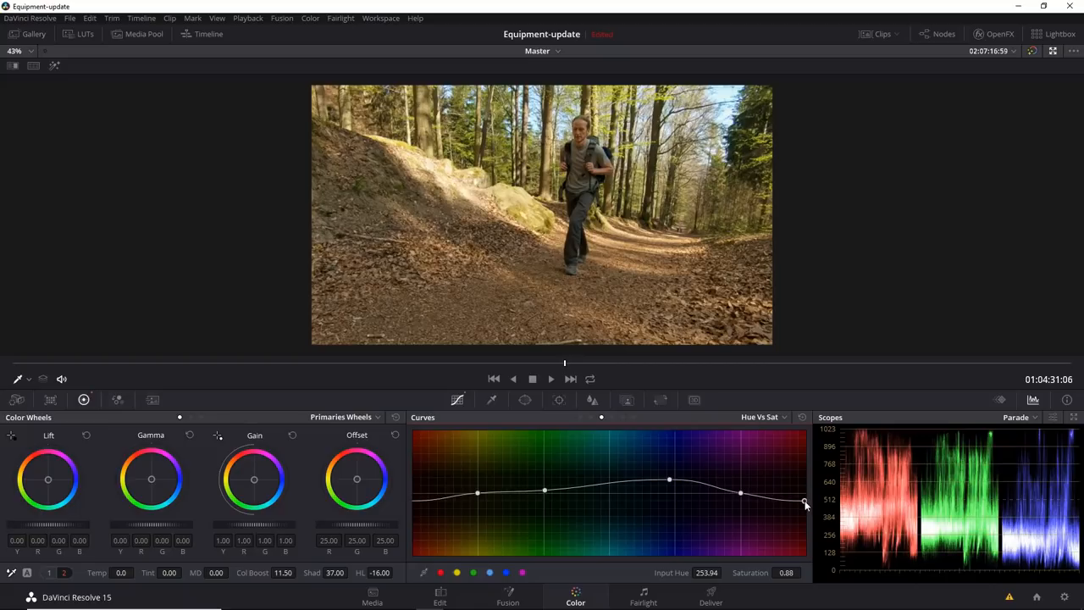
drag(805, 502, 803, 506)
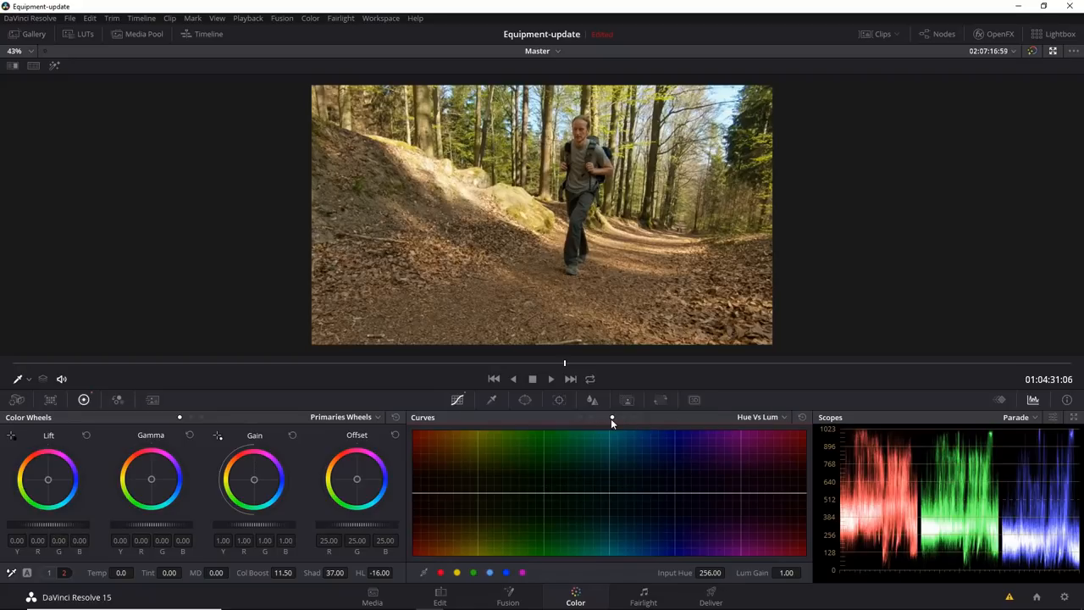
- On the Lum vs Sat curve, pull the left endpoint to 0 and confine it near 0.17 luminance
click(760, 416)
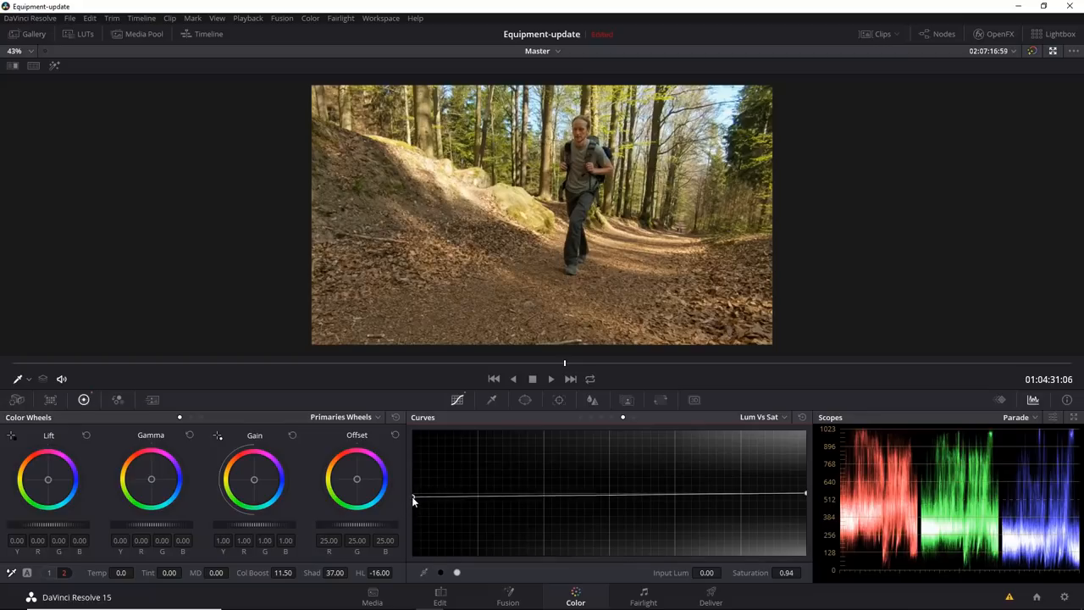
drag(413, 494, 413, 559)
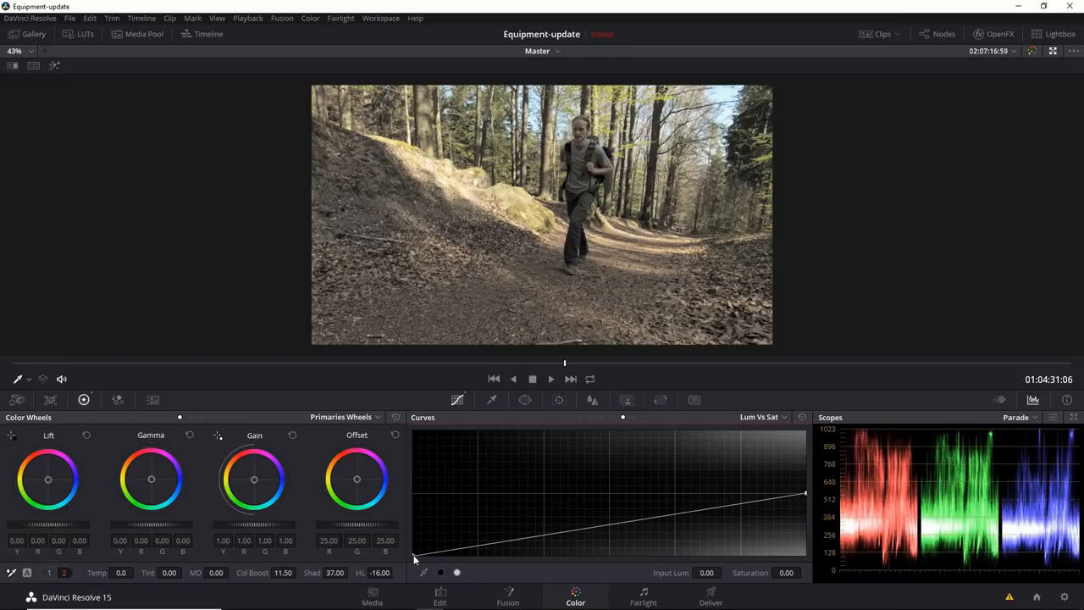
drag(415, 559, 411, 532)
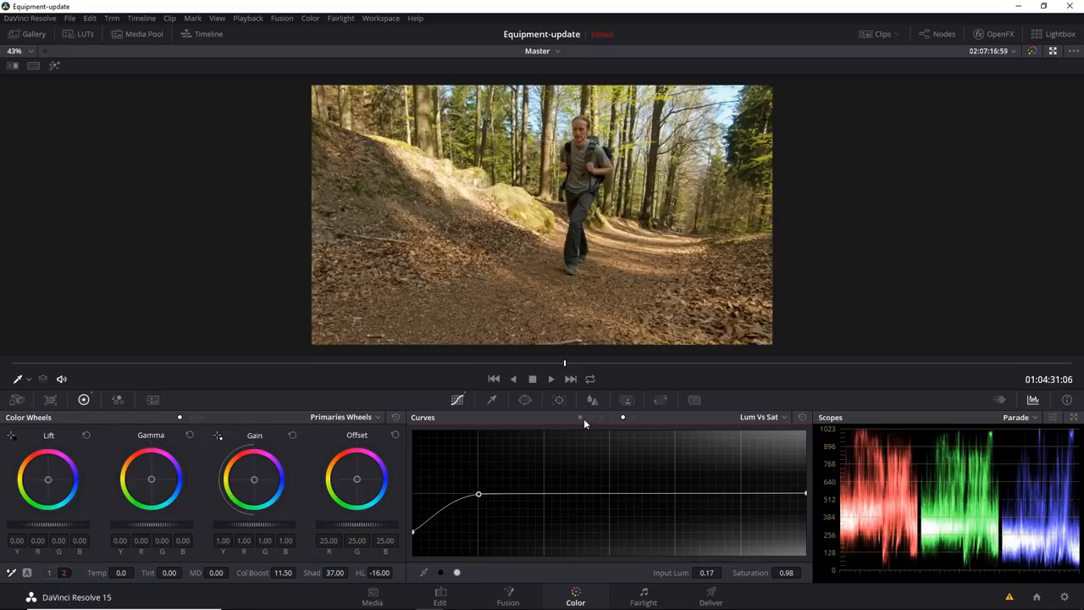
mouse_move(151, 525)
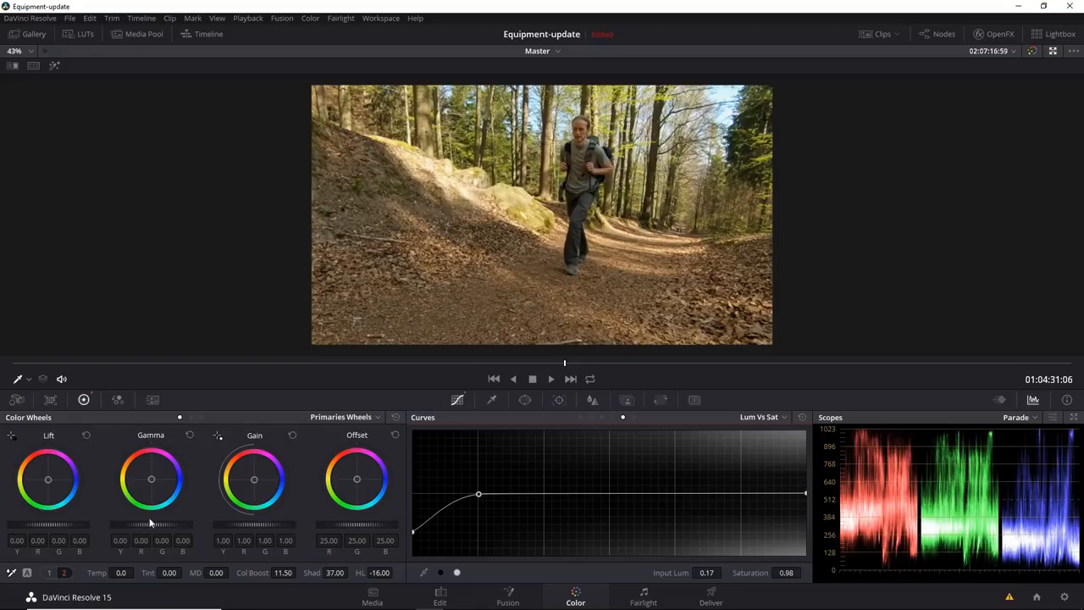
mouse_move(192, 556)
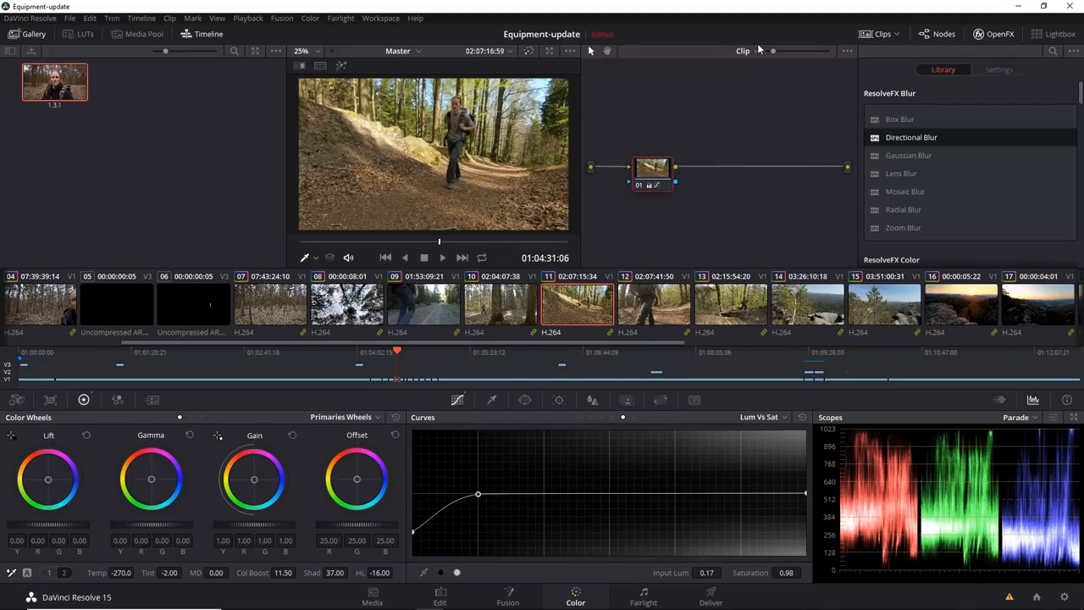
- Add serial node 02 after node 01 from its right-click menu
right_click(652, 166)
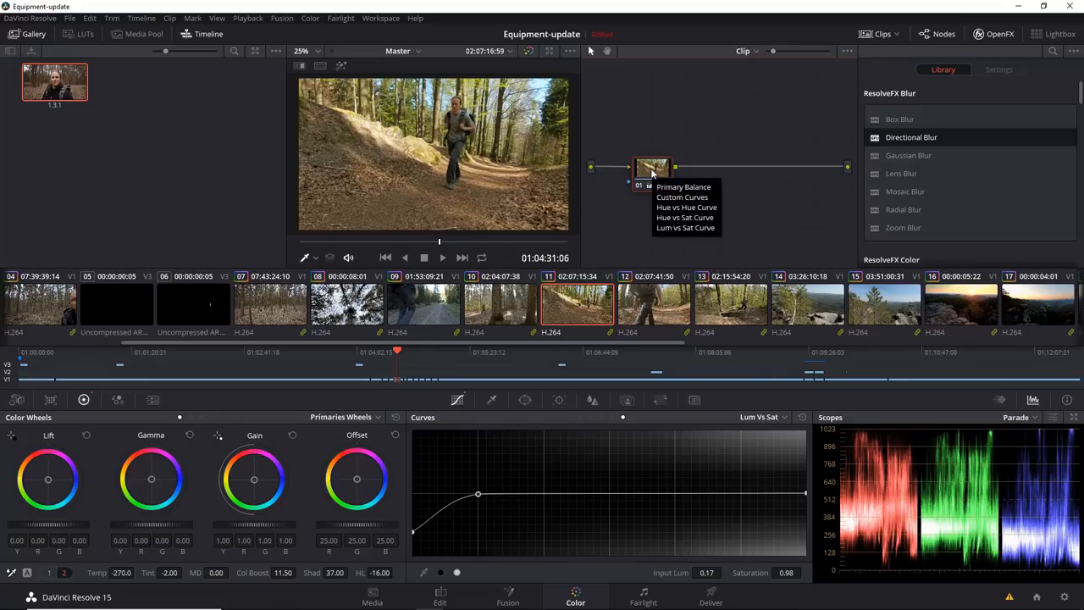
mouse_move(782, 165)
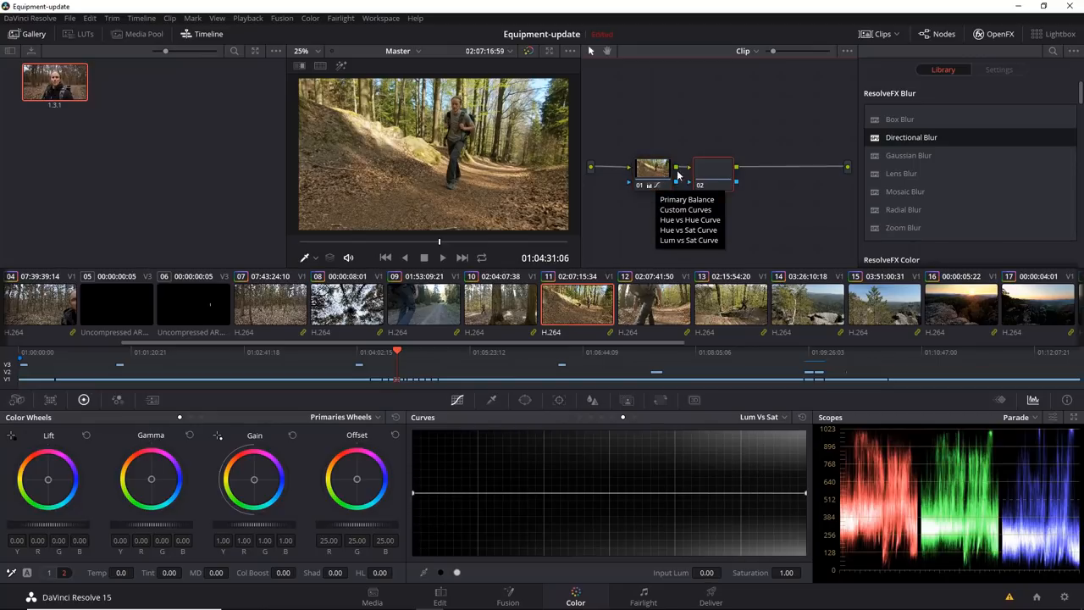
click(720, 167)
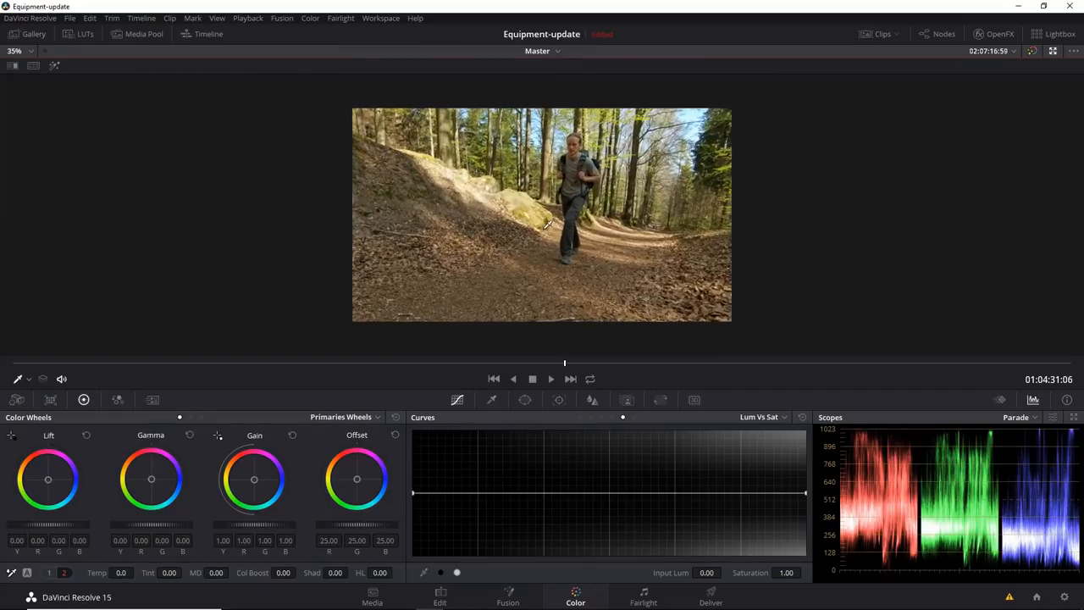
mouse_move(526, 401)
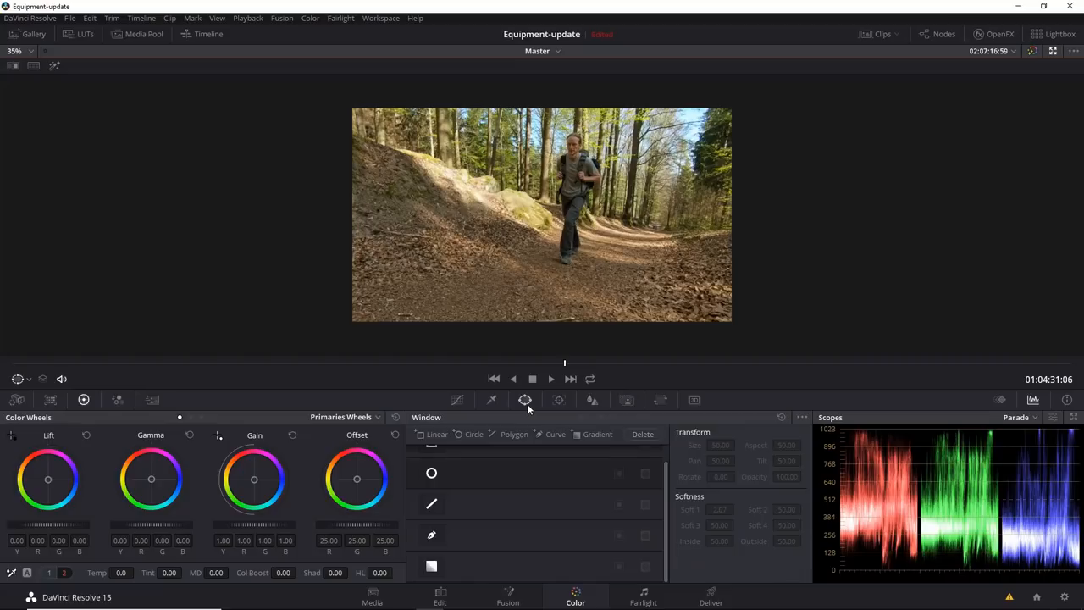
- Add a circle power window on the second node, reshaped around the hiker with Soft 1 about 5.18
click(431, 472)
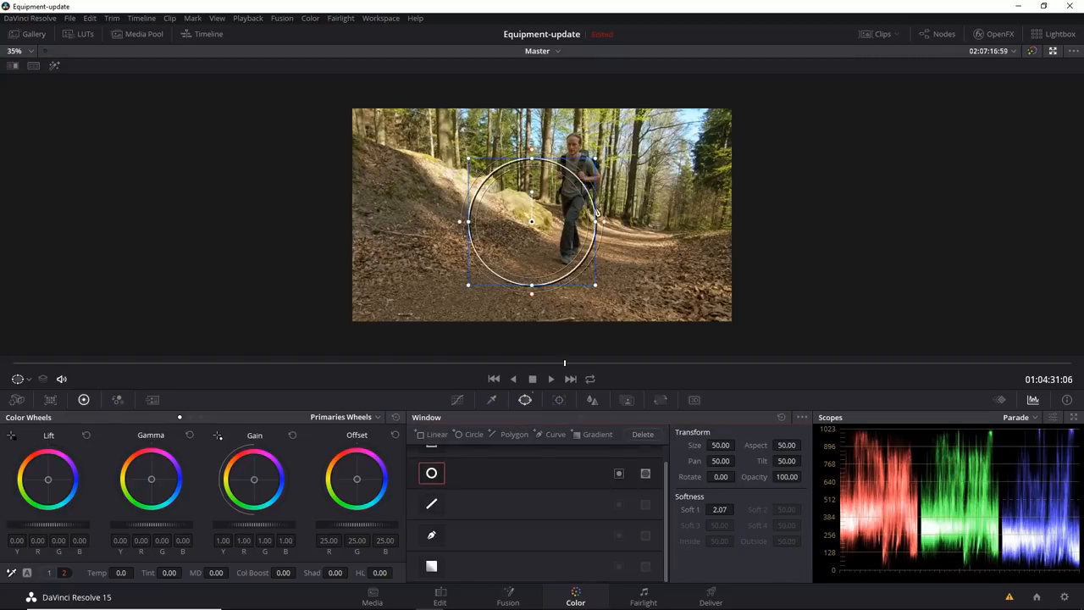
drag(596, 220, 639, 220)
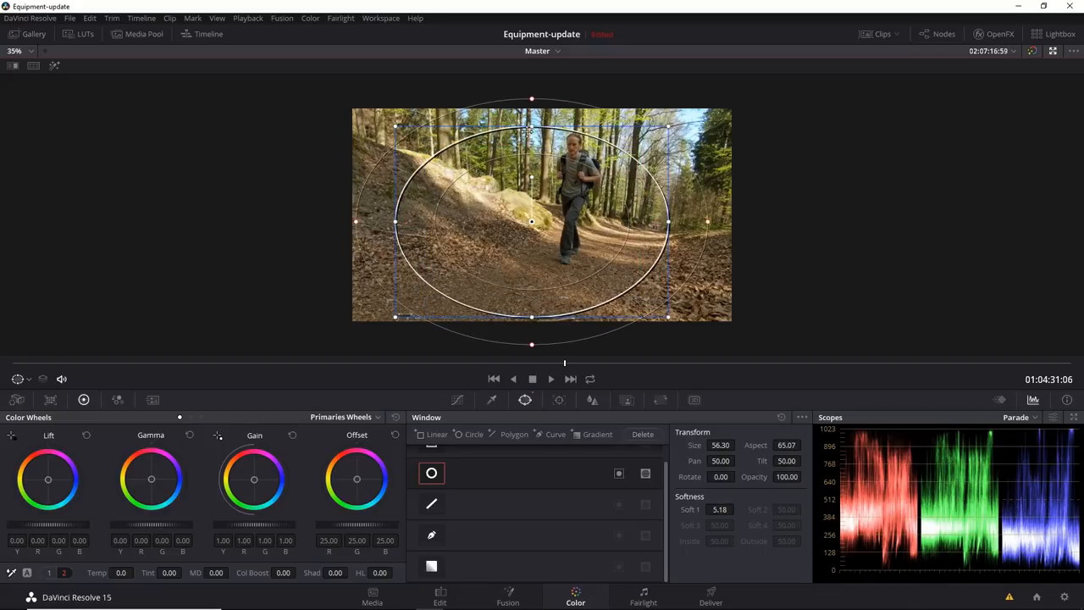
drag(531, 222, 551, 207)
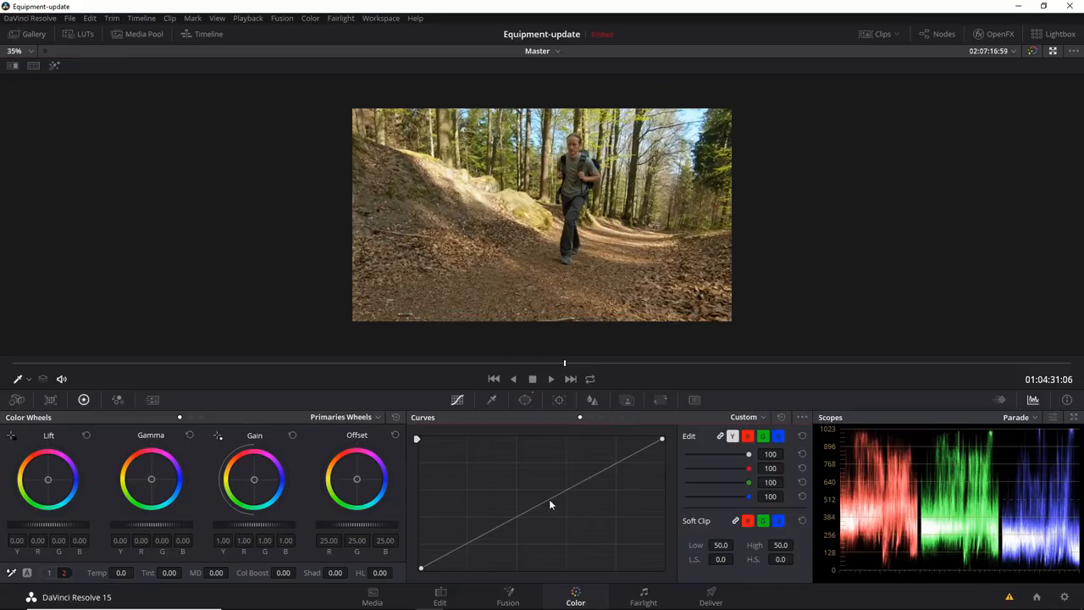
- Pull a luma curve midpoint slightly down to gently darken the forest clip's midtones
drag(551, 504, 573, 521)
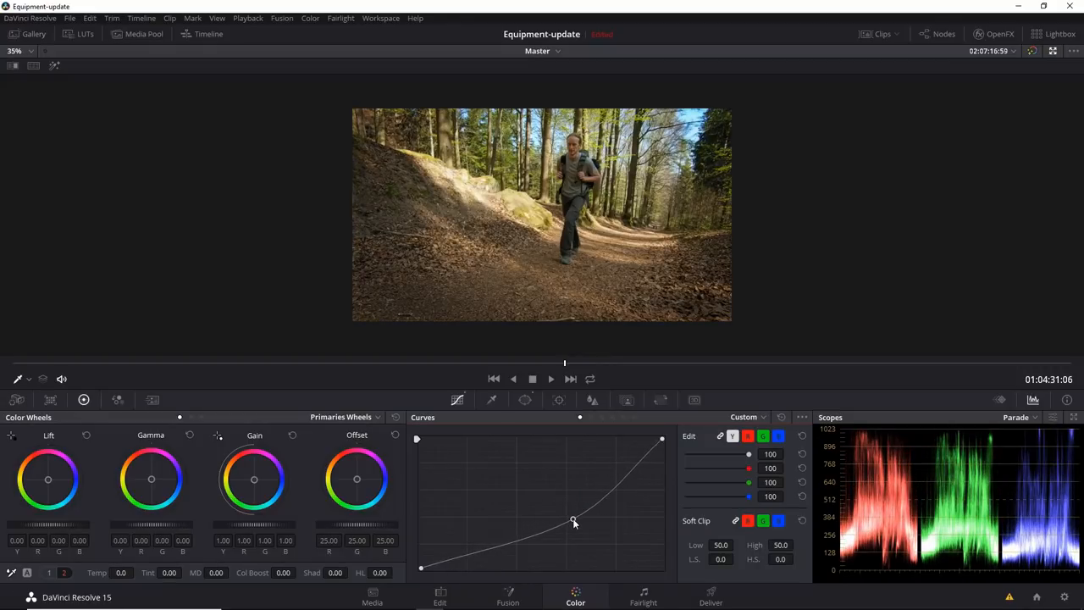
drag(575, 520, 562, 508)
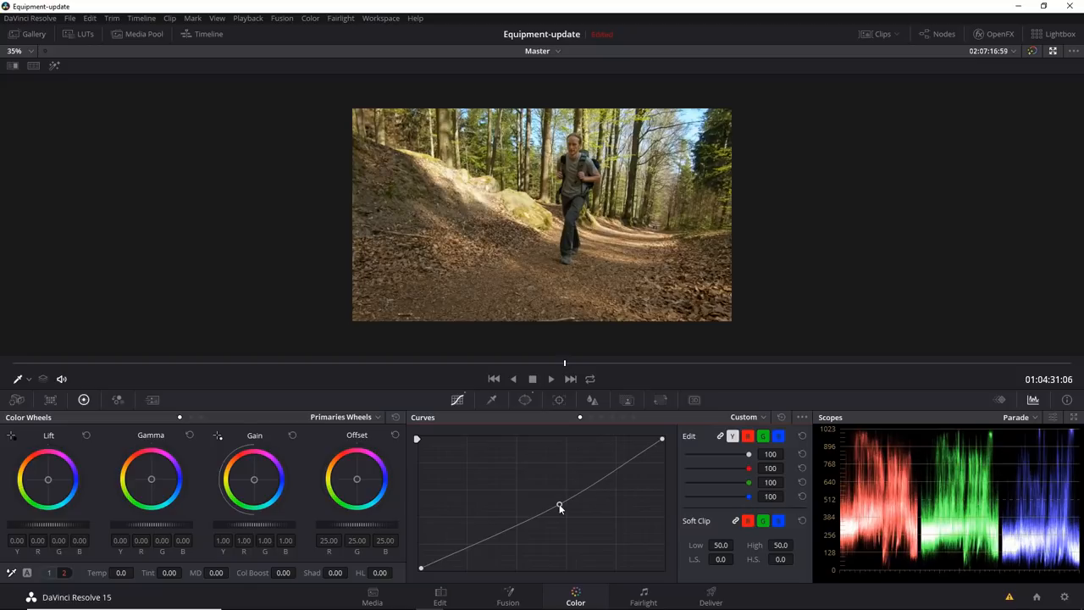
mouse_move(590, 316)
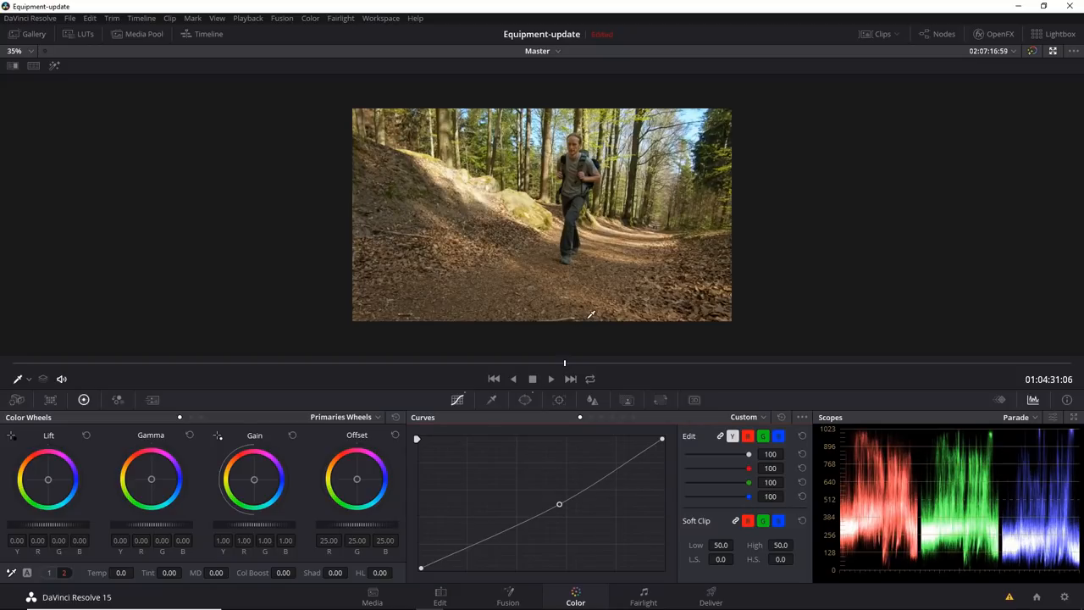
mouse_move(577, 245)
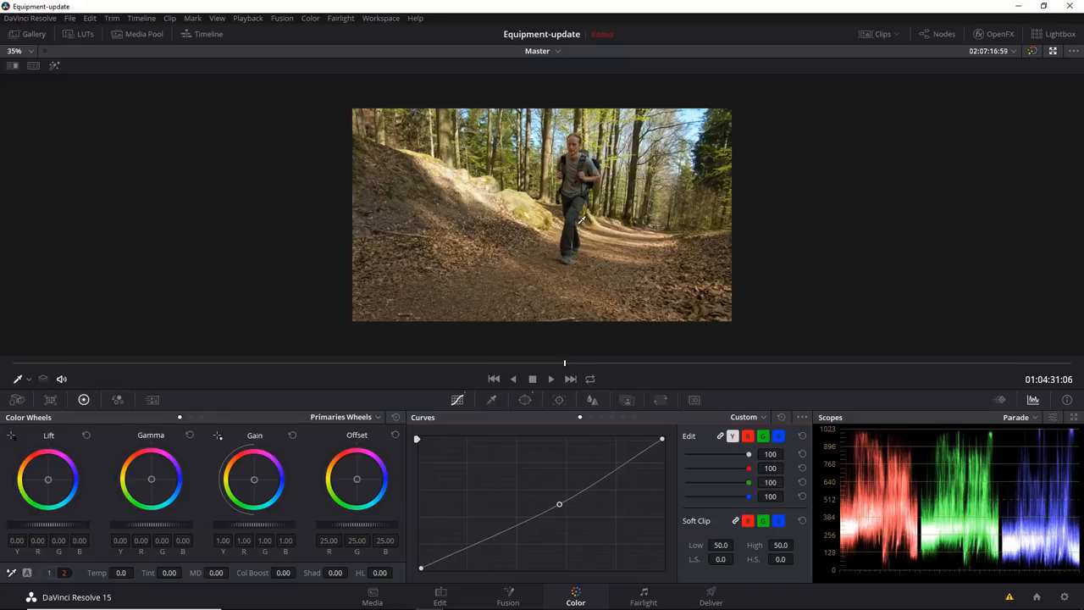
mouse_move(685, 273)
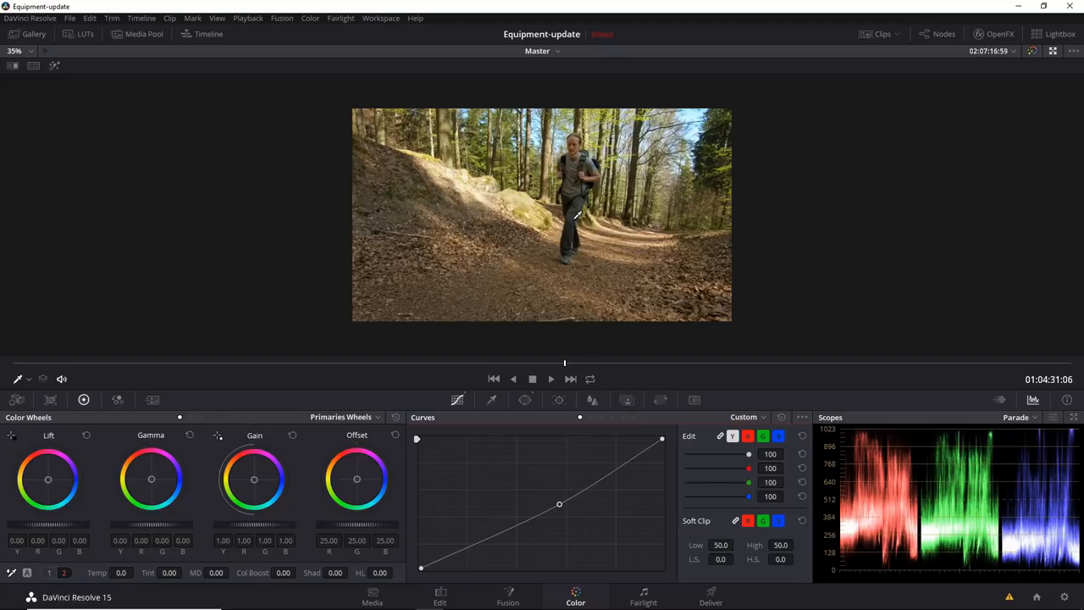
mouse_move(669, 210)
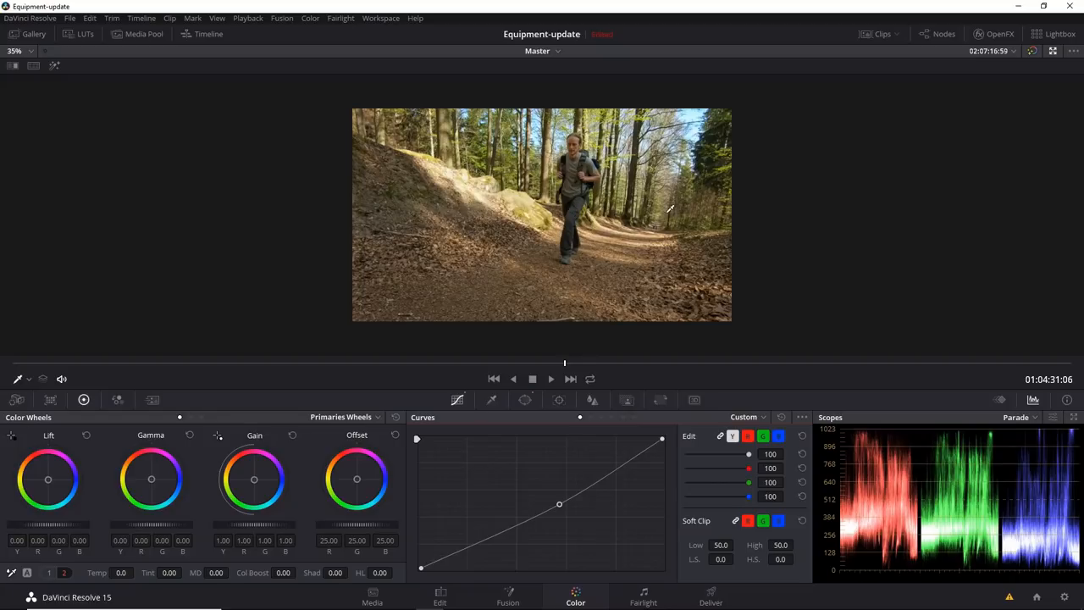
mouse_move(603, 419)
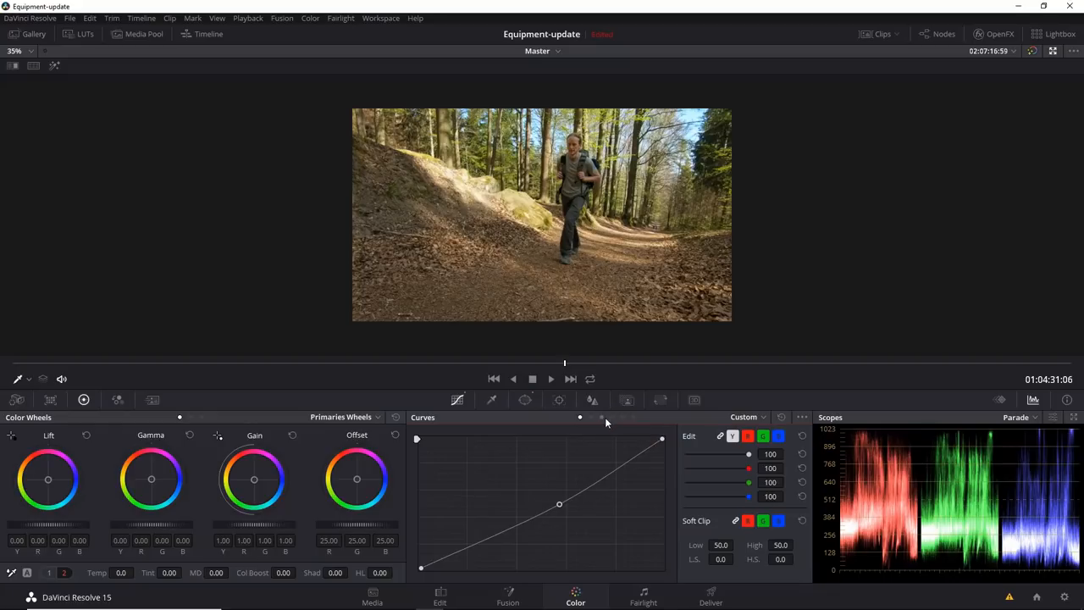
mouse_move(596, 417)
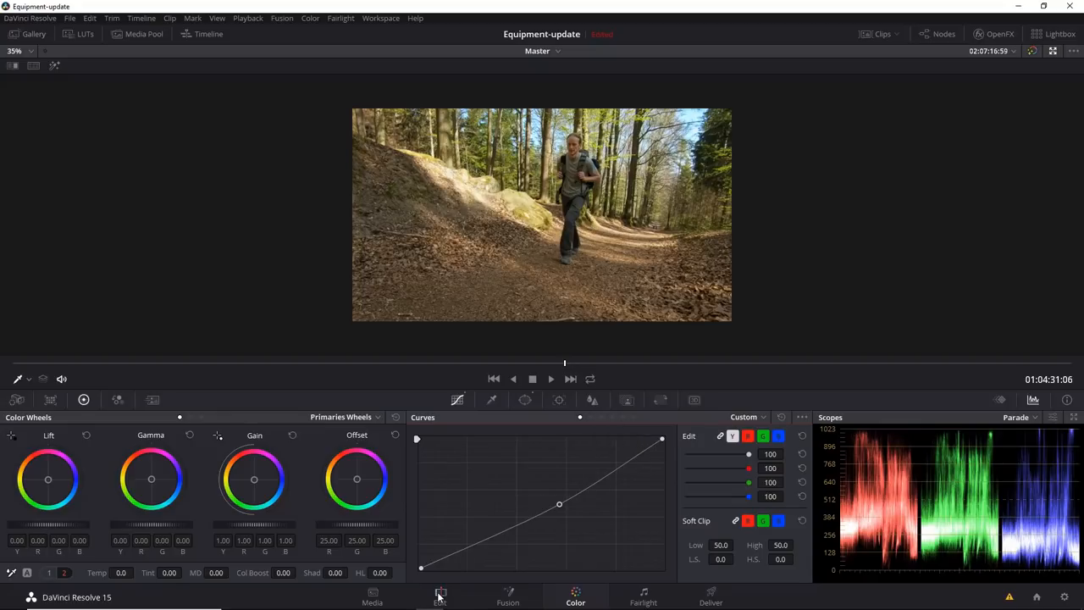
- Return to the Edit page and scroll the Gopro bin to find GOPR5835.MP4
click(440, 598)
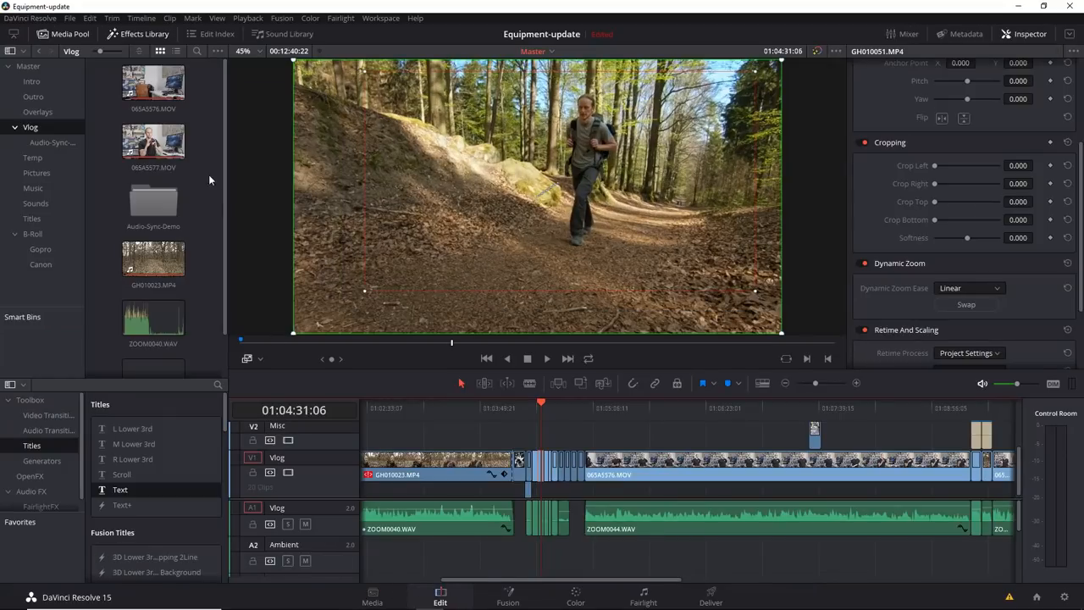
click(40, 248)
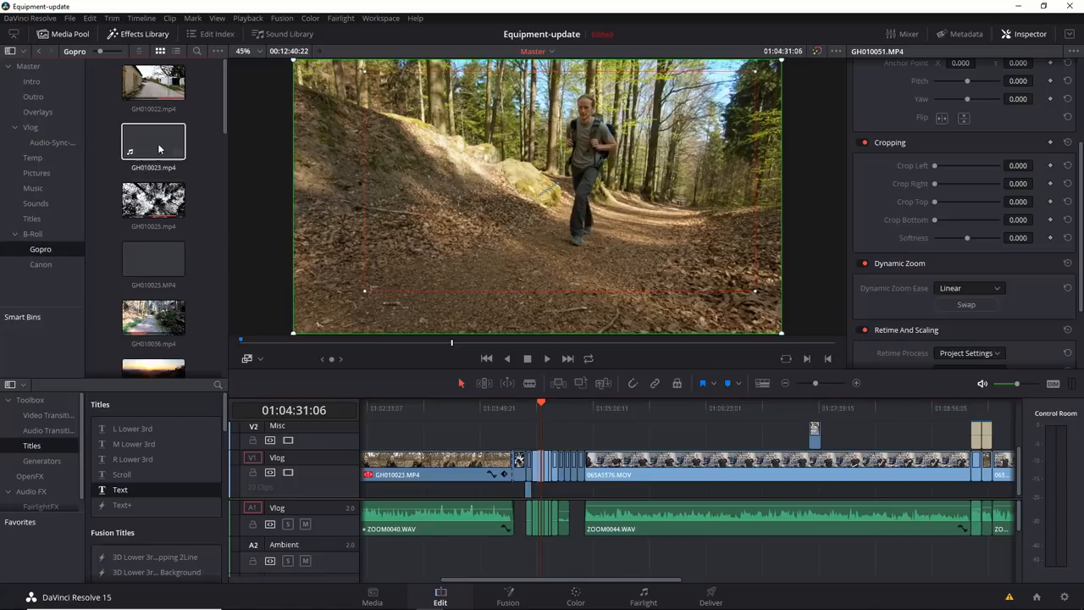
scroll(down, 3)
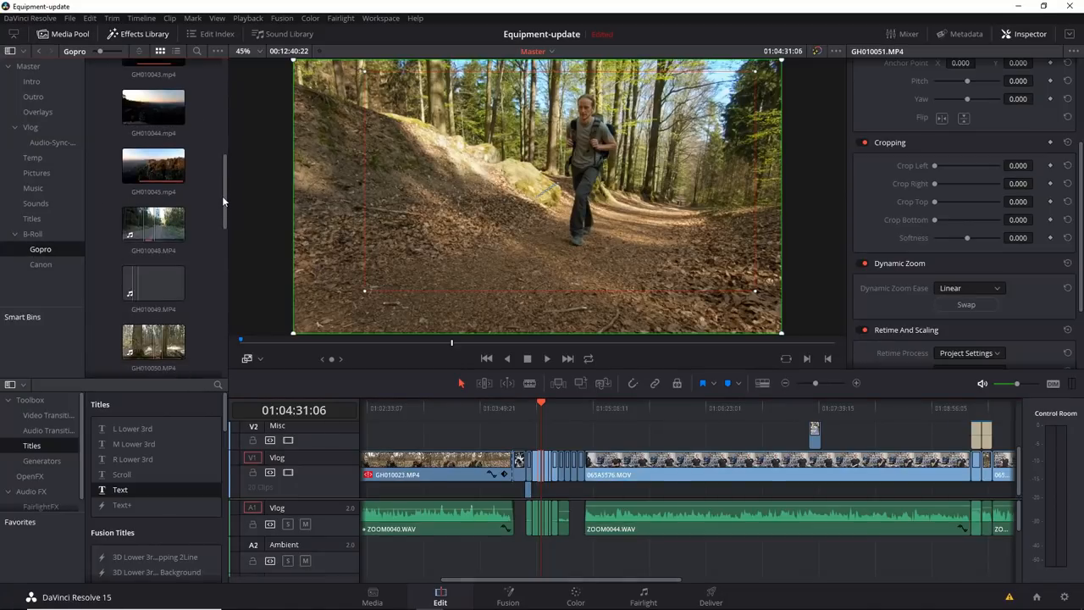
scroll(down, 3)
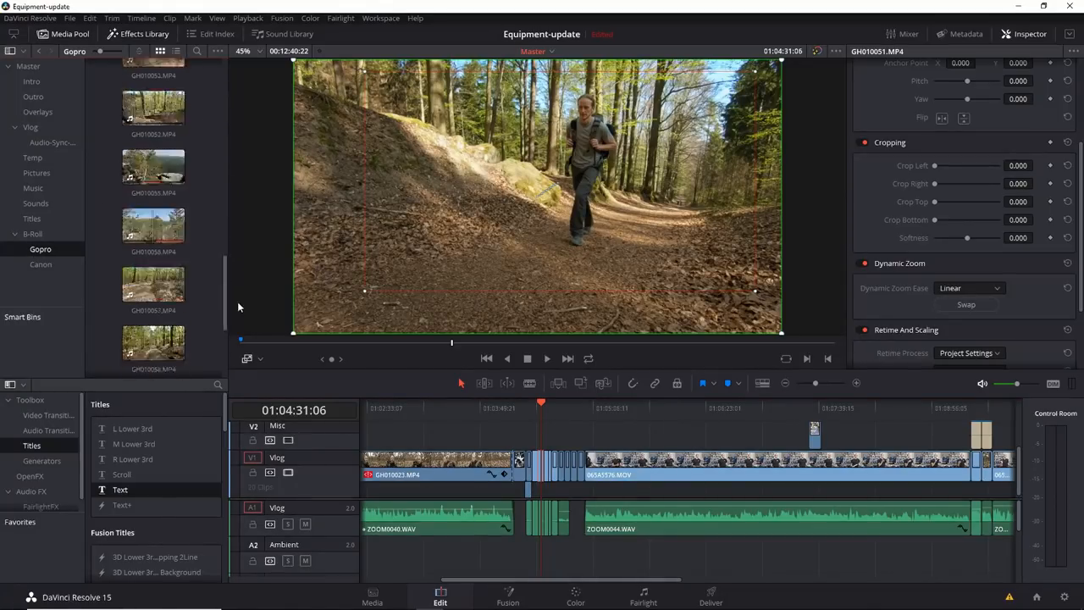
scroll(down, 3)
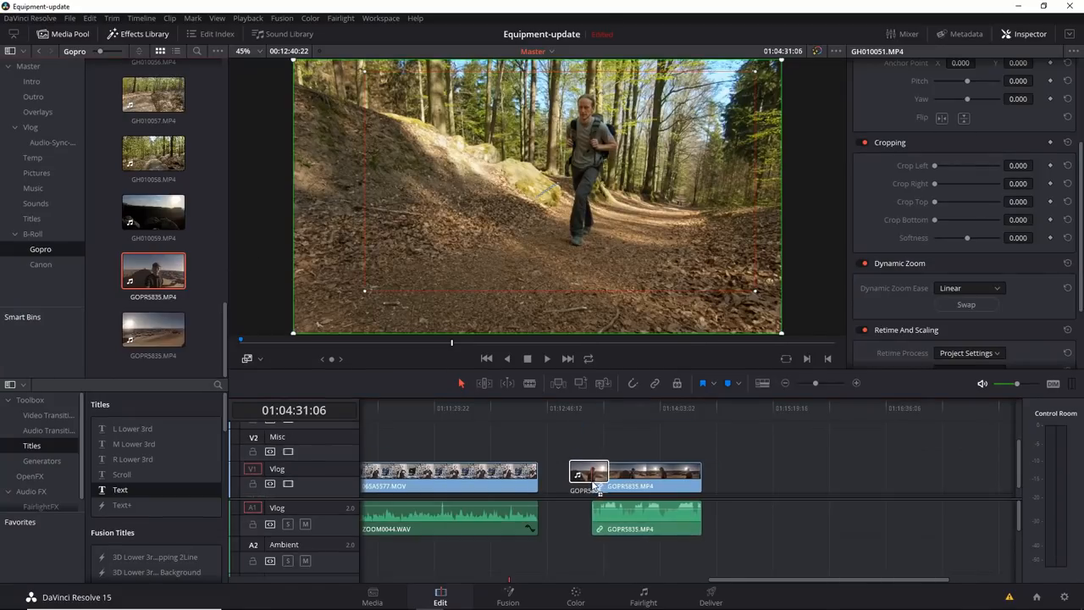
- Drop GOPR5835 onto the Vlog timeline and move the playhead onto the desert shot
click(602, 404)
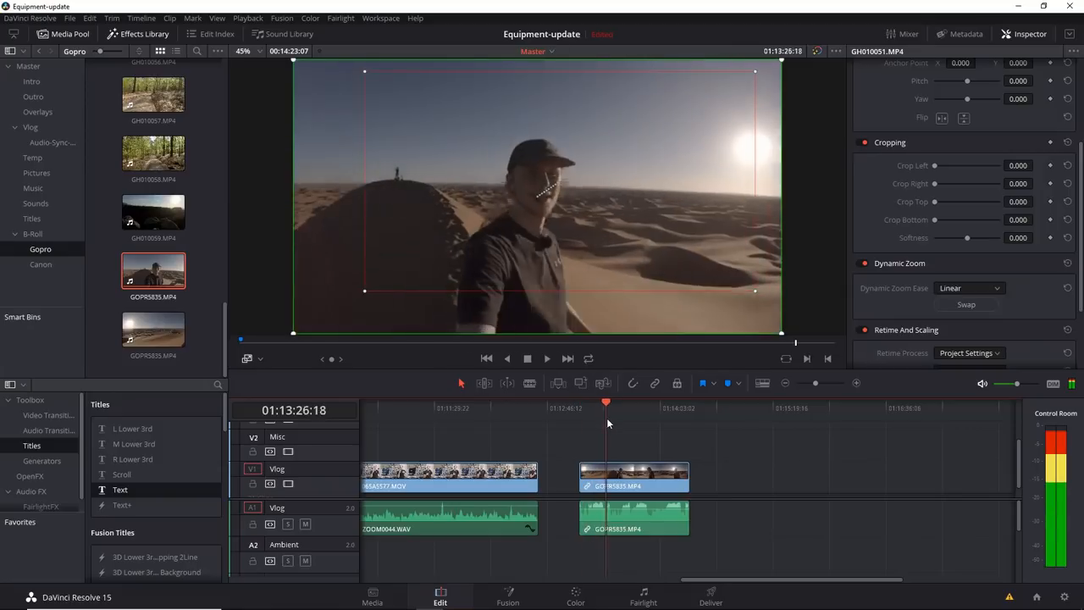
click(643, 401)
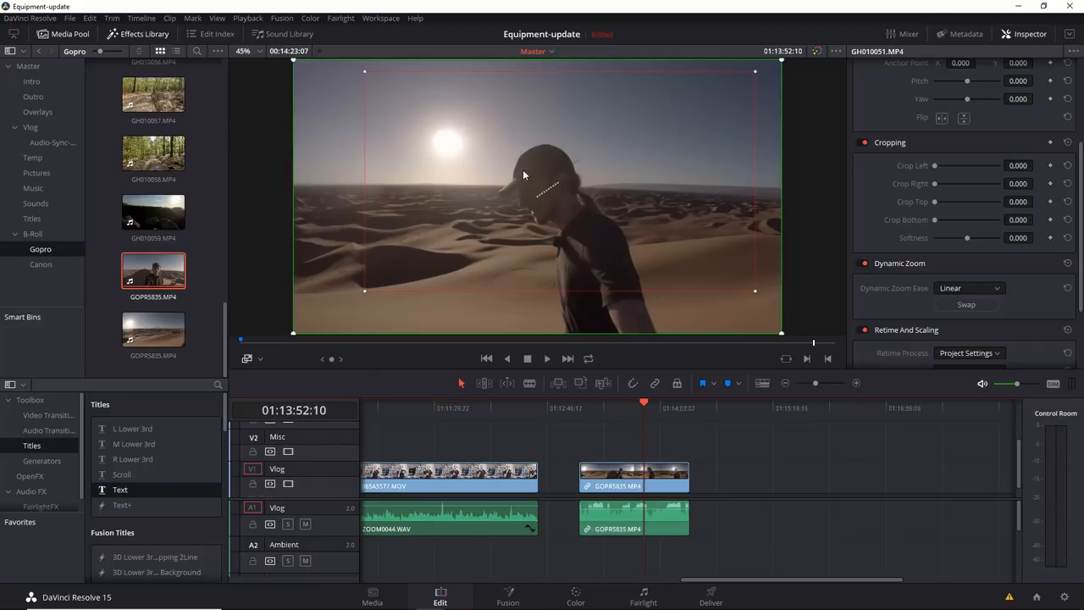
mouse_move(557, 250)
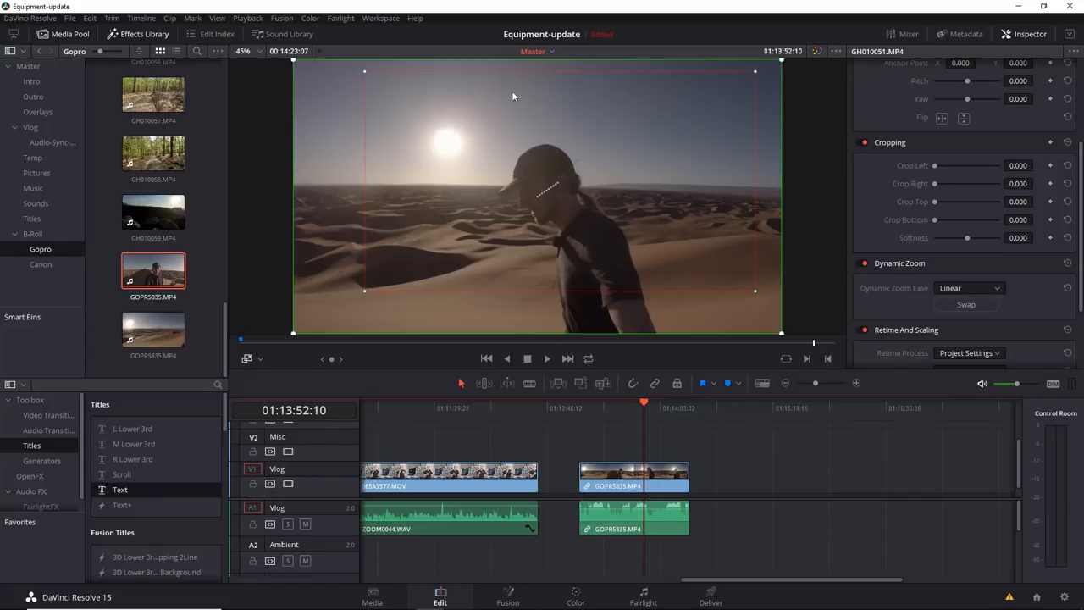
mouse_move(569, 238)
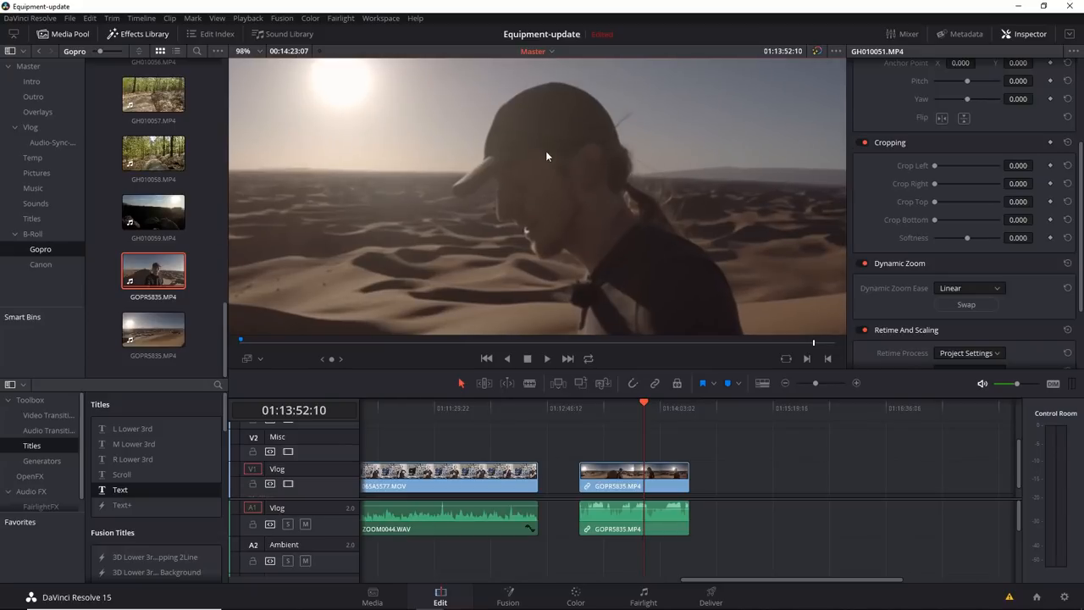
mouse_move(546, 177)
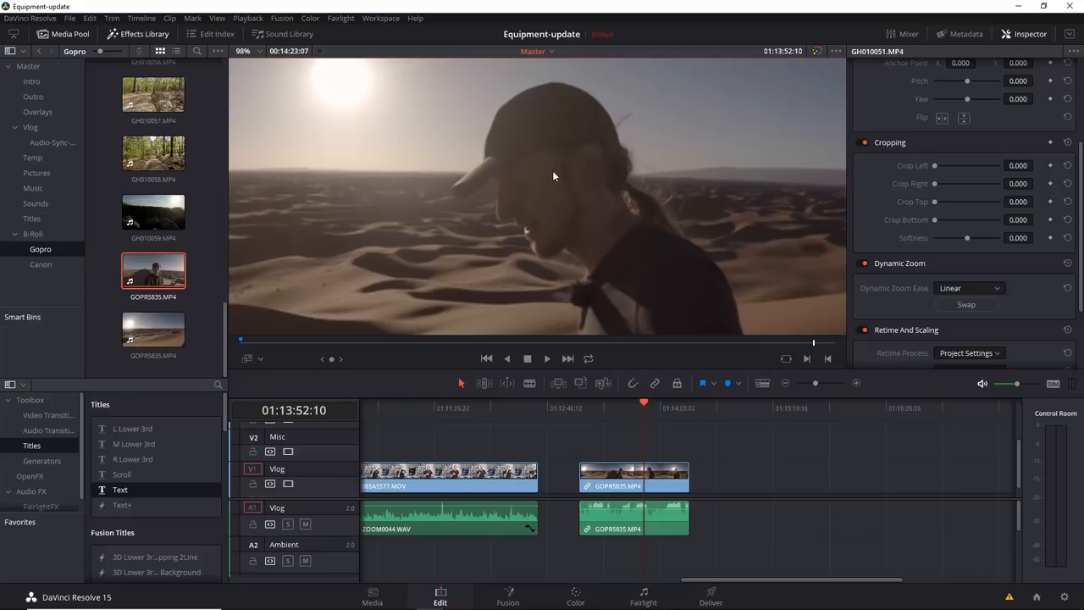
mouse_move(559, 175)
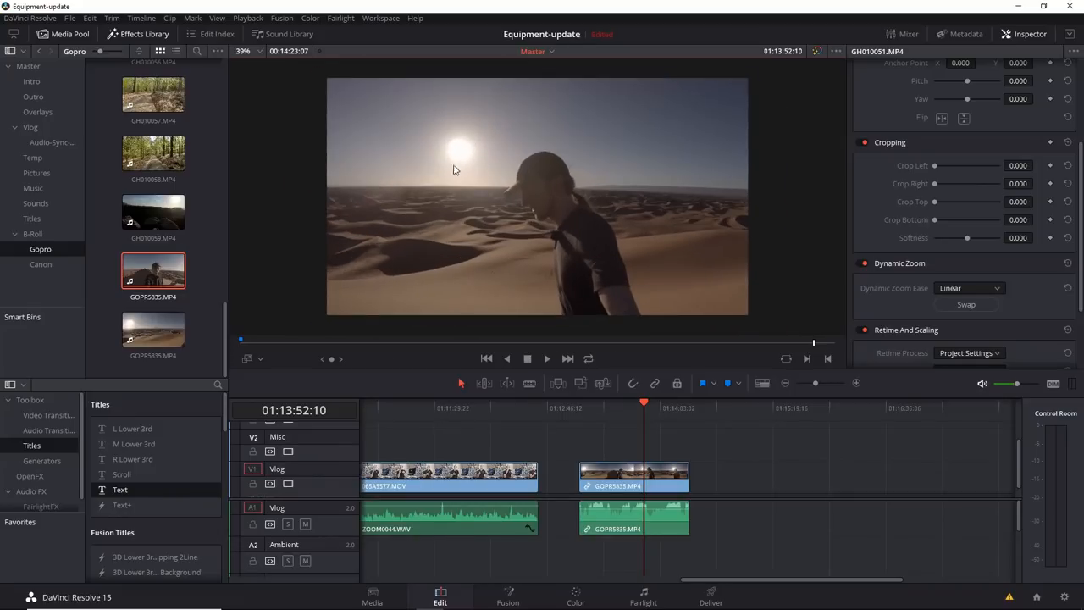
mouse_move(449, 137)
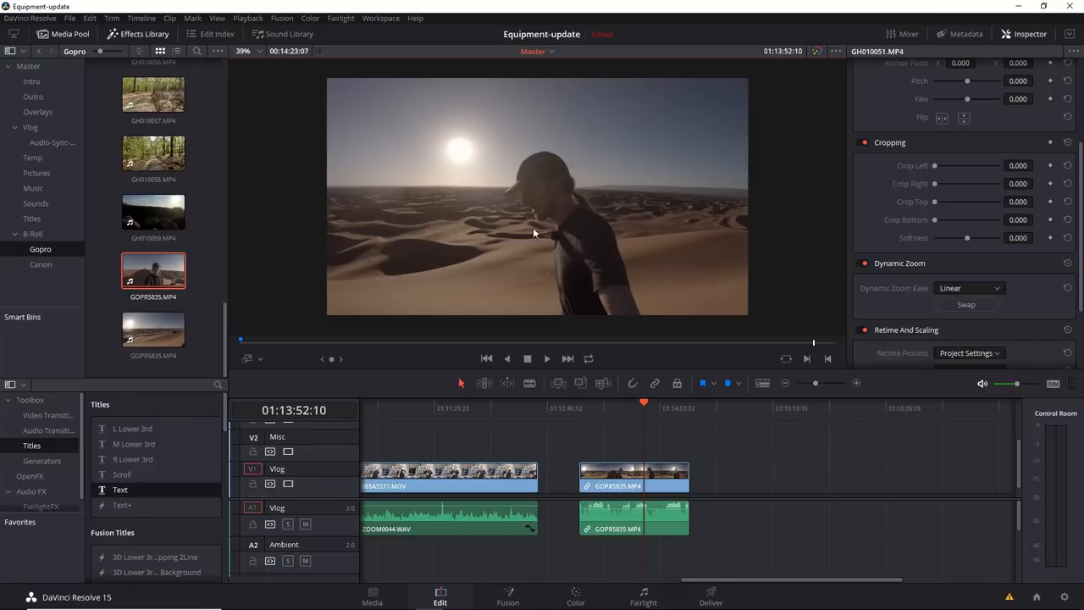
mouse_move(576, 599)
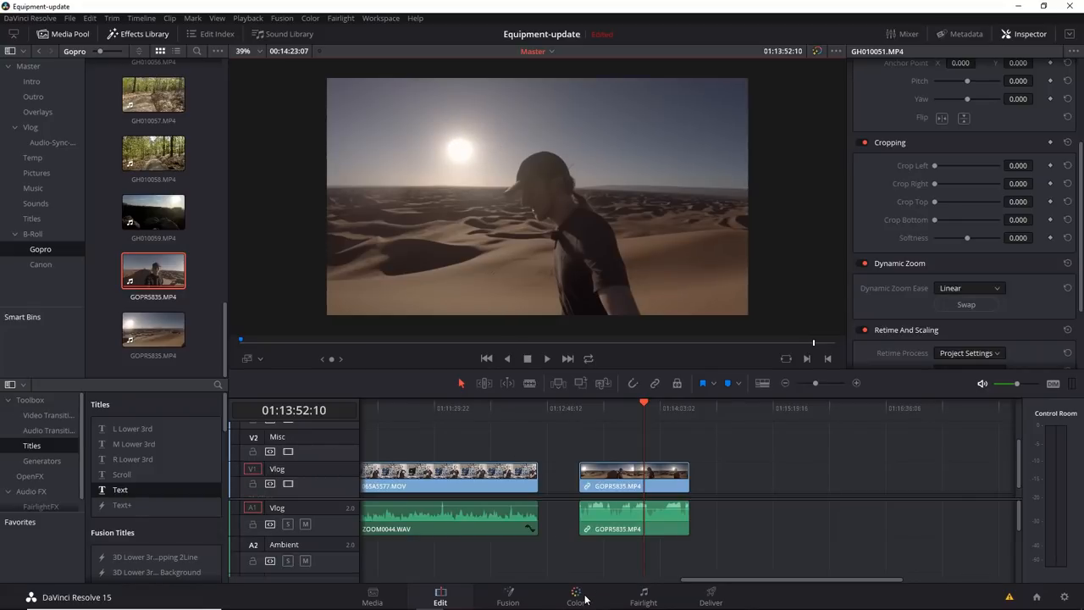
- On the Color page, warm the desert clip to Temp 160 and lower Lift to about -0.03
click(575, 596)
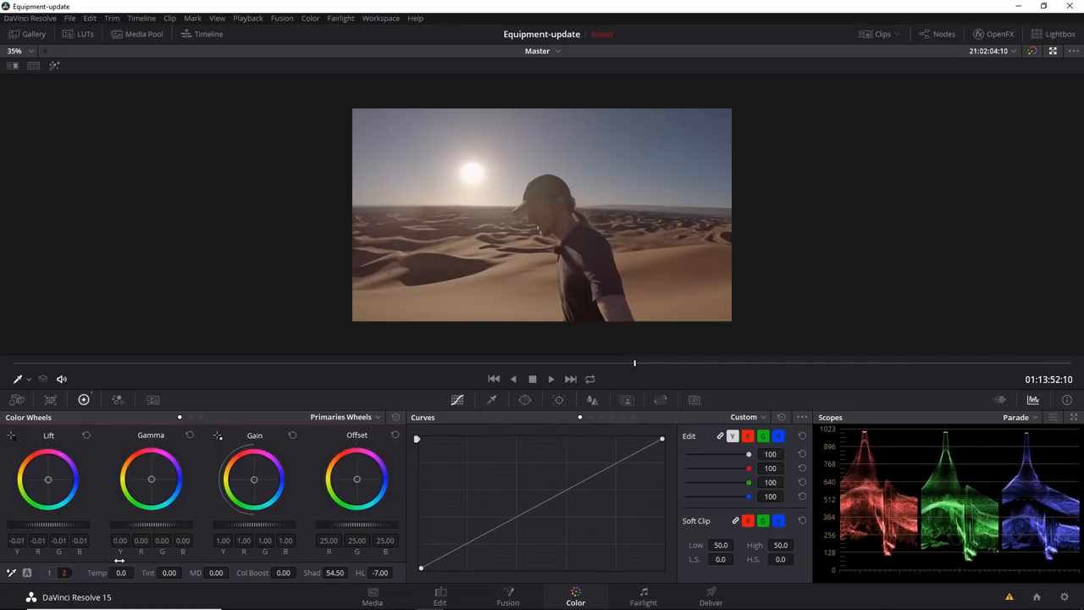
drag(121, 572, 85, 572)
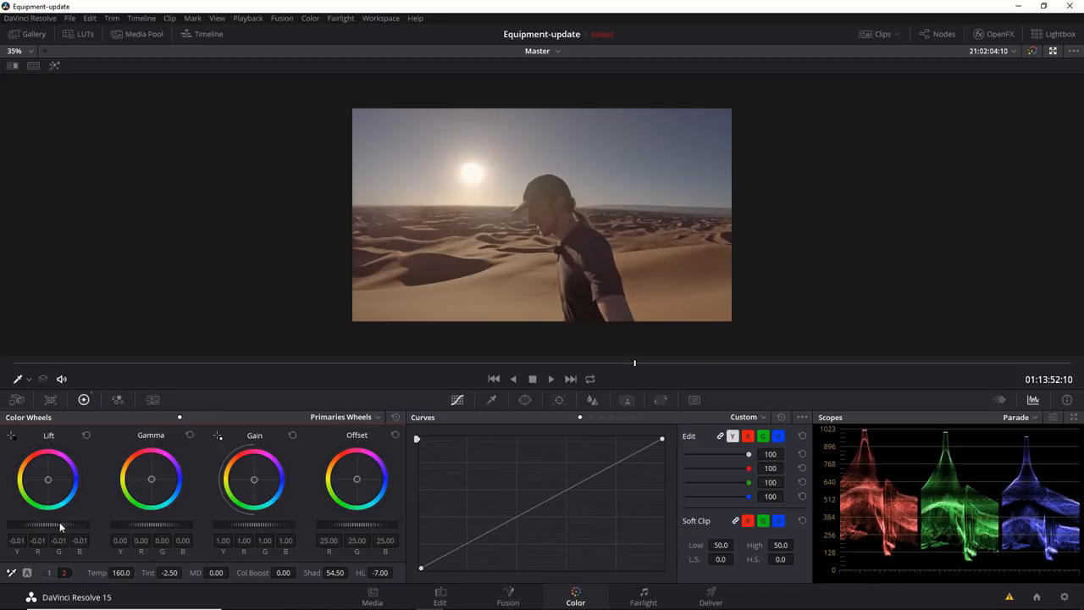
drag(60, 525, 72, 531)
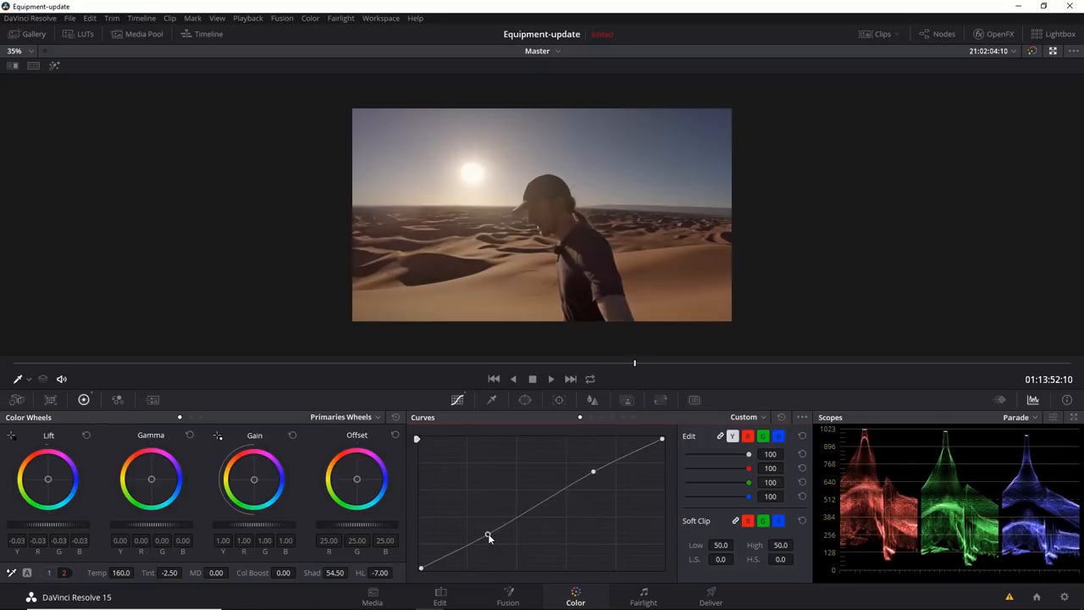
- Lower the right end of the Hue vs Sat curve to desaturate blue and magenta hues
click(745, 417)
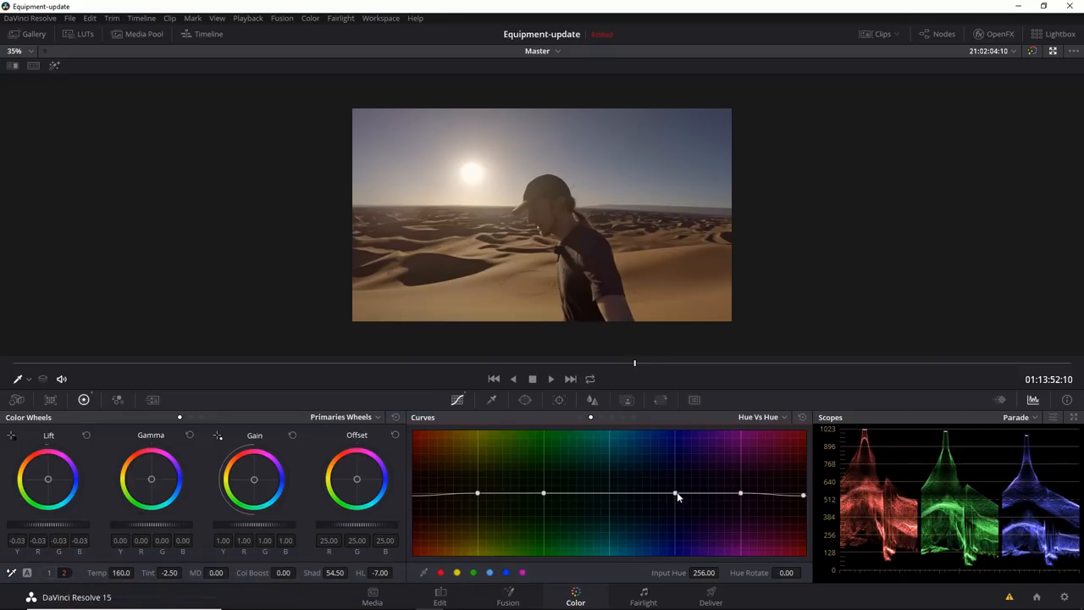
drag(675, 495, 674, 491)
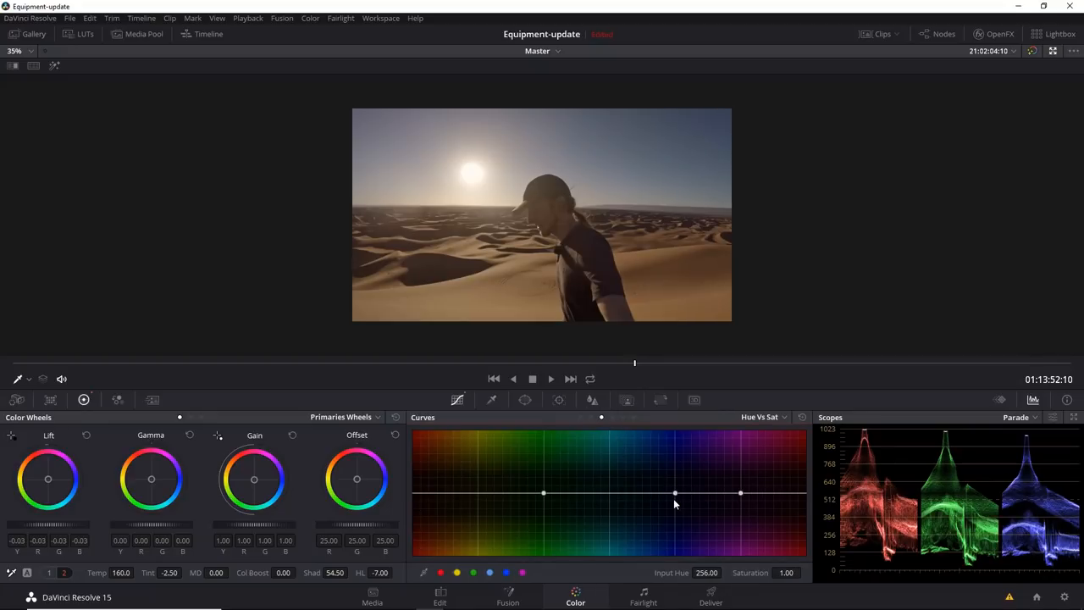
drag(675, 493, 675, 485)
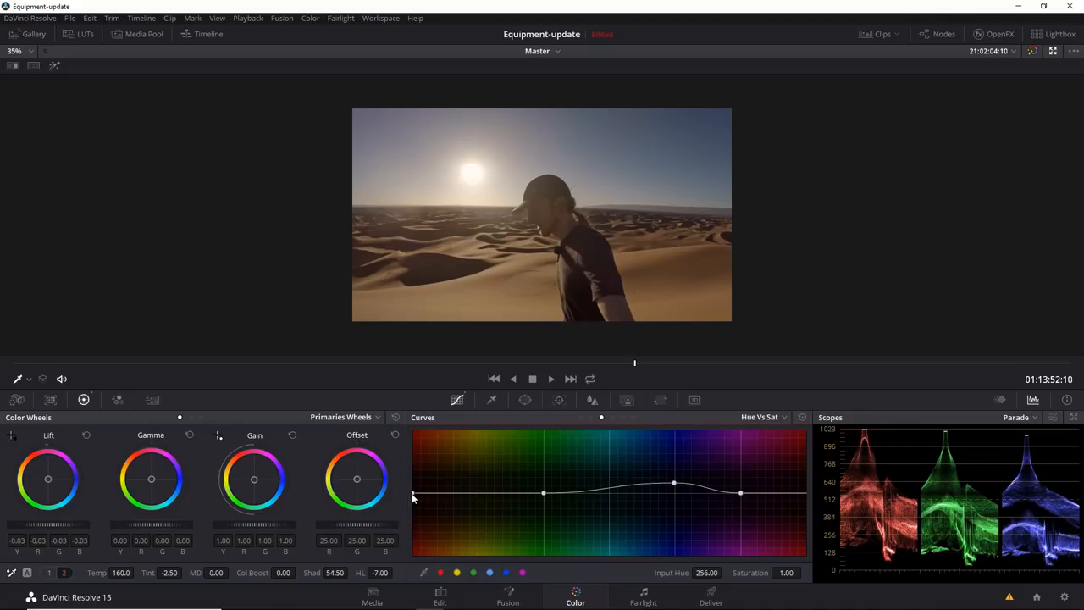
drag(415, 498, 415, 504)
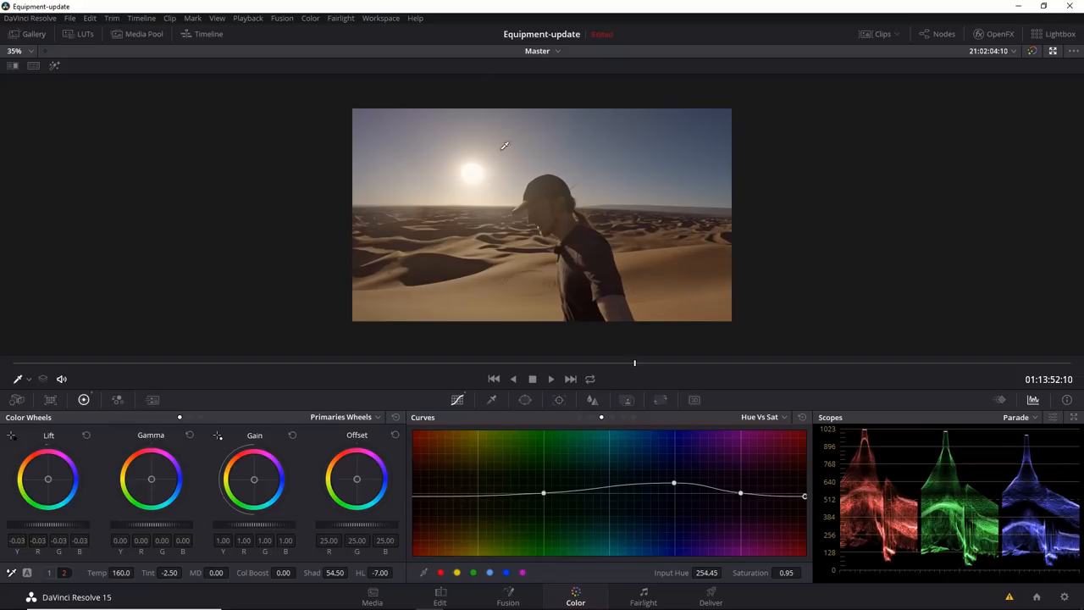
mouse_move(1033, 82)
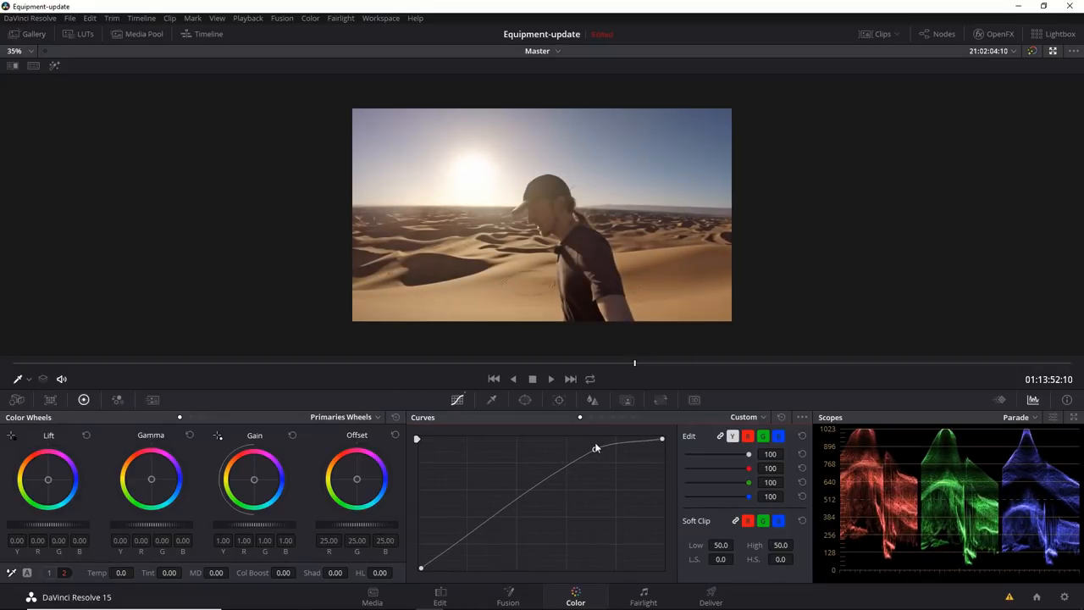
- Bend the second node's custom curve near the top to brighten while rolling off highlights
drag(595, 448, 605, 466)
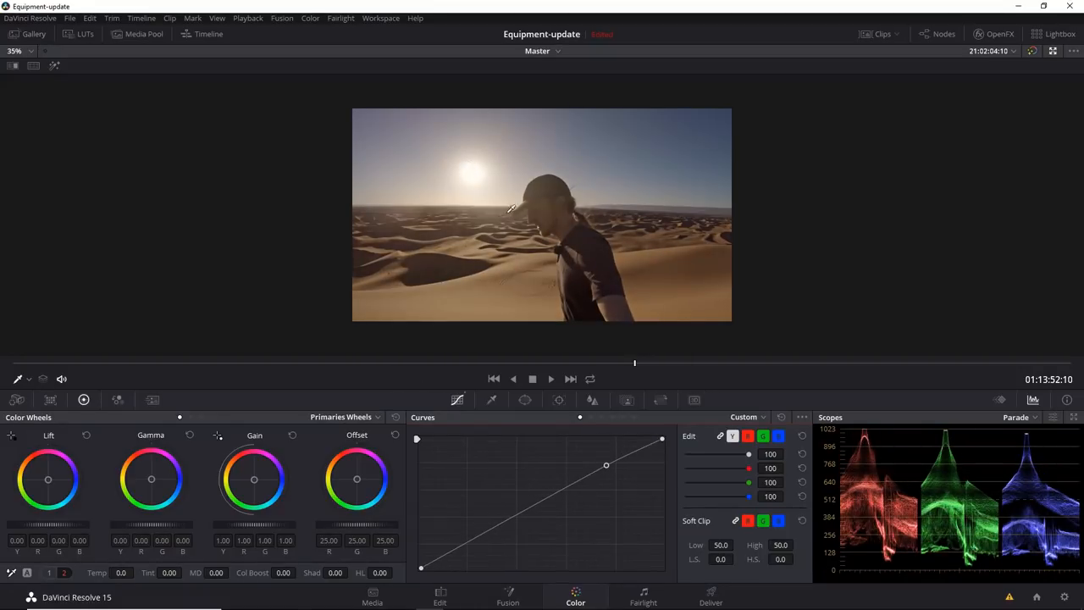
drag(605, 465, 601, 455)
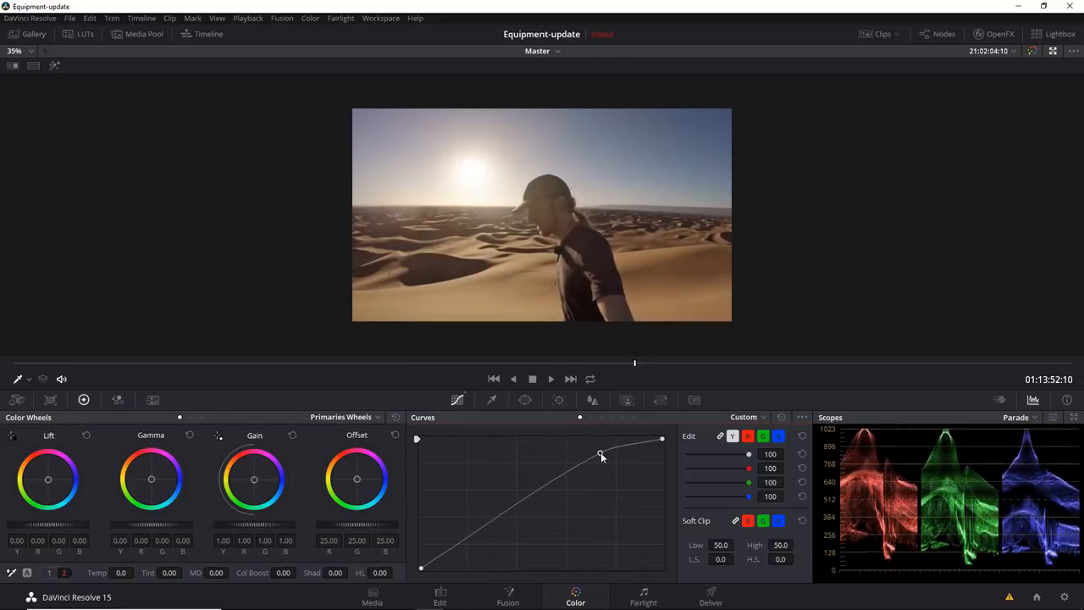
drag(601, 454, 597, 447)
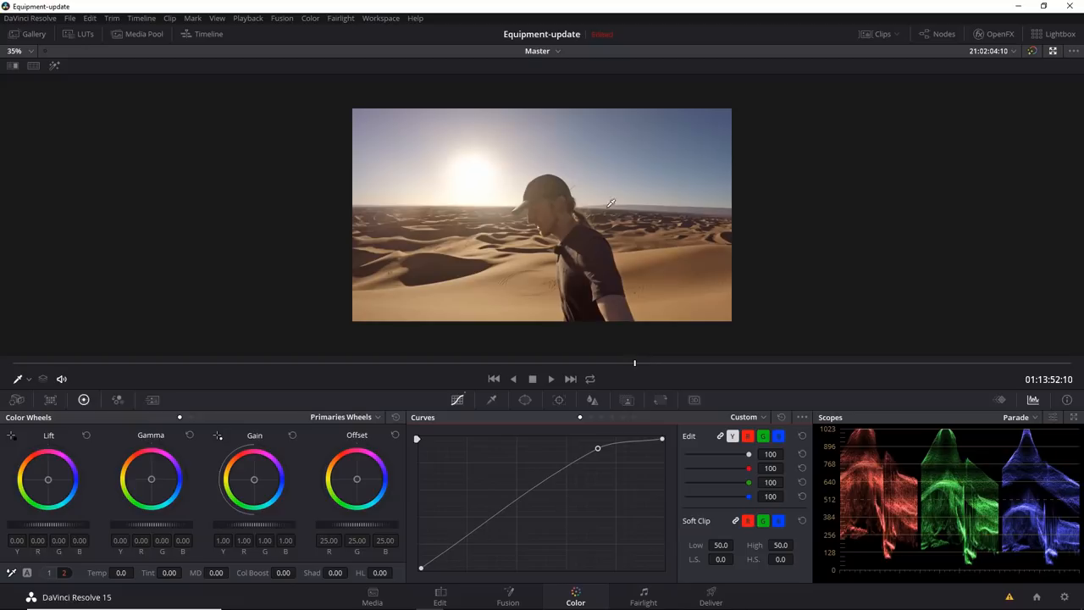
mouse_move(546, 416)
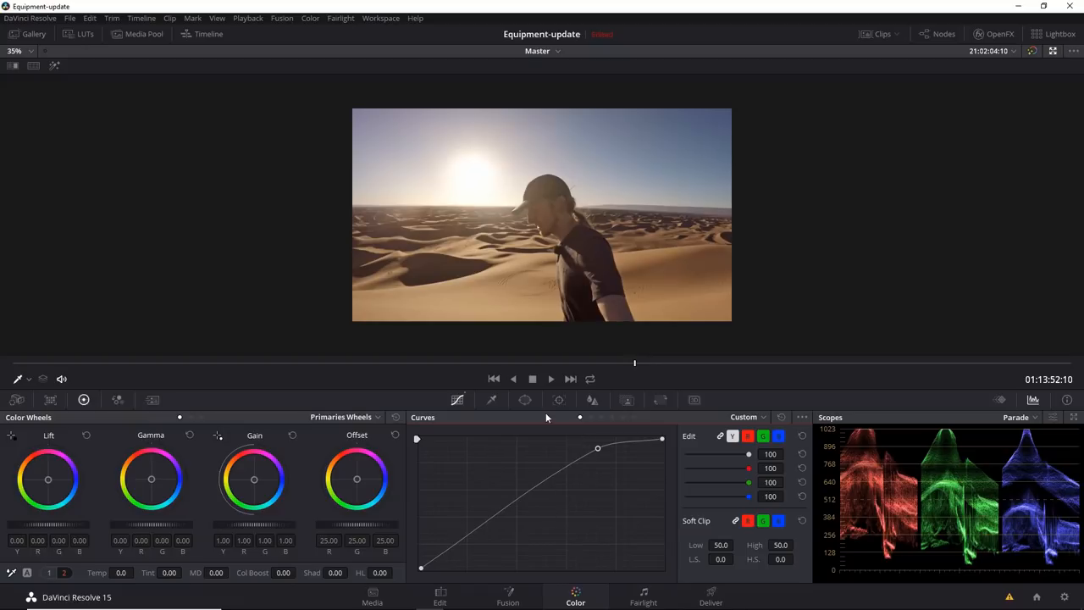
- Raise the Qualifier luminance low handle to about 66 with some low softness
click(491, 400)
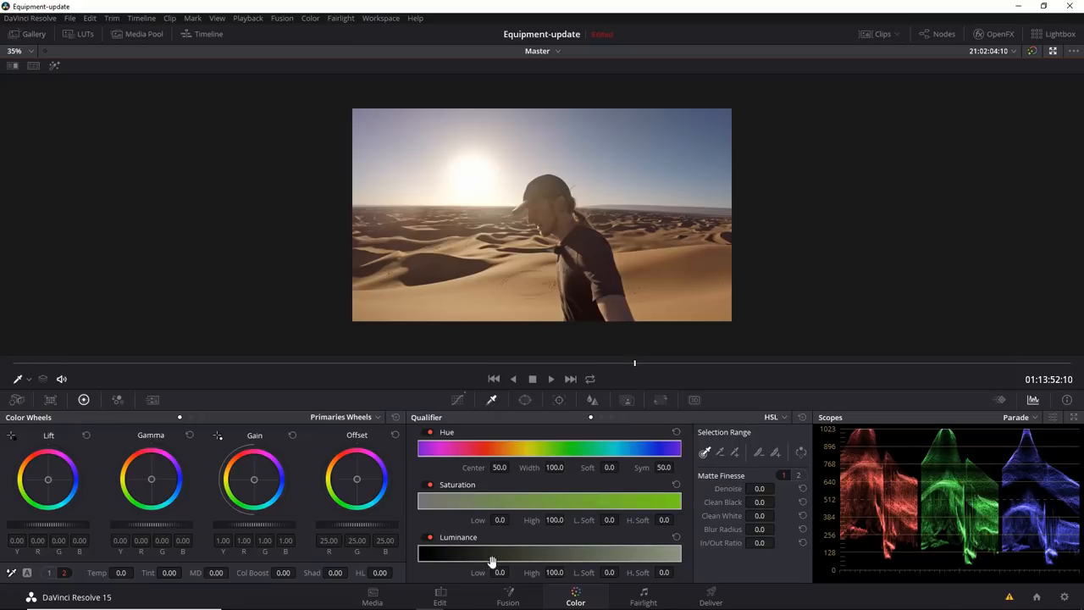
mouse_move(478, 189)
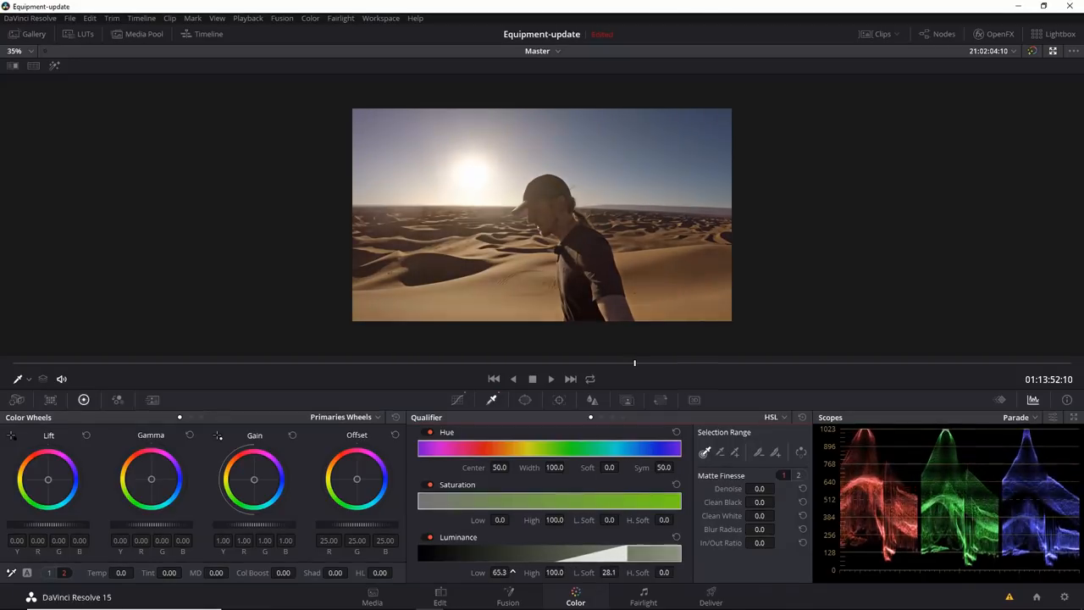
drag(499, 572, 508, 567)
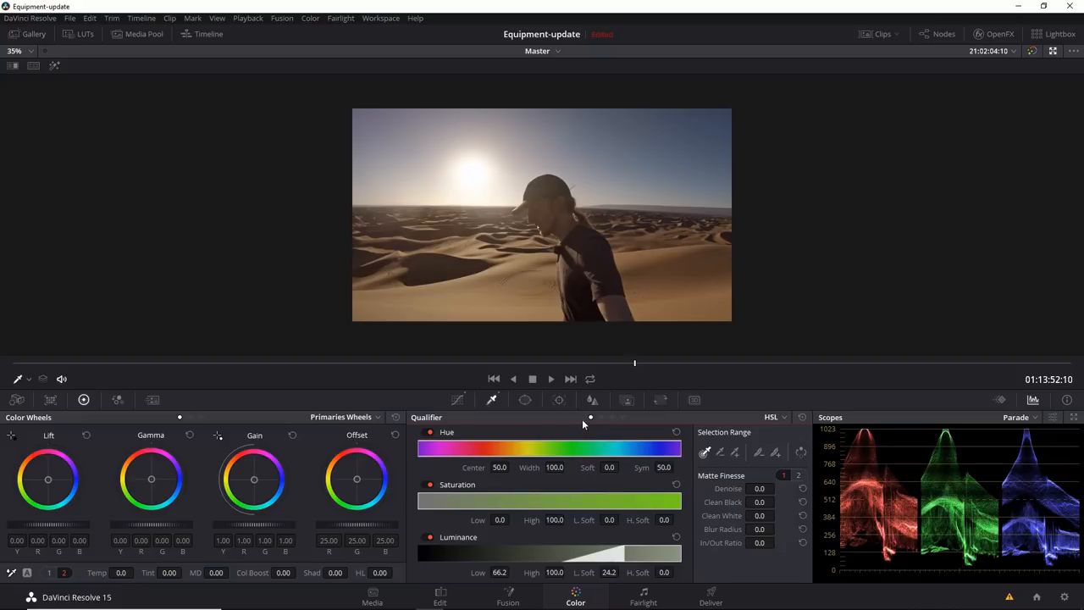
click(457, 400)
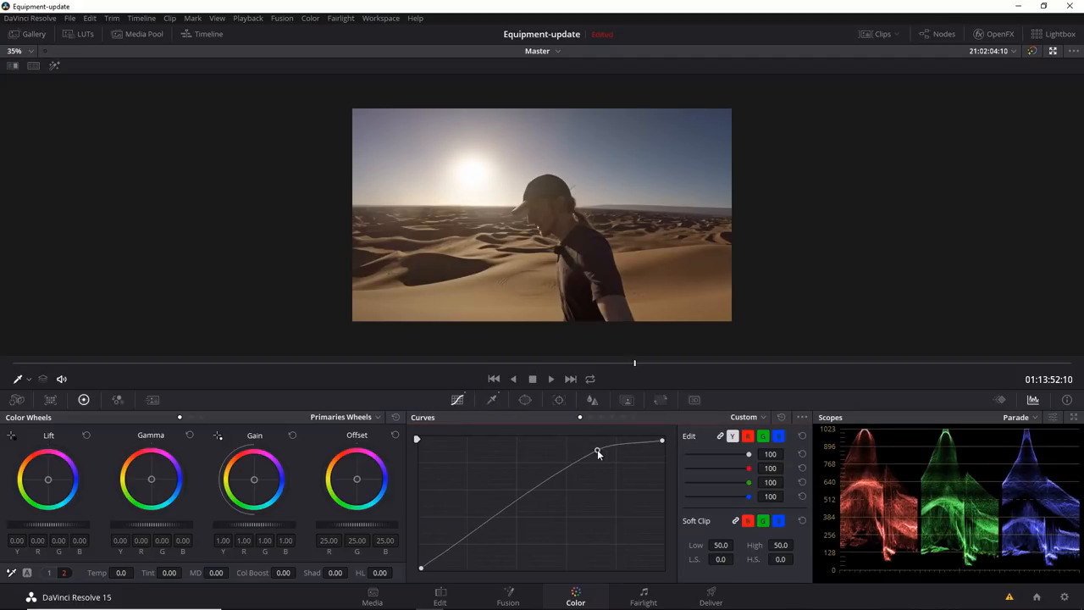
- Drag the highlight point into a softer S-curve to tame the sun glare
drag(597, 451, 662, 449)
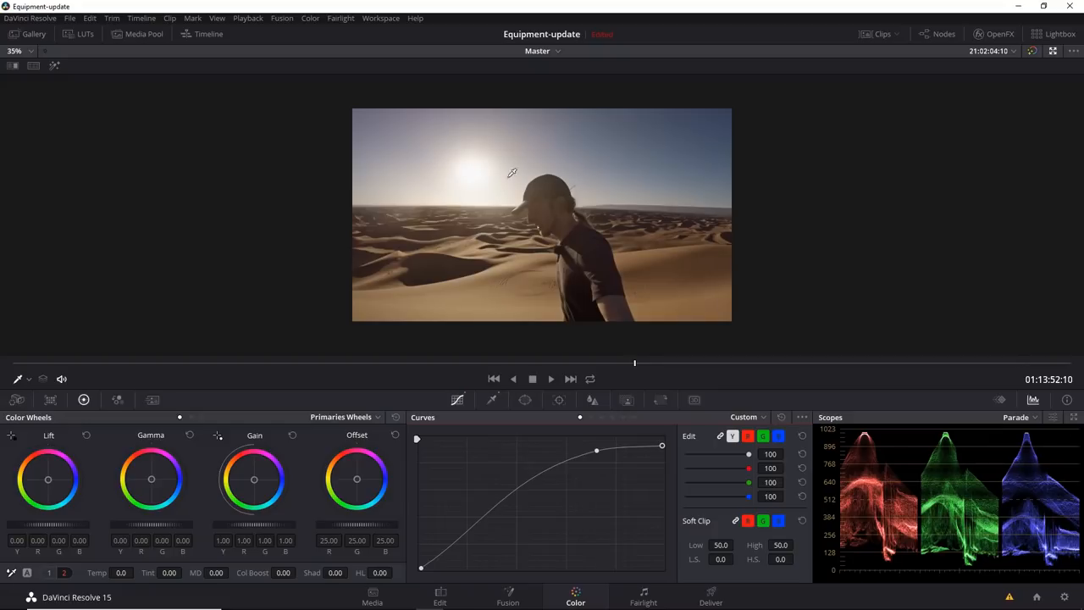
mouse_move(481, 155)
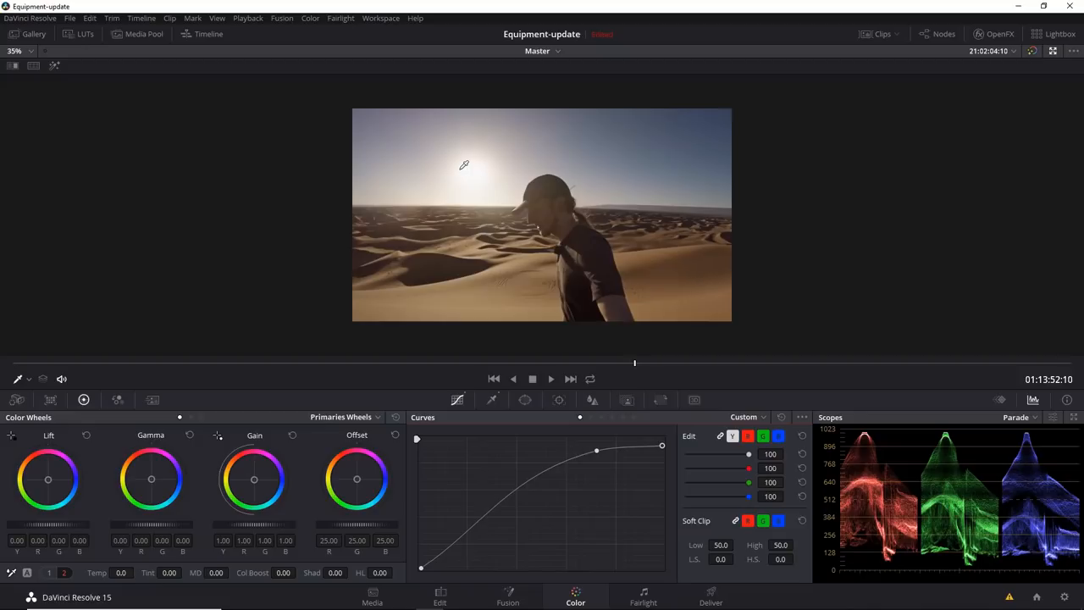
mouse_move(468, 162)
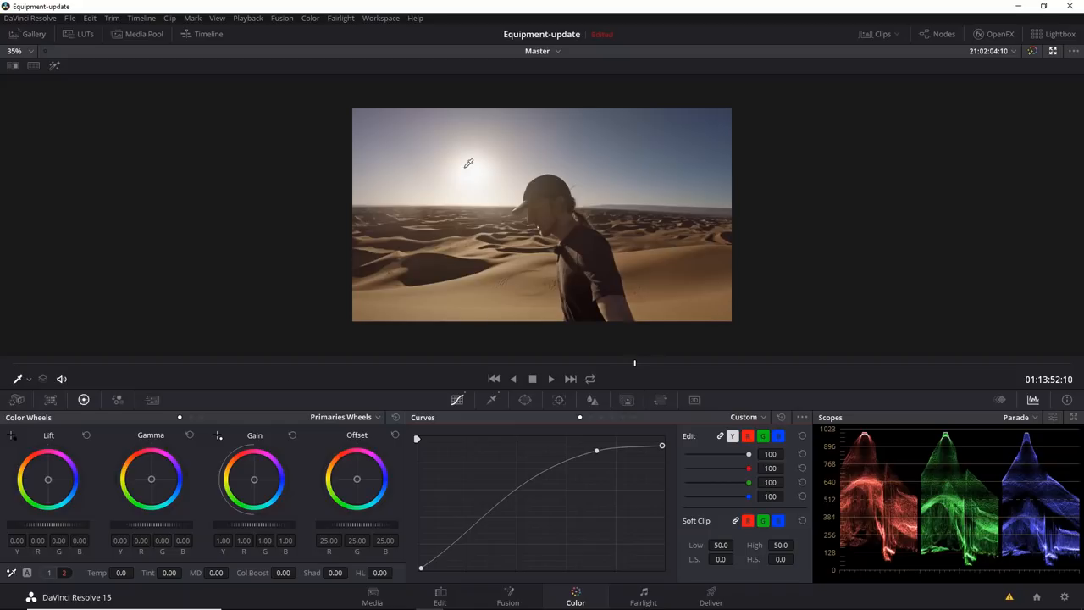
mouse_move(464, 171)
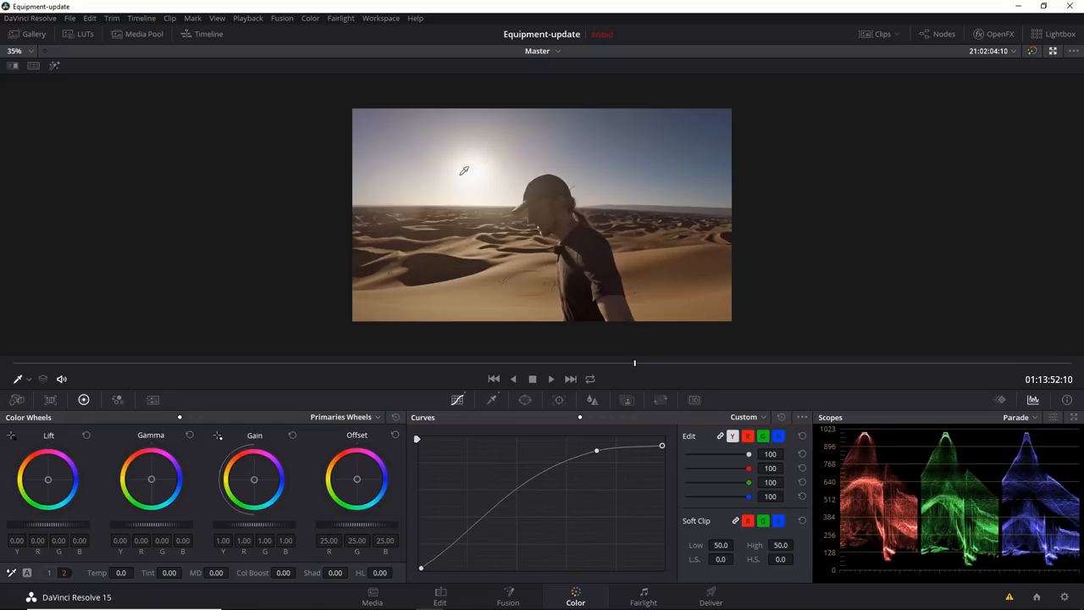
mouse_move(750, 105)
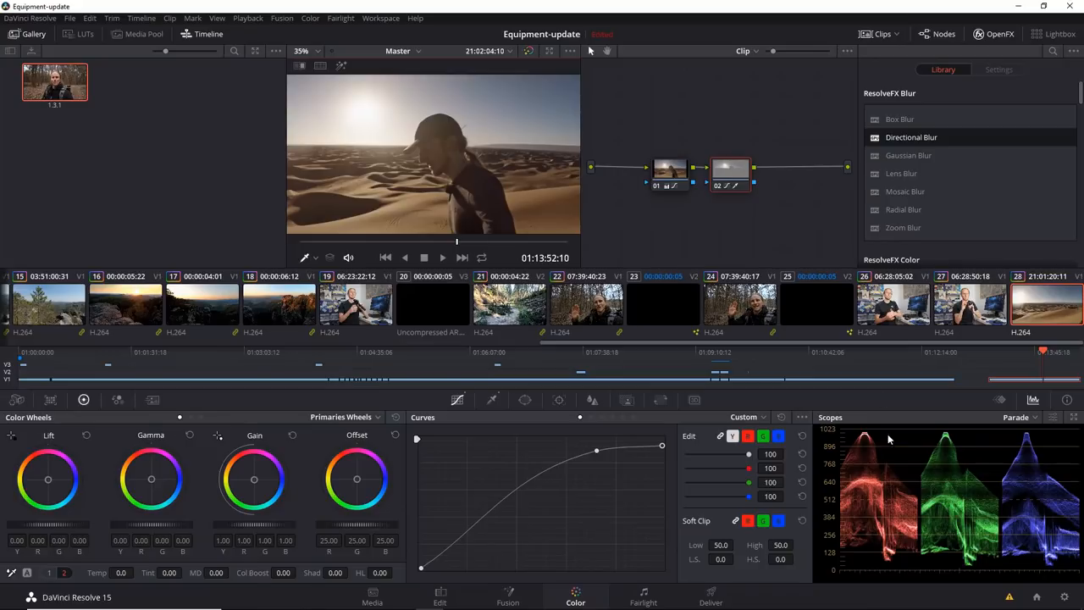
- Open Project Settings from the Edit page to view Master Settings at 1920x1080, 24 fps
click(439, 593)
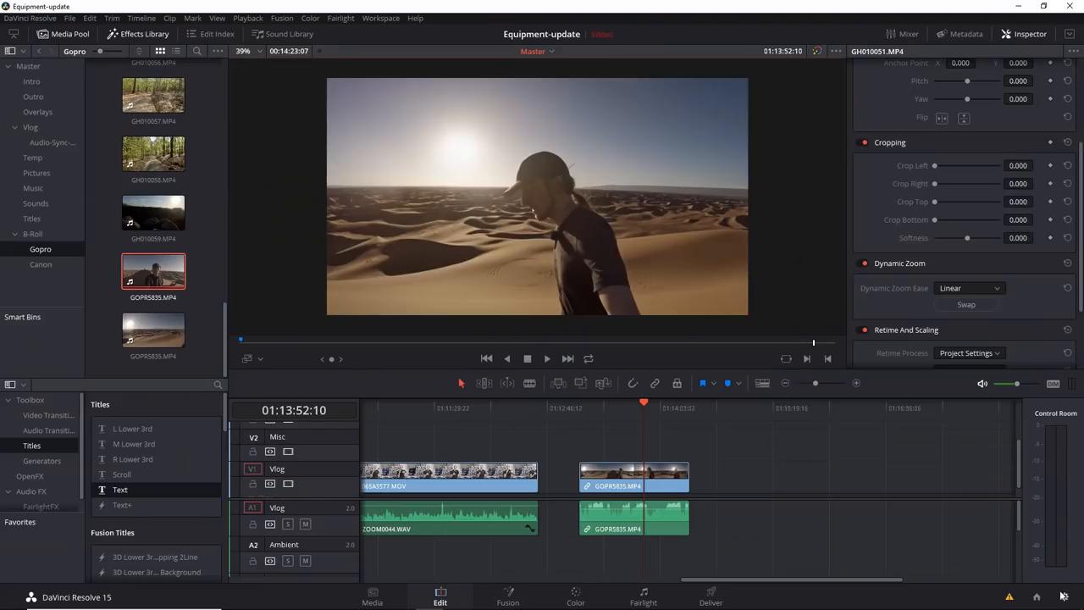
mouse_move(1066, 595)
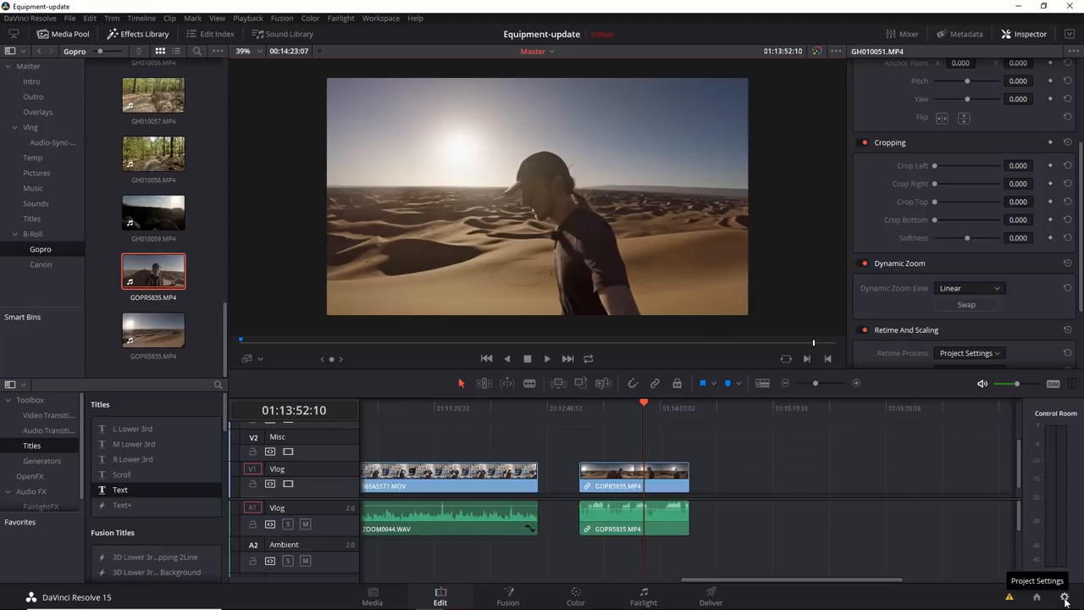
click(1065, 596)
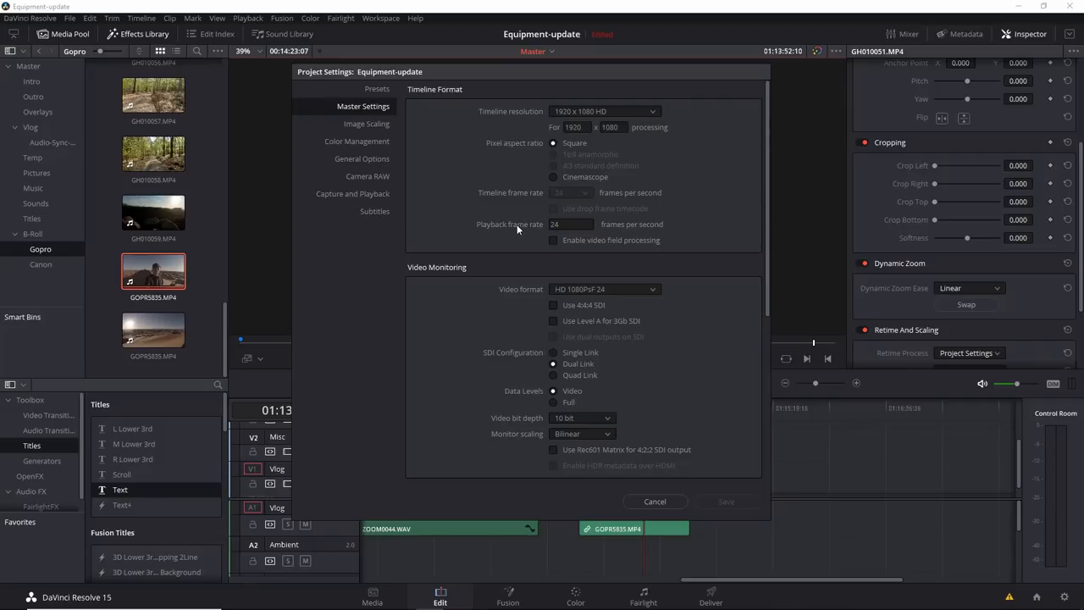
- Check the Playback frame rate reads 24 fps, then cancel Project Settings without changes
click(570, 224)
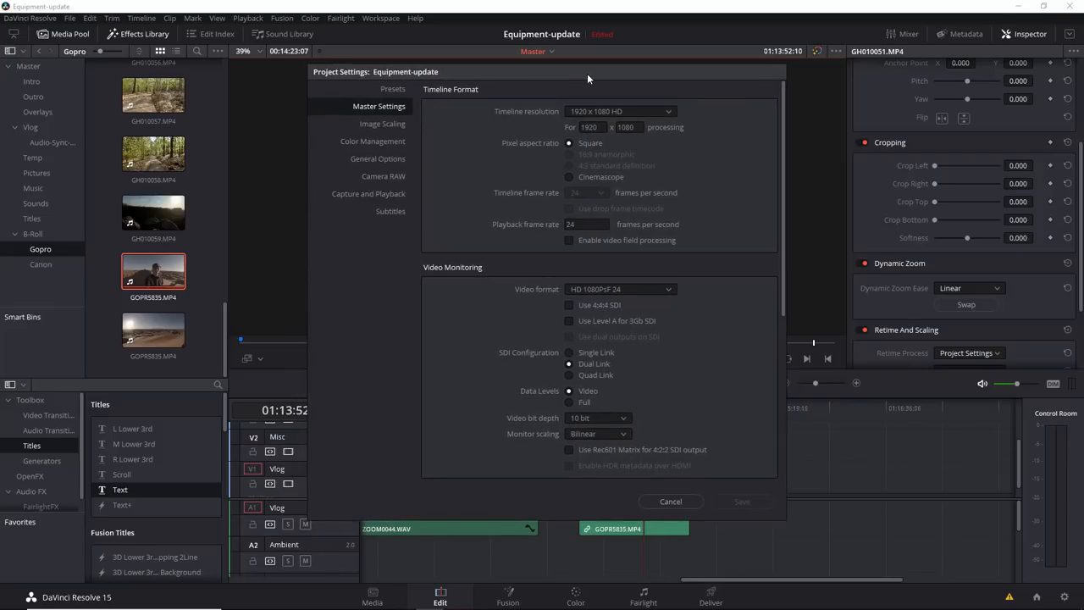
mouse_move(595, 85)
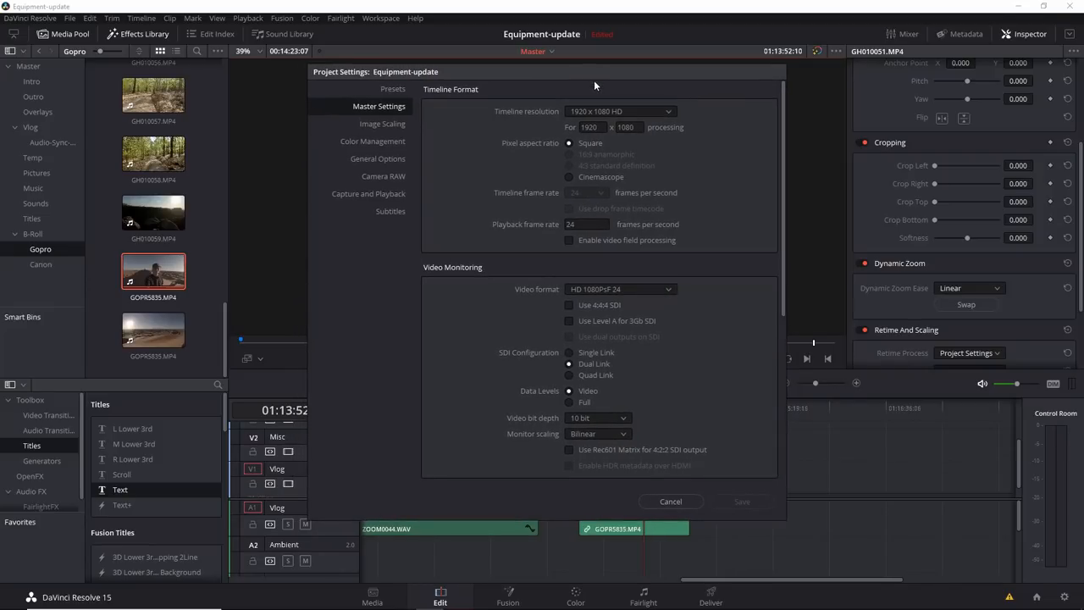
mouse_move(556, 229)
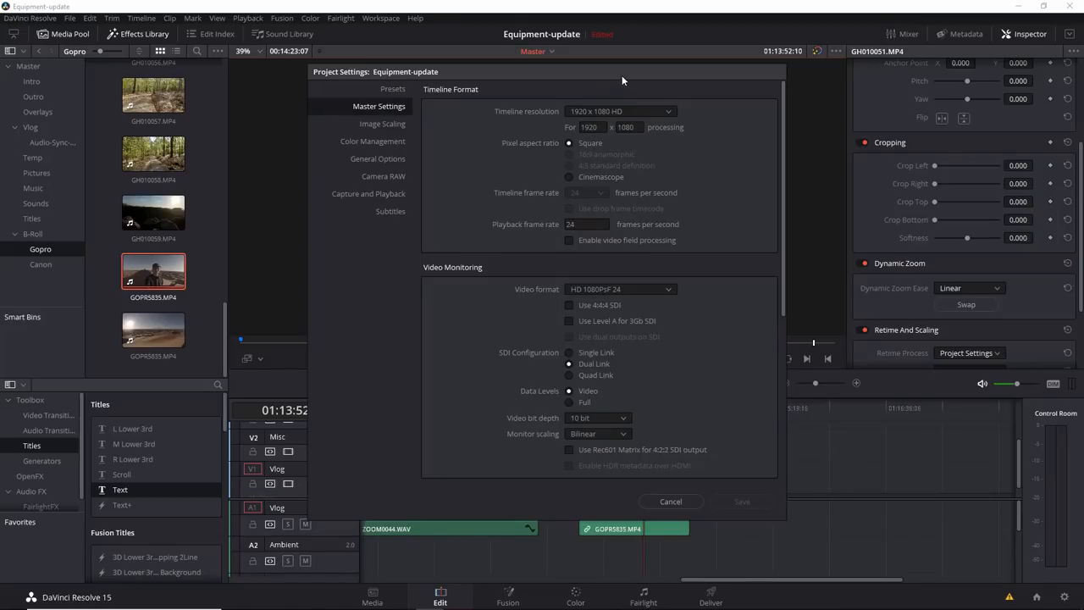
mouse_move(582, 209)
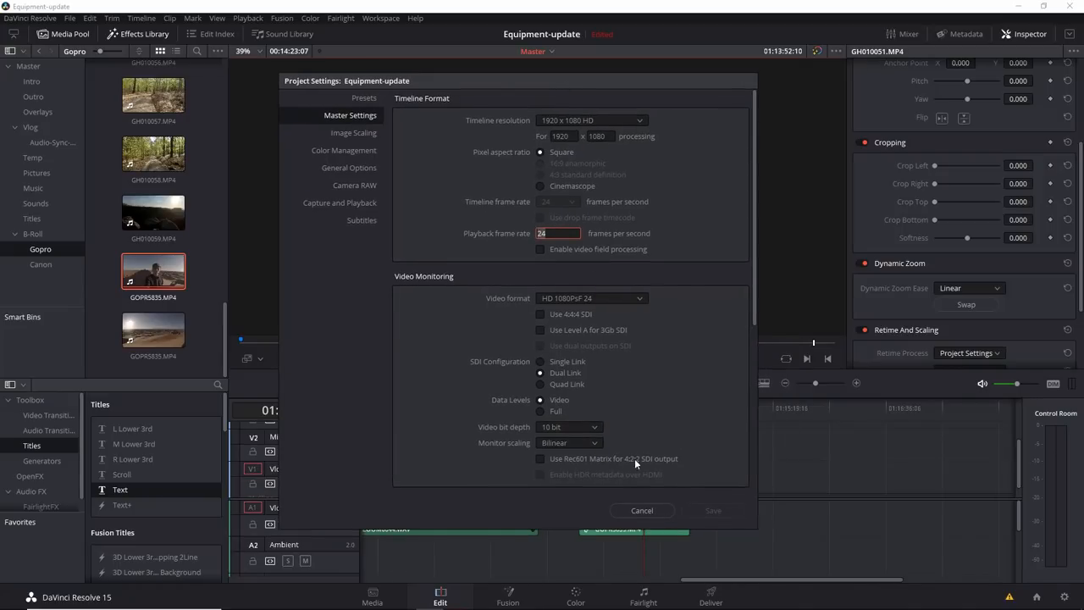
click(642, 510)
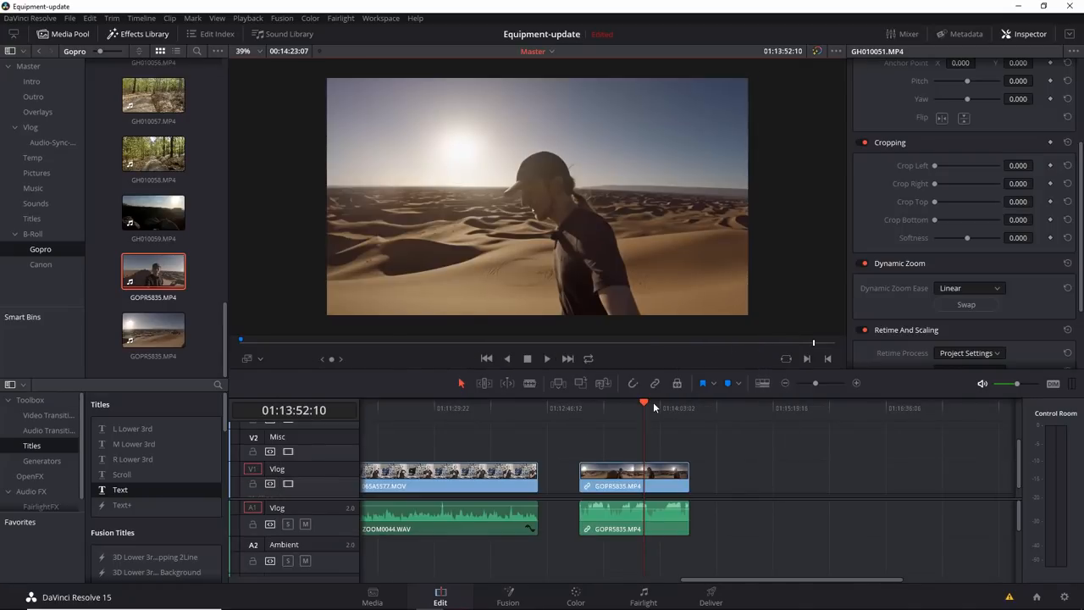